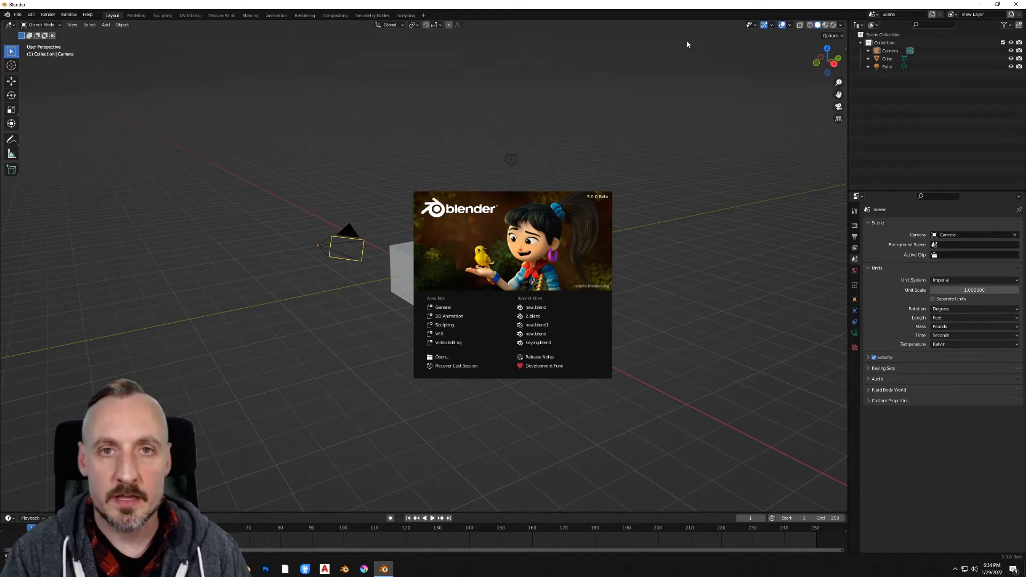
pyautogui.moveTo(687, 120)
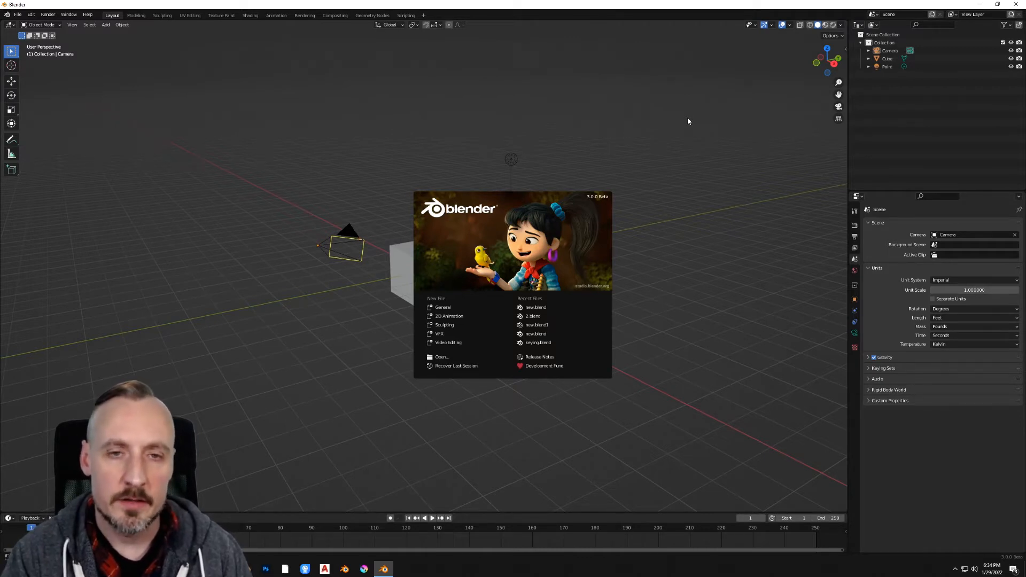
# - Dismiss the startup splash and switch to the Compositing workspace
pyautogui.click(615, 129)
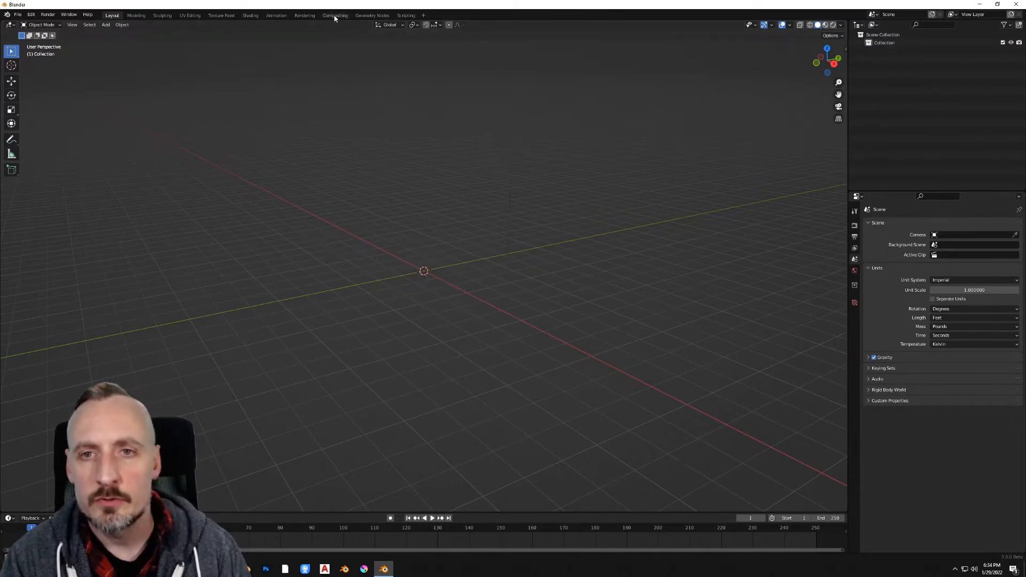
pyautogui.click(334, 15)
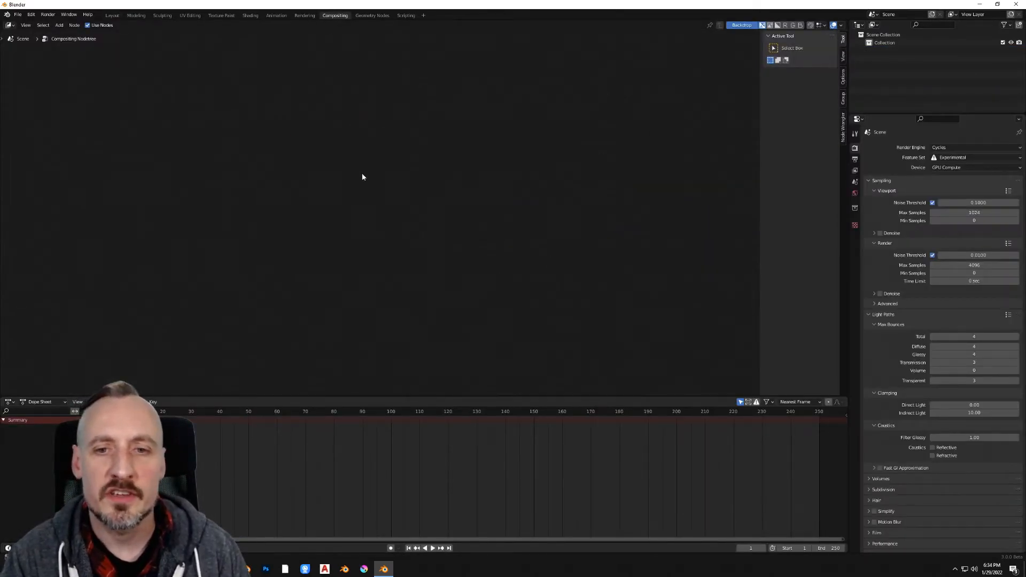
# - Add an Image input node and load the green-screen gamer clip from its footage folder
pyautogui.click(362, 176)
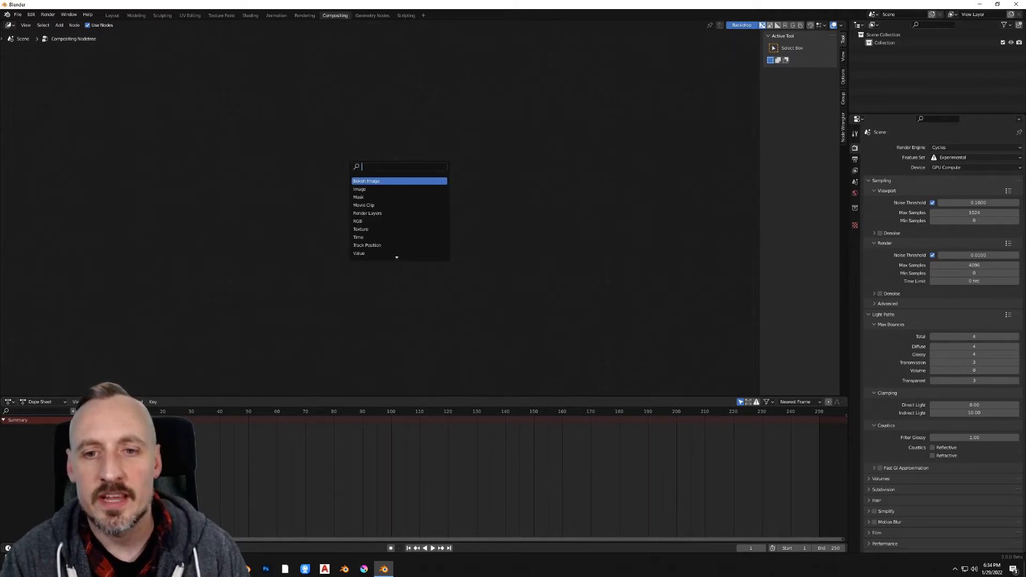
pyautogui.click(359, 190)
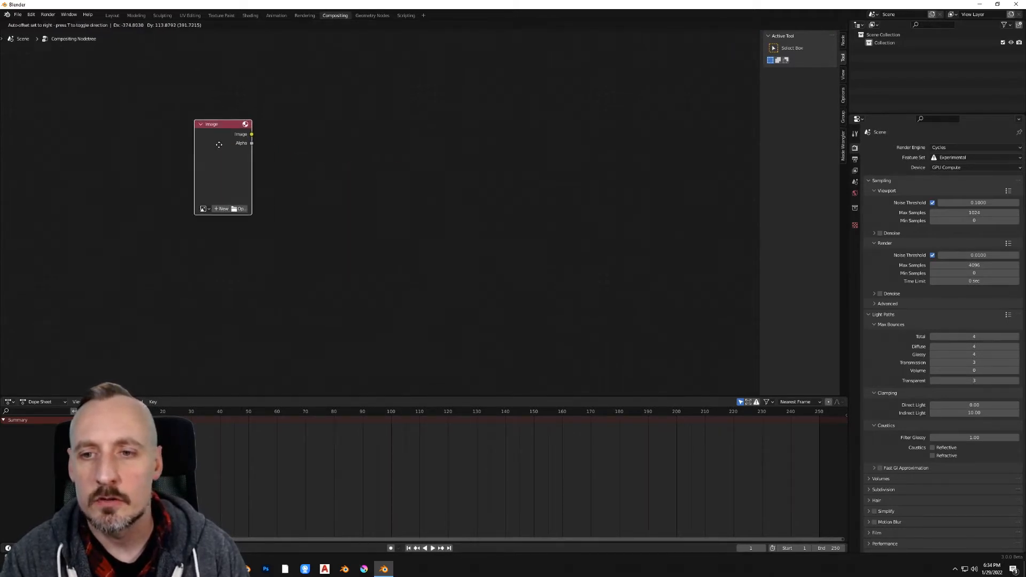
pyautogui.click(240, 208)
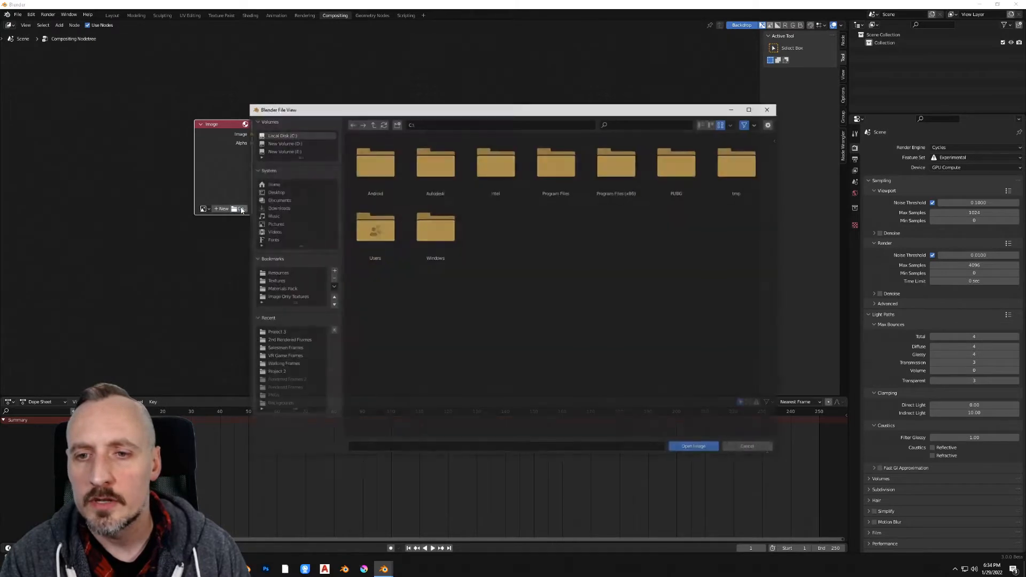
pyautogui.click(692, 446)
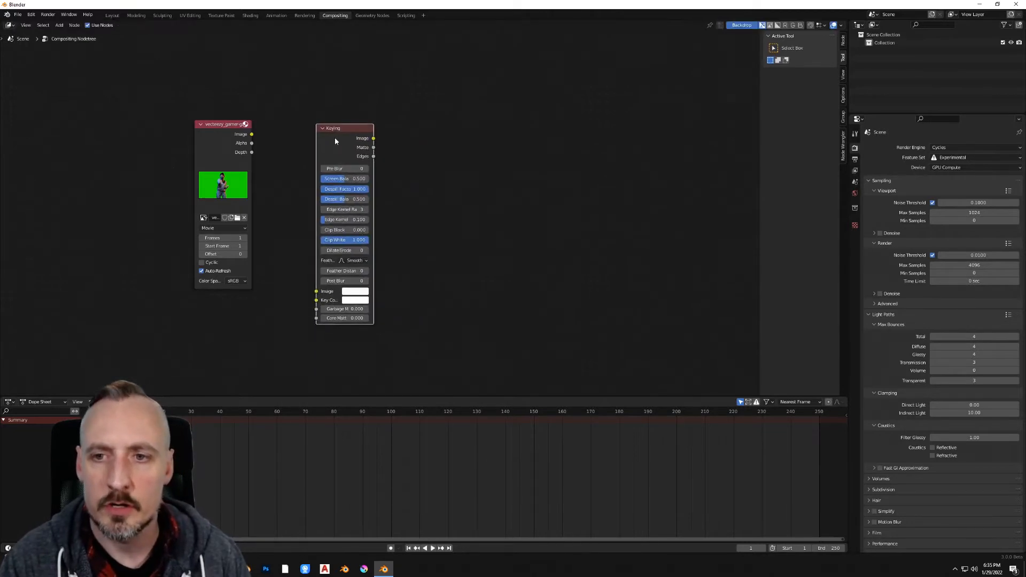
# - Route the clip through the Keying node into the Composite node and a new Viewer node
pyautogui.moveTo(251, 135); pyautogui.dragTo(316, 291)
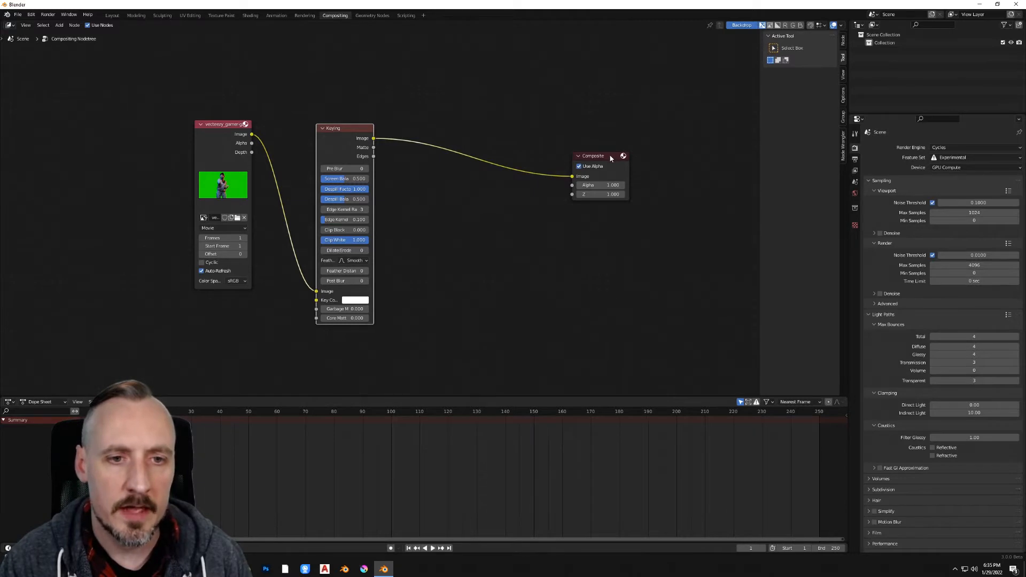
pyautogui.moveTo(332, 127); pyautogui.dragTo(325, 138)
pyautogui.write('v')
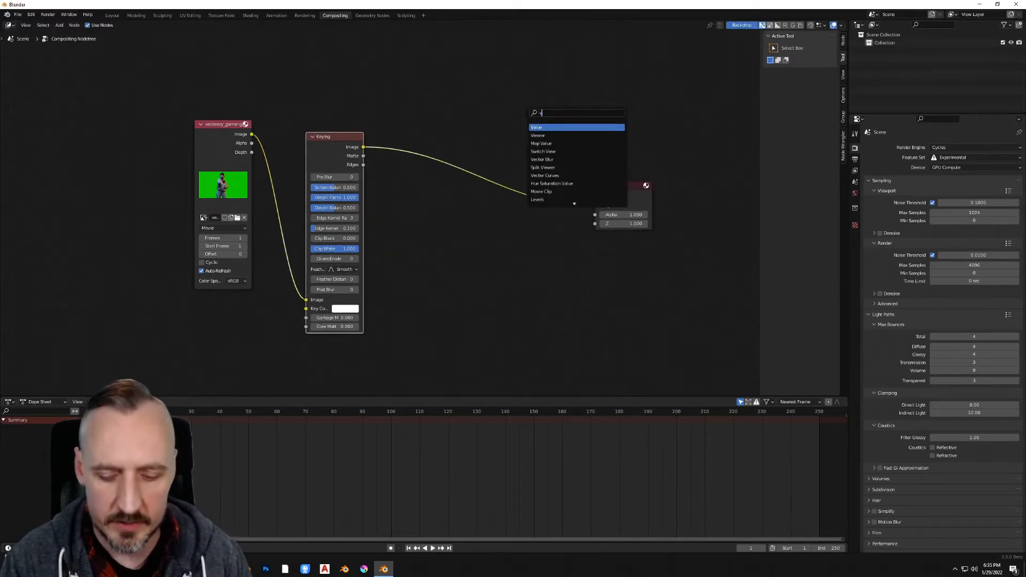
pyautogui.click(538, 136)
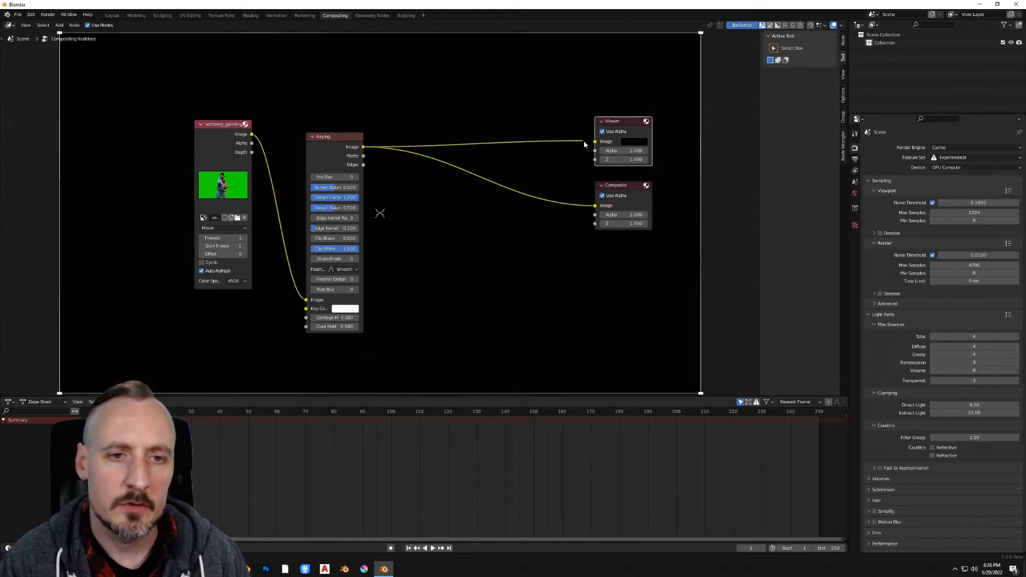
# - Show the clip as the backdrop and pick the Keying node's key colour from the green screen
pyautogui.click(739, 24)
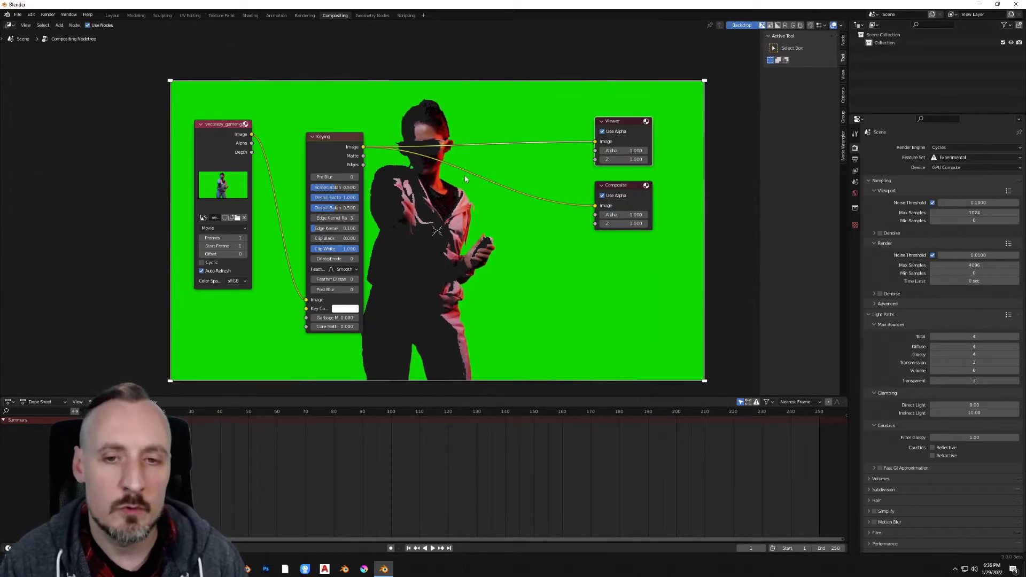
pyautogui.moveTo(321, 139); pyautogui.dragTo(294, 139)
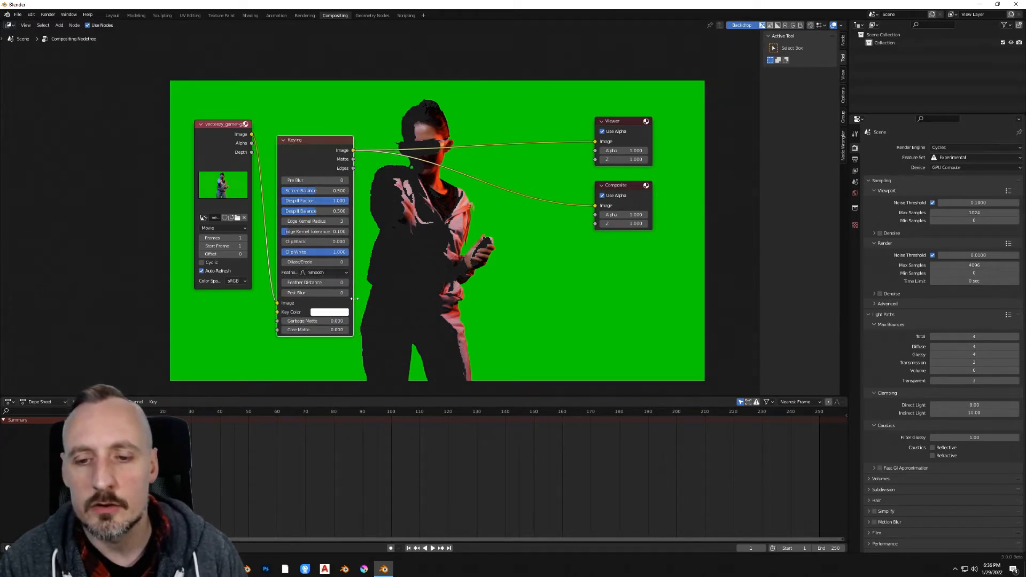
pyautogui.moveTo(329, 311)
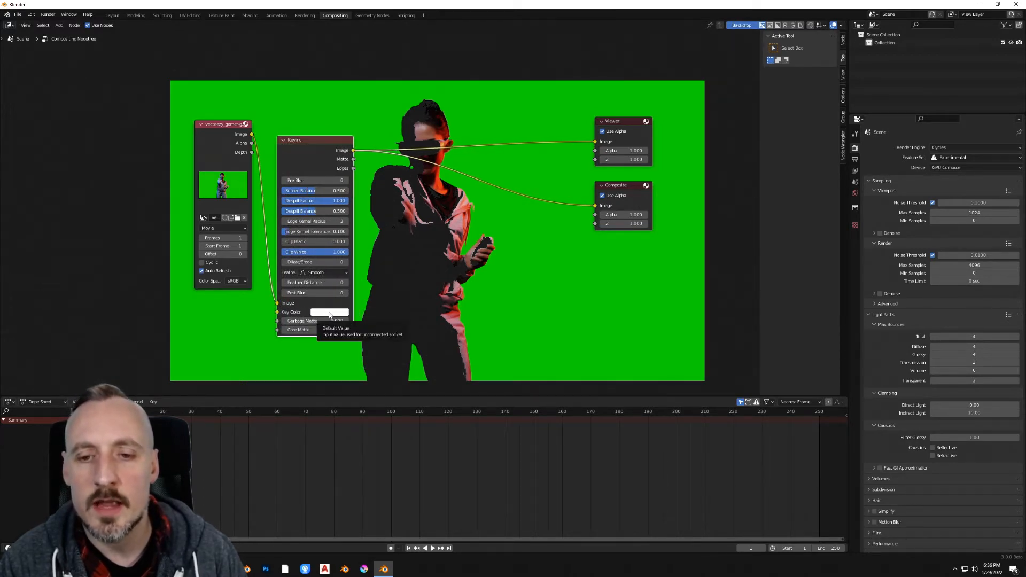
pyautogui.click(329, 311)
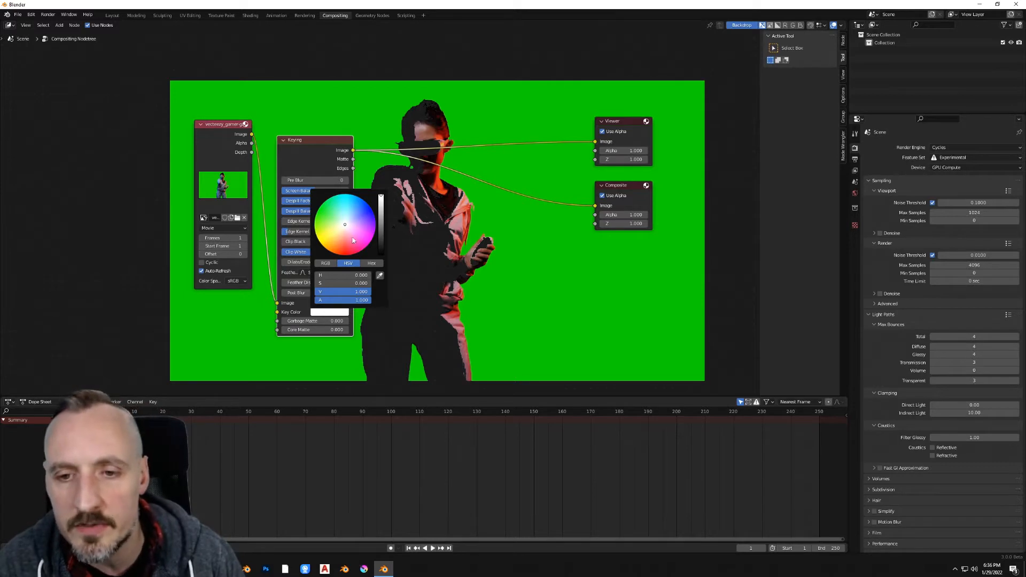
pyautogui.moveTo(380, 275)
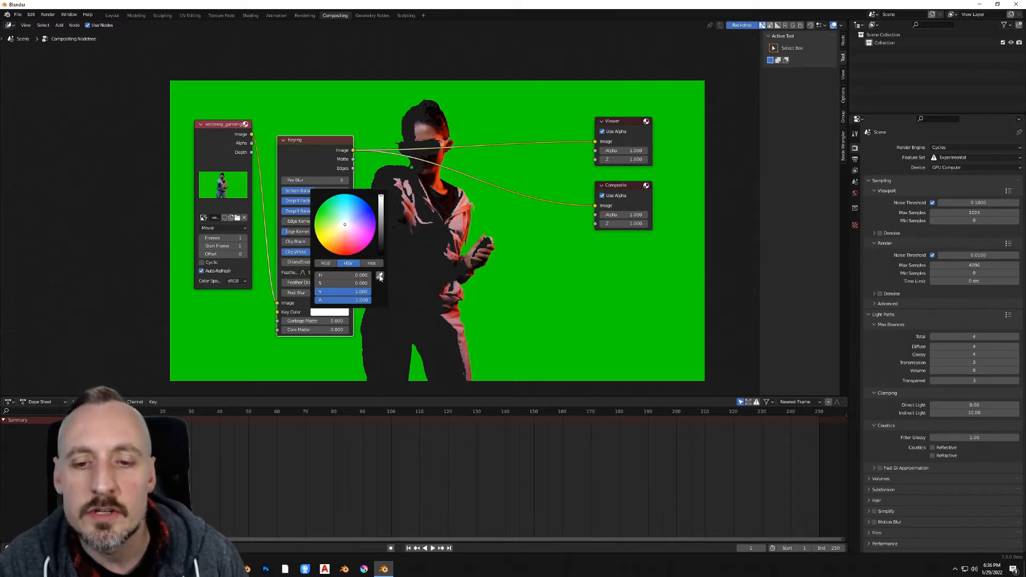
pyautogui.moveTo(381, 275)
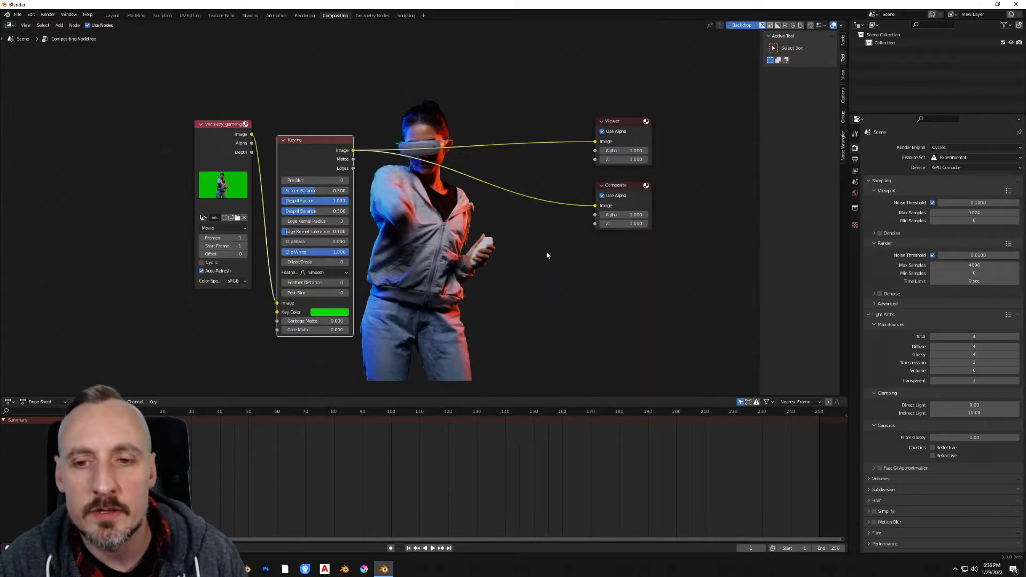
# - Set the Keying node's Dilate/Erode to -2 and Feather Distance to 4
pyautogui.click(223, 124)
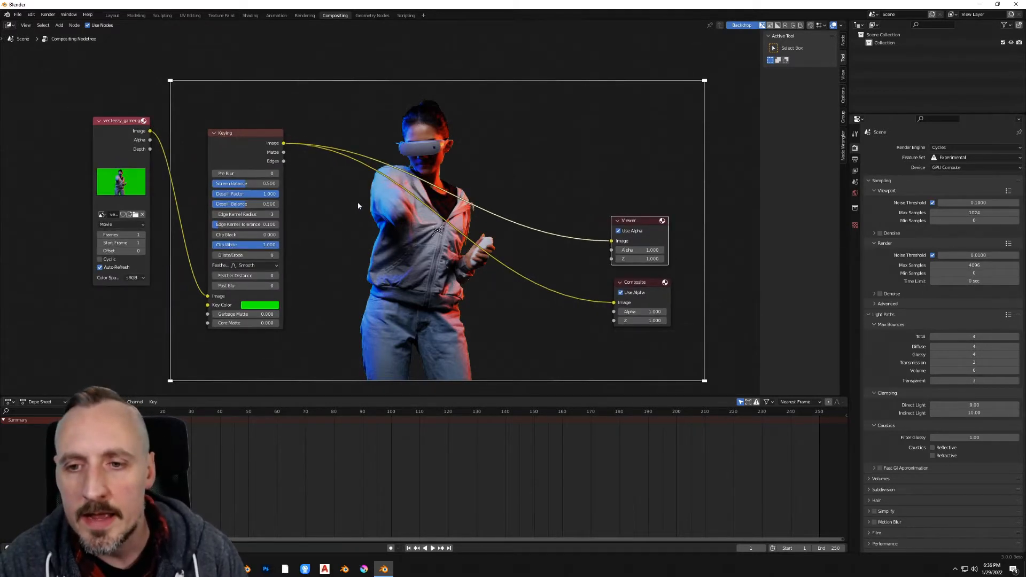
pyautogui.moveTo(335, 199)
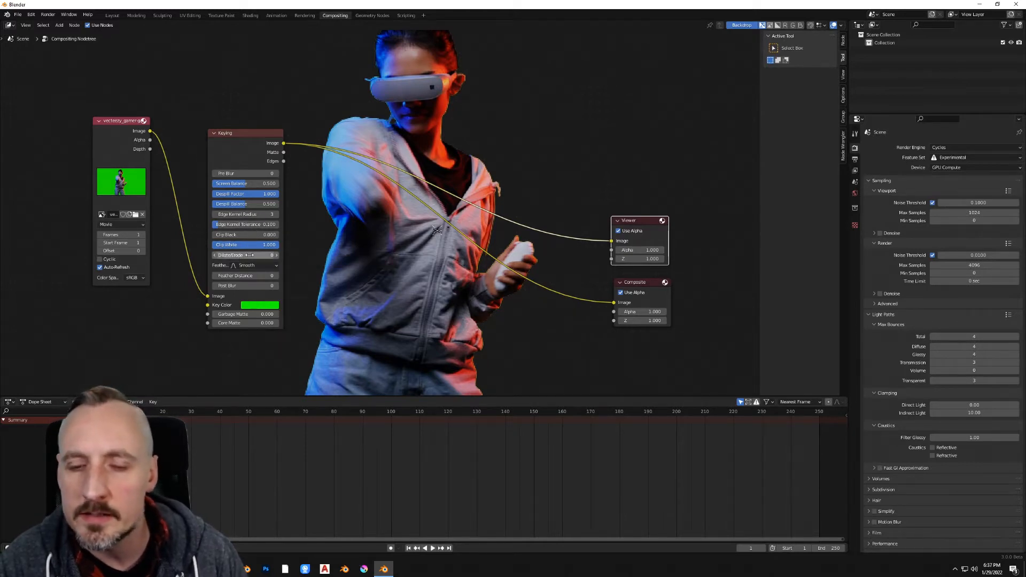
pyautogui.click(246, 255)
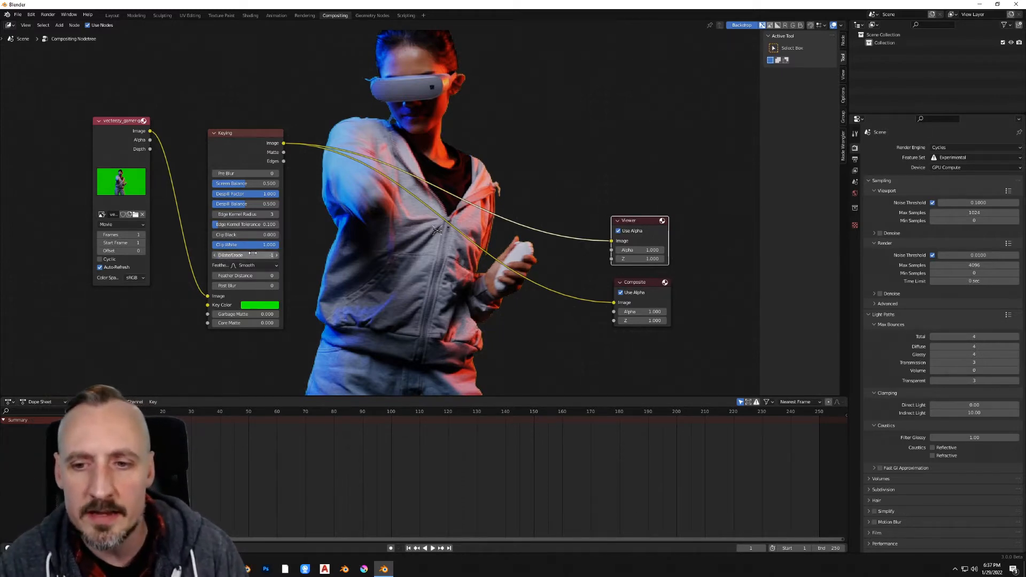
pyautogui.moveTo(246, 254)
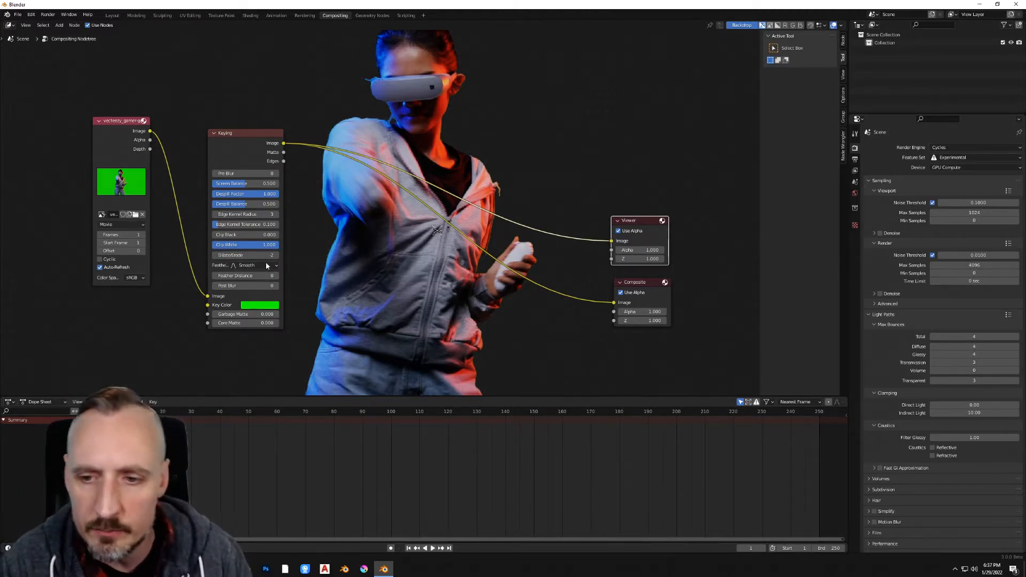
pyautogui.click(246, 275)
pyautogui.write('4')
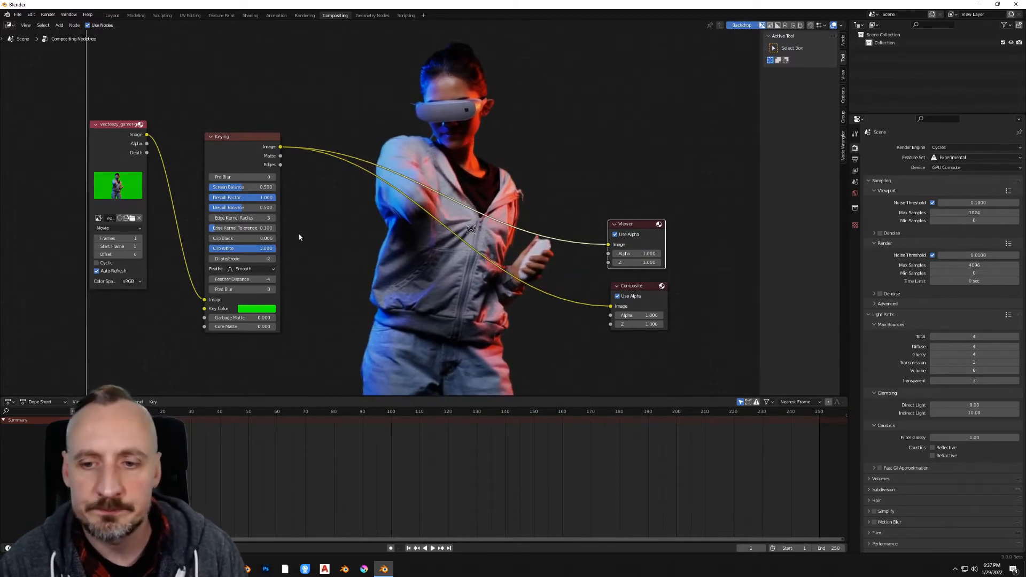
pyautogui.moveTo(242, 259)
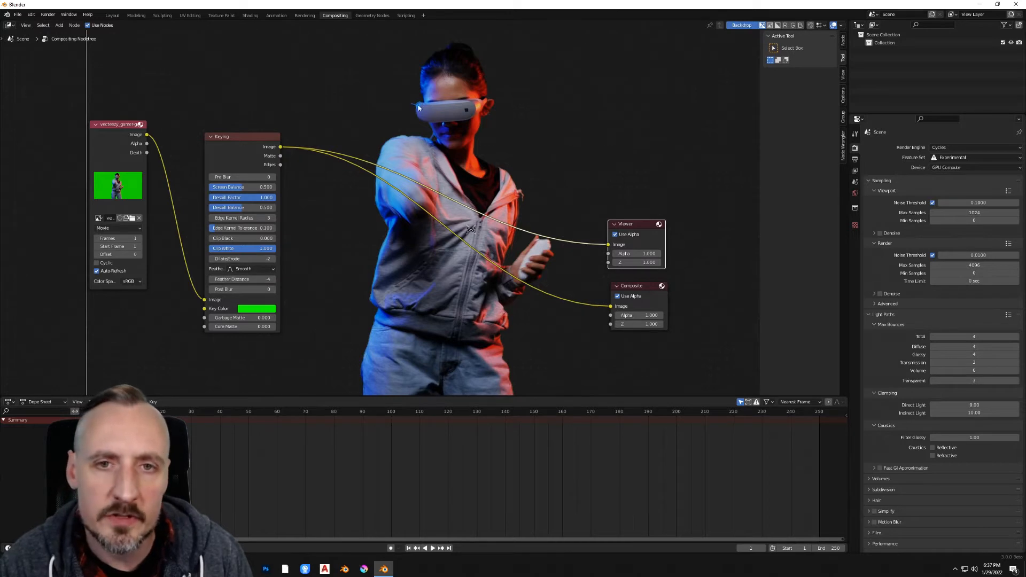
pyautogui.moveTo(471, 147)
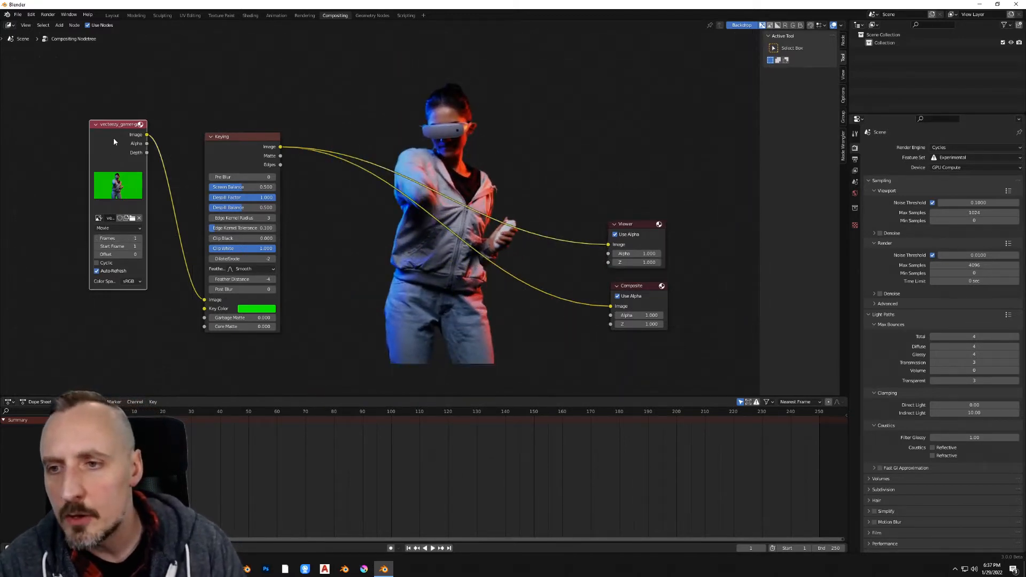
# - Set the clip node to 300 frames and the scene output to 30 fps ending at frame 300
pyautogui.click(117, 237)
pyautogui.write('300')
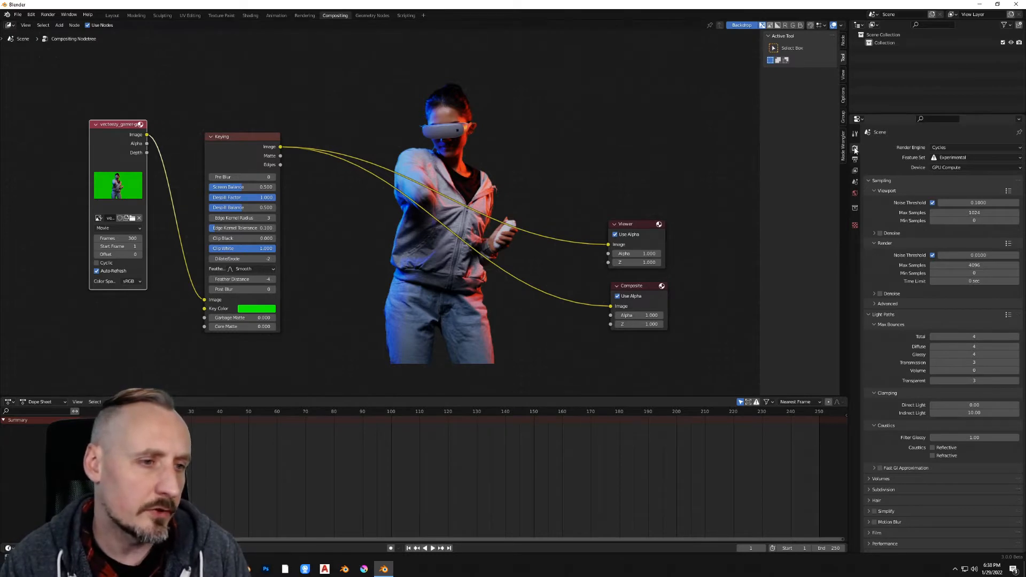
pyautogui.click(855, 160)
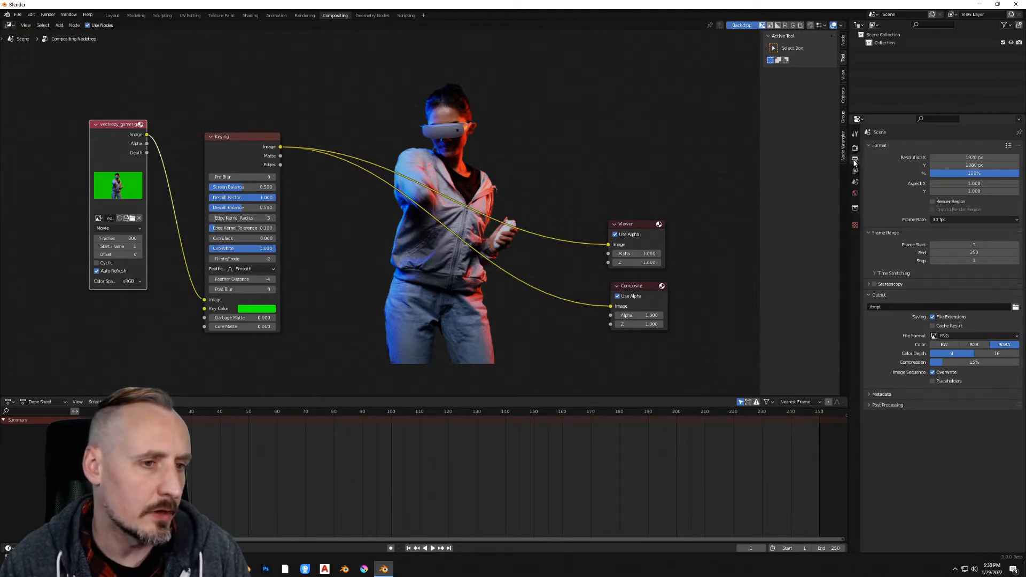
pyautogui.click(973, 219)
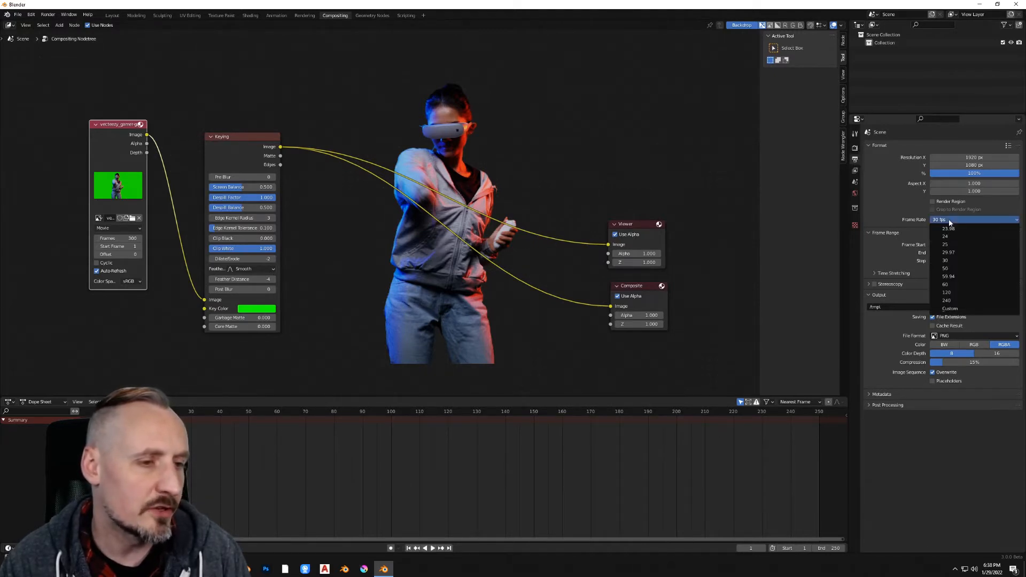
pyautogui.click(945, 260)
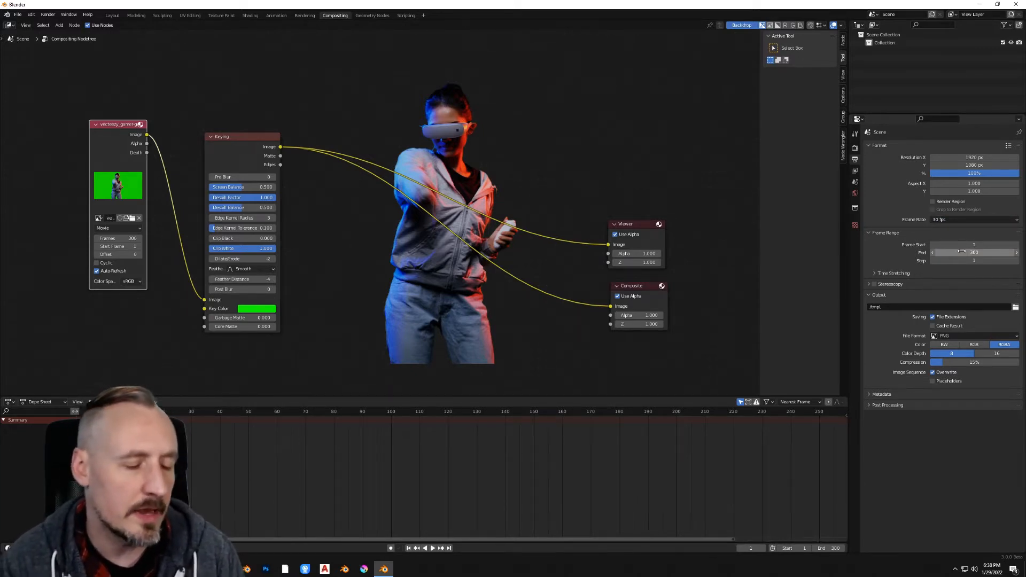
pyautogui.moveTo(969, 253)
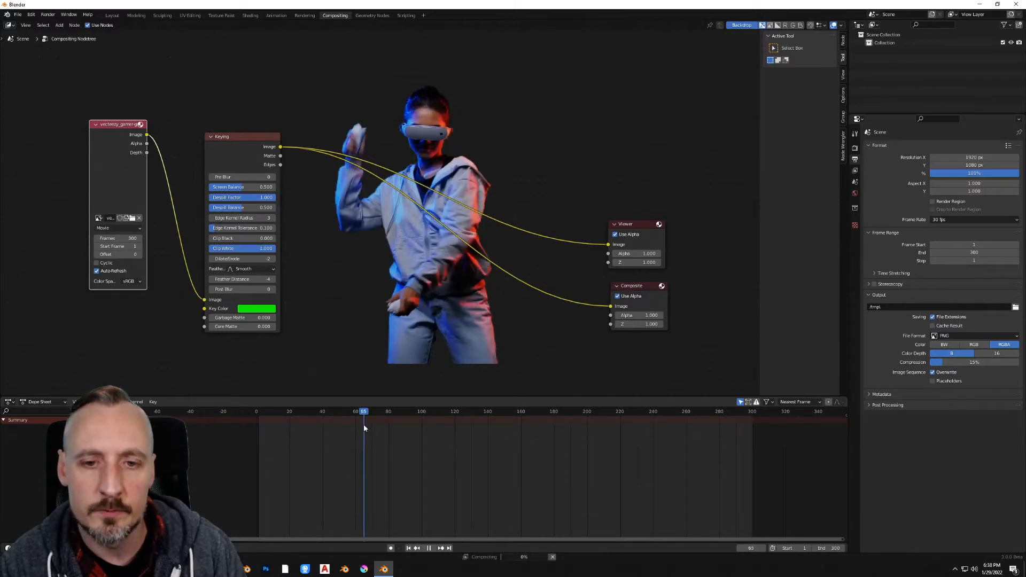
# - Scrub the timeline to several frames, around 178 and others, to check the keyed gamer
pyautogui.click(453, 411)
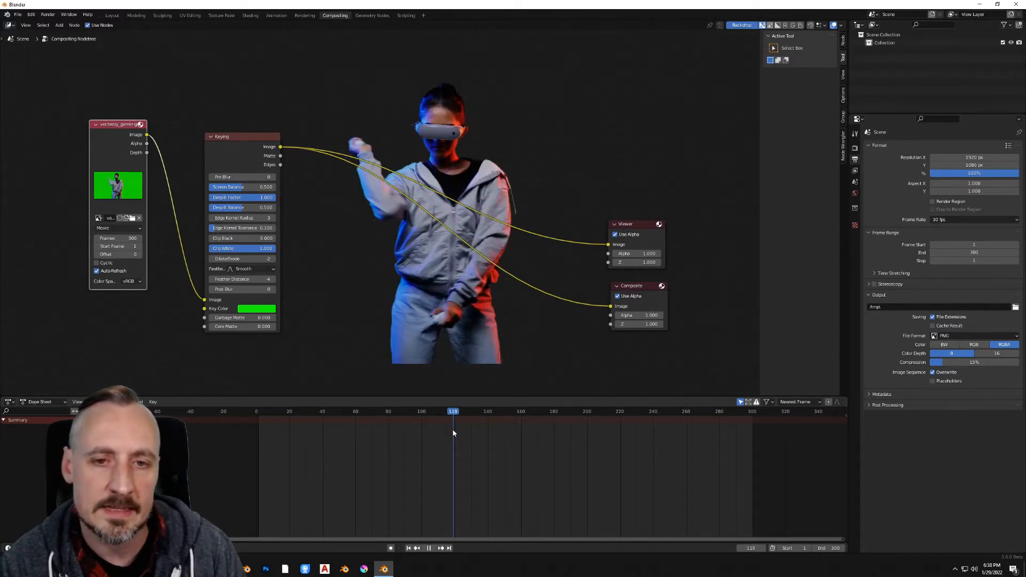
pyautogui.click(549, 411)
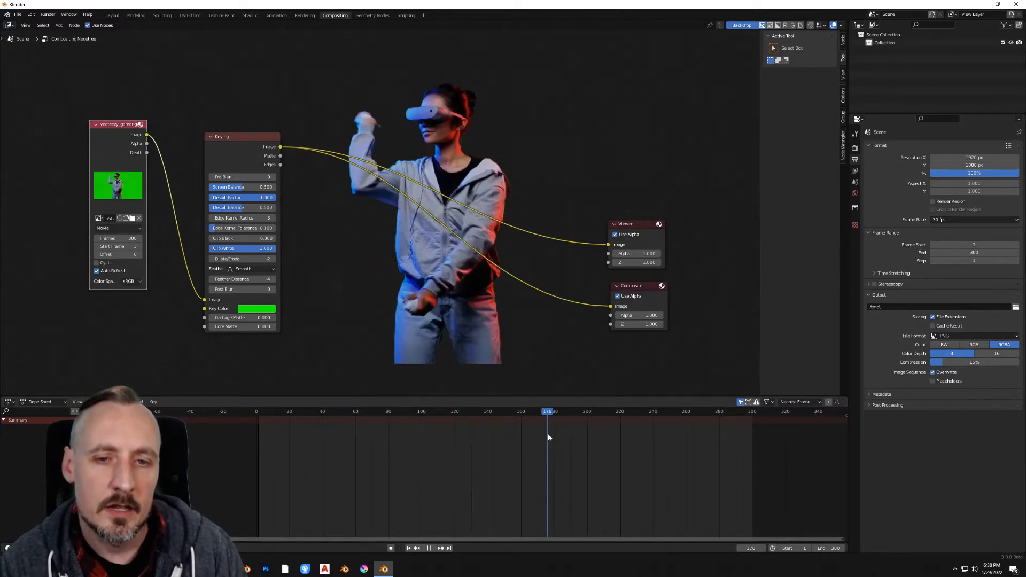
pyautogui.click(651, 410)
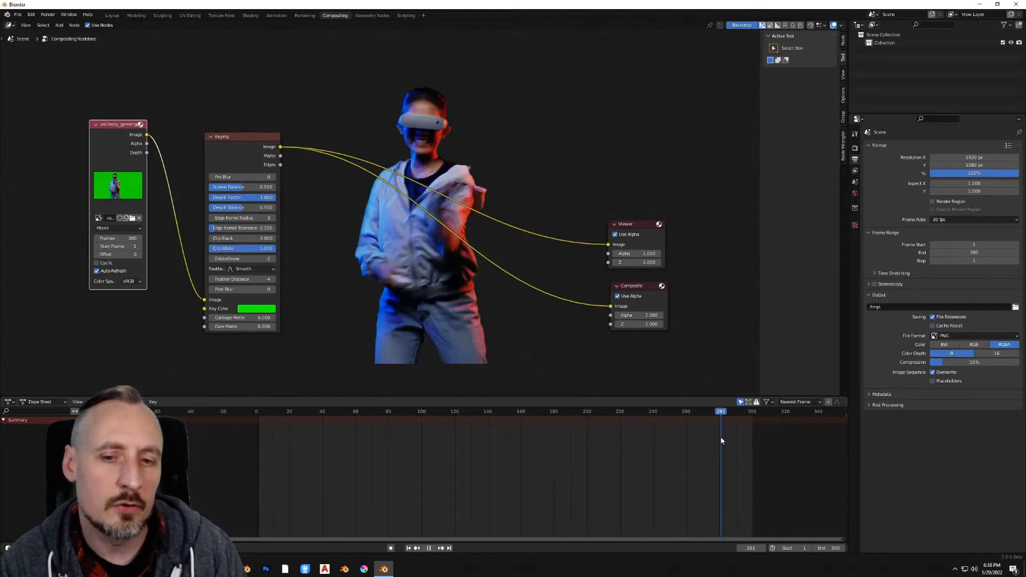
pyautogui.click(633, 410)
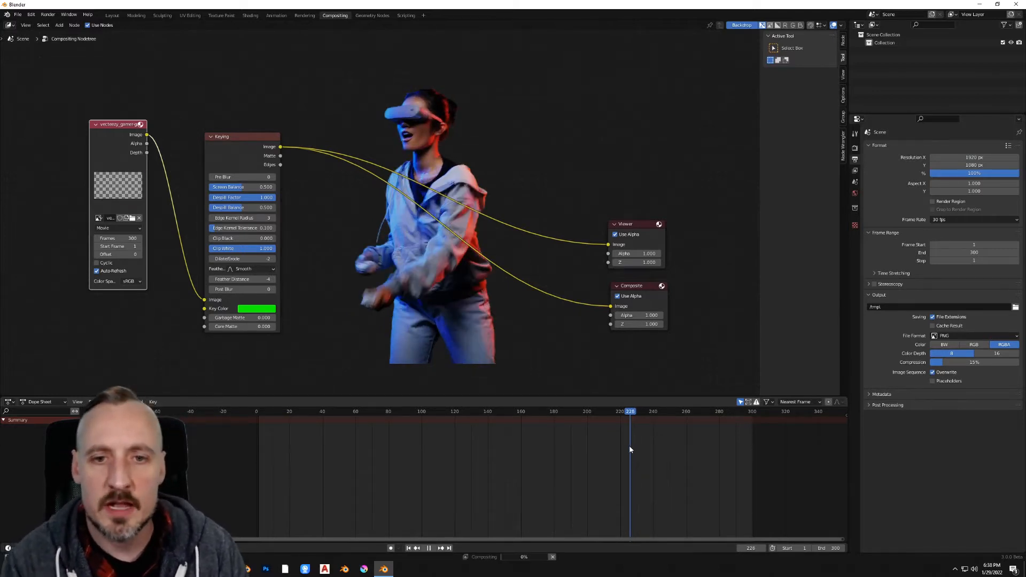
pyautogui.click(479, 410)
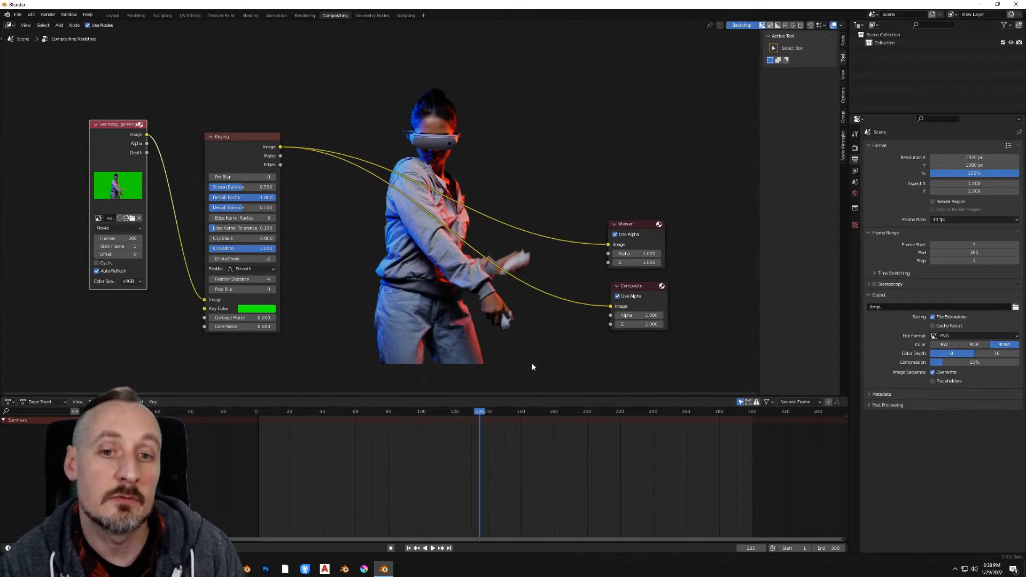
pyautogui.moveTo(394, 287)
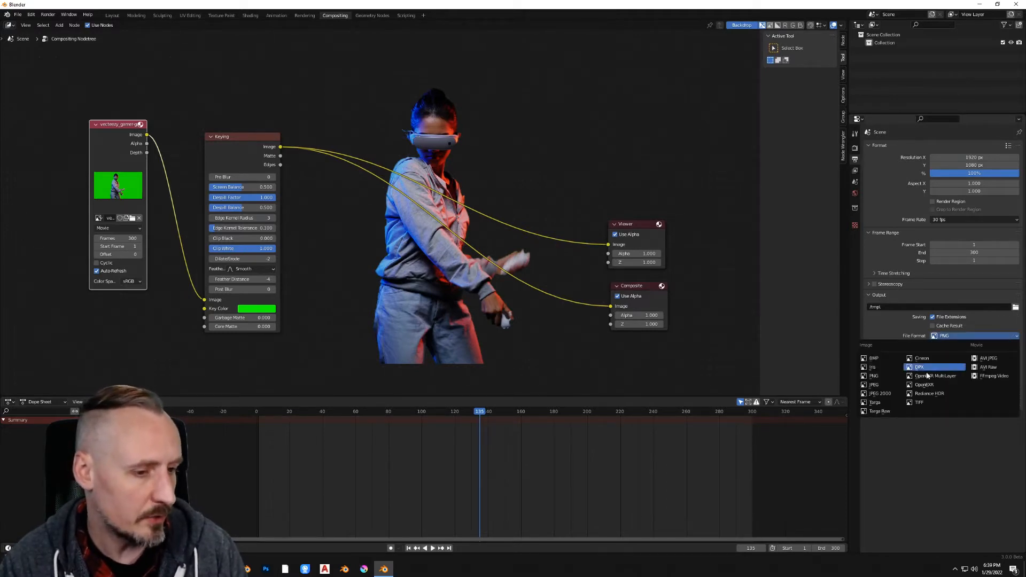
pyautogui.click(916, 403)
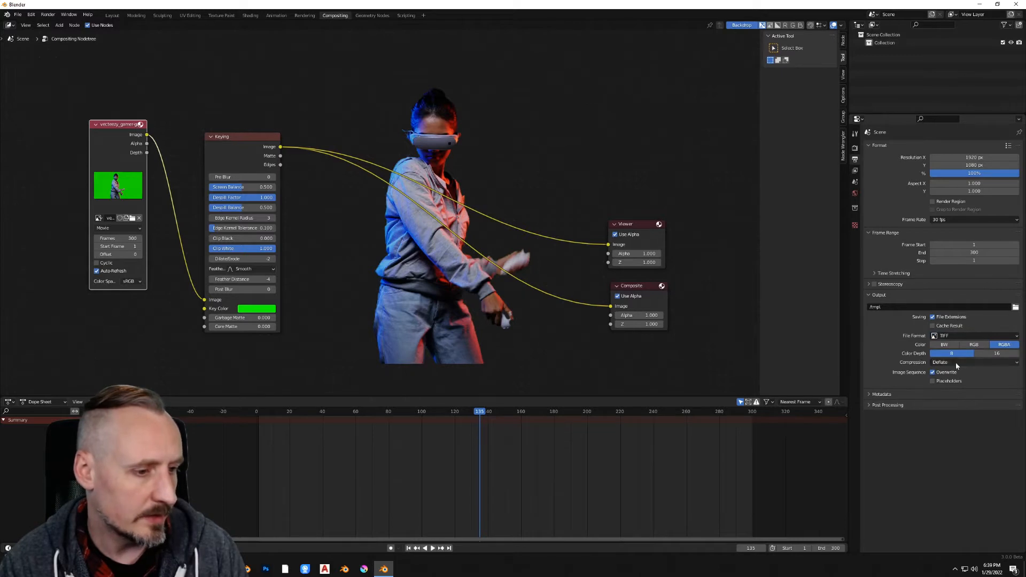
pyautogui.click(955, 362)
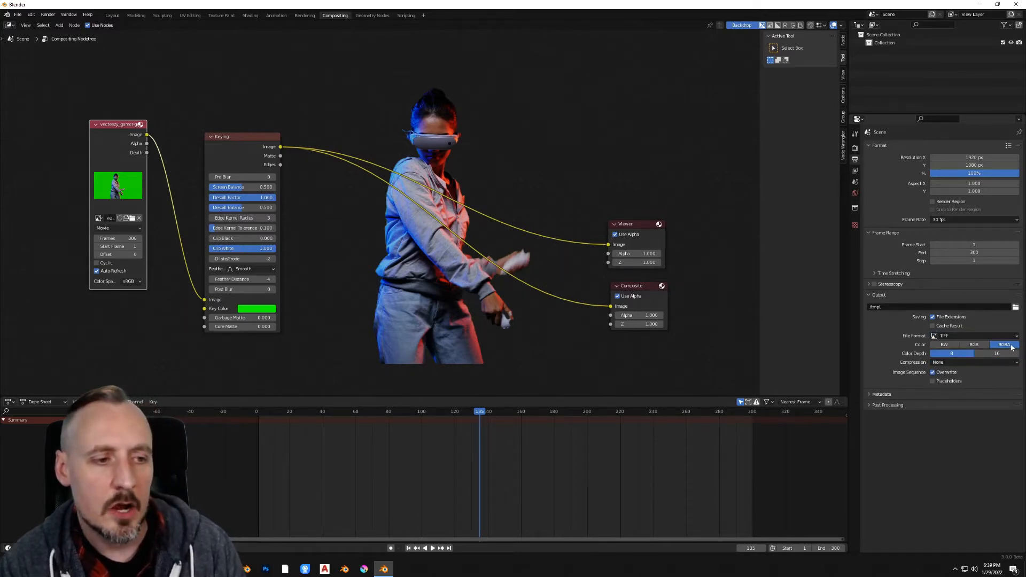
pyautogui.moveTo(1005, 345)
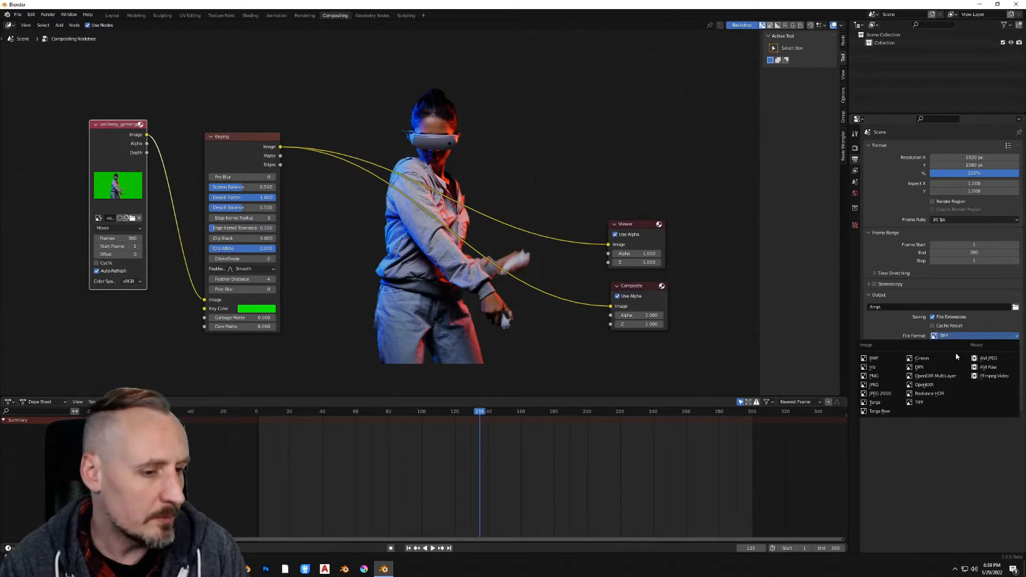
pyautogui.click(873, 375)
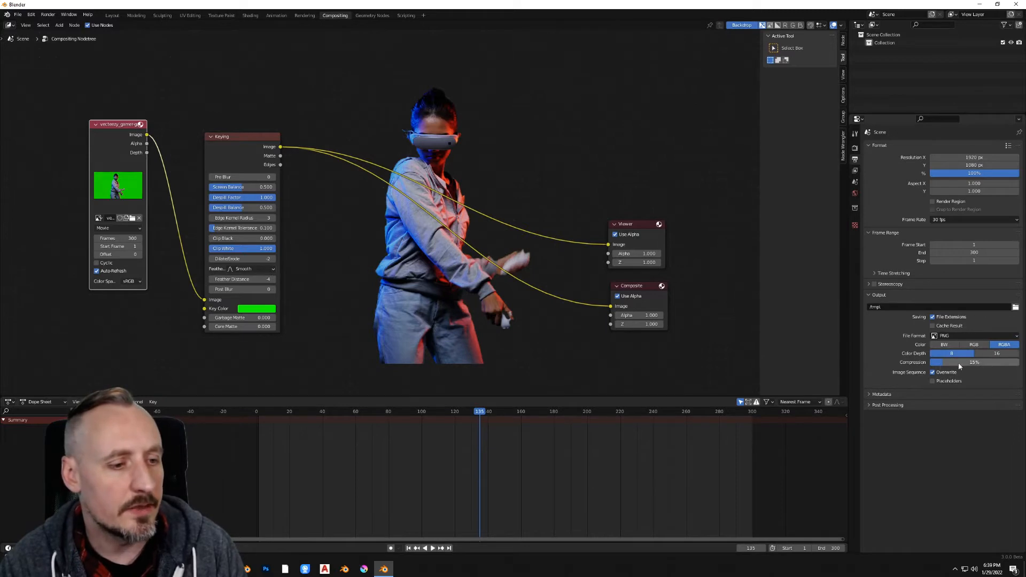
pyautogui.moveTo(975, 363)
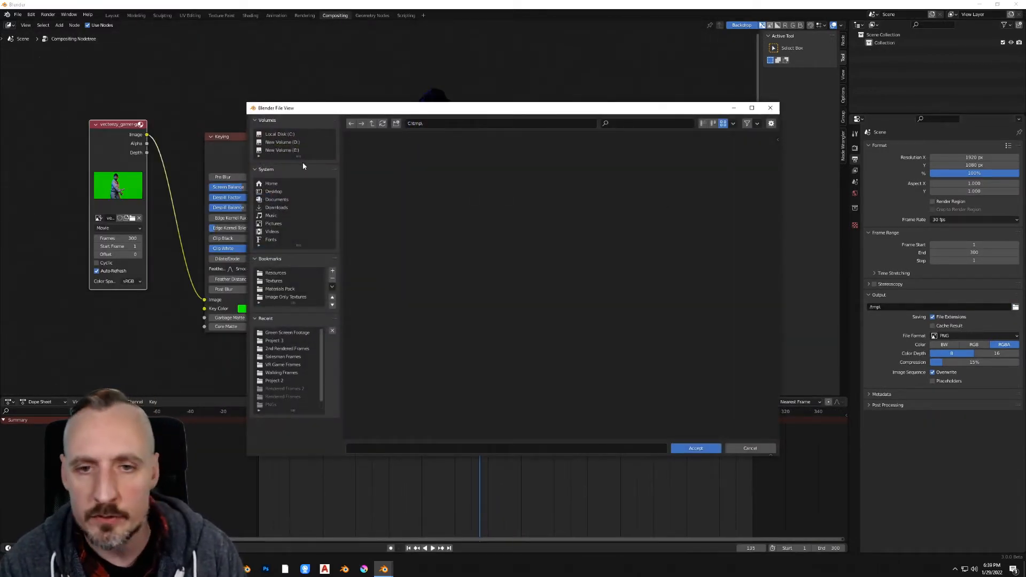
pyautogui.moveTo(272, 191)
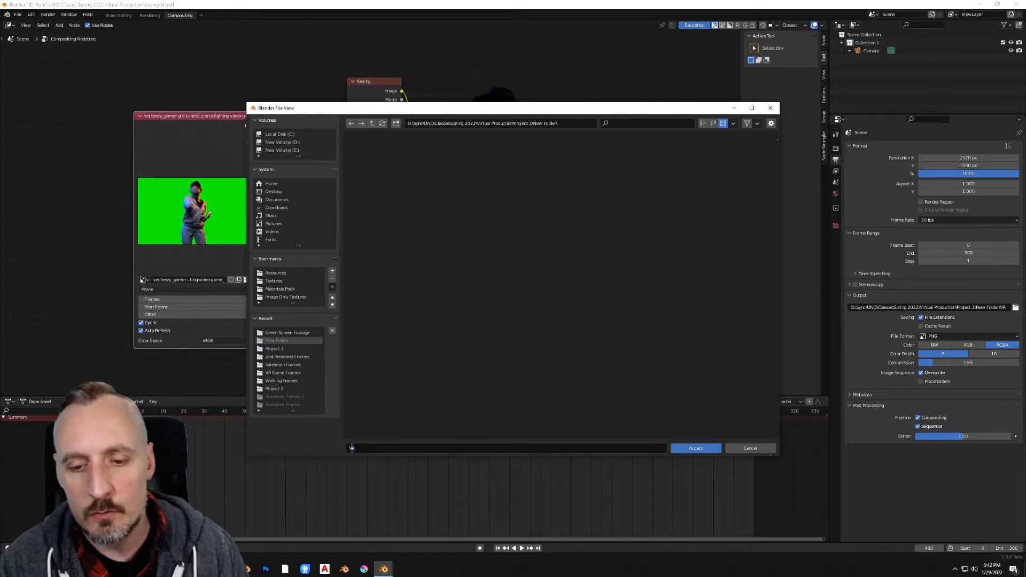
# - Point the render output at a new project folder with the 'vr' file prefix
pyautogui.write('r')
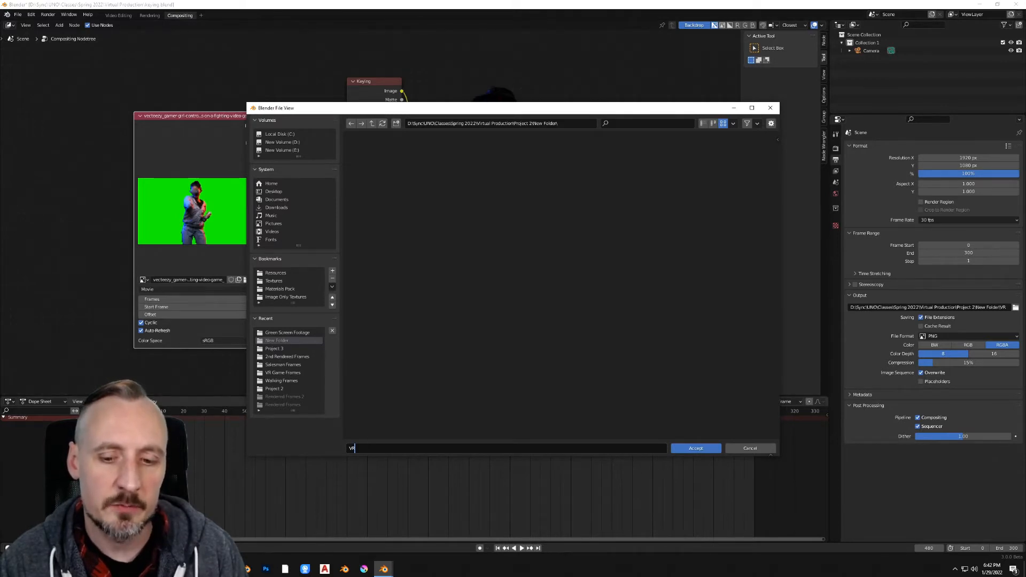
pyautogui.click(694, 447)
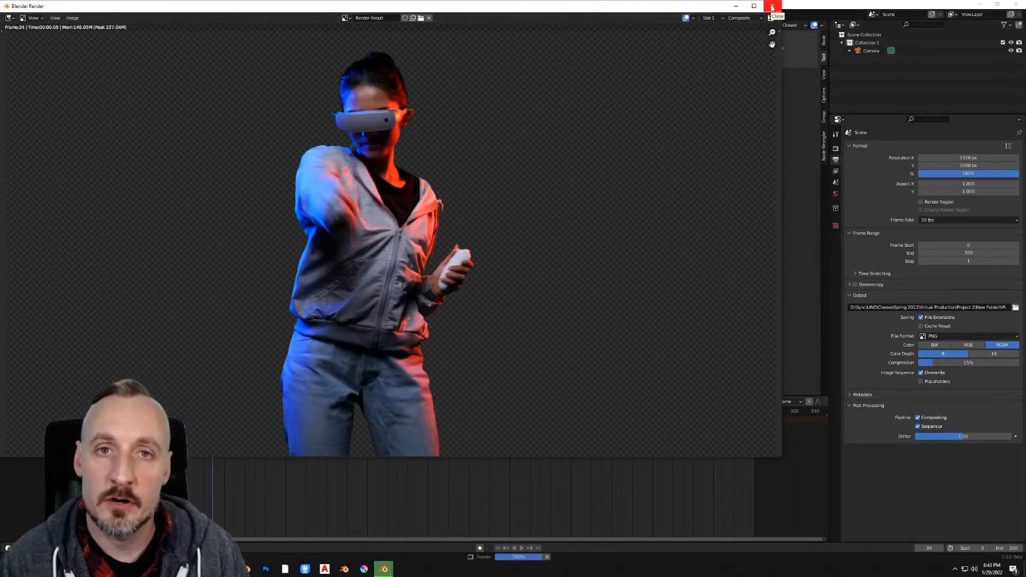
# - Import all rendered vr PNG frames as one plane with Animate Image Sequences enabled
pyautogui.click(776, 16)
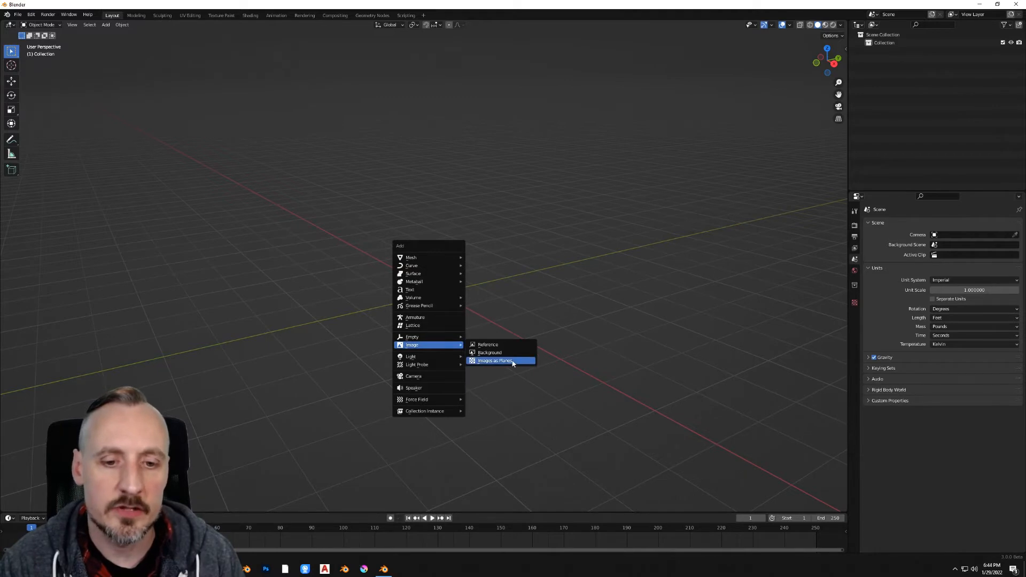
pyautogui.click(494, 360)
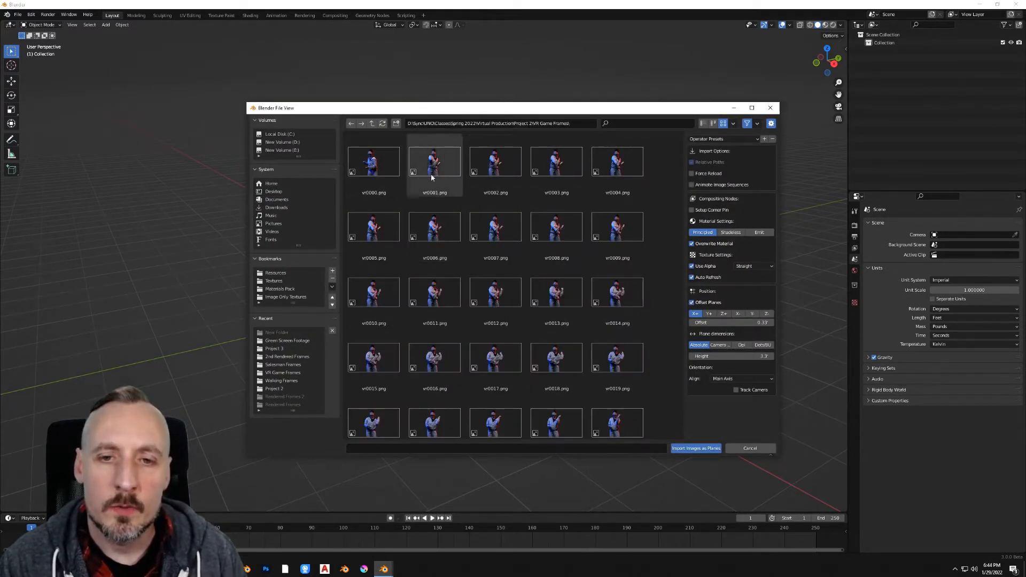
pyautogui.press('ctrl+a')
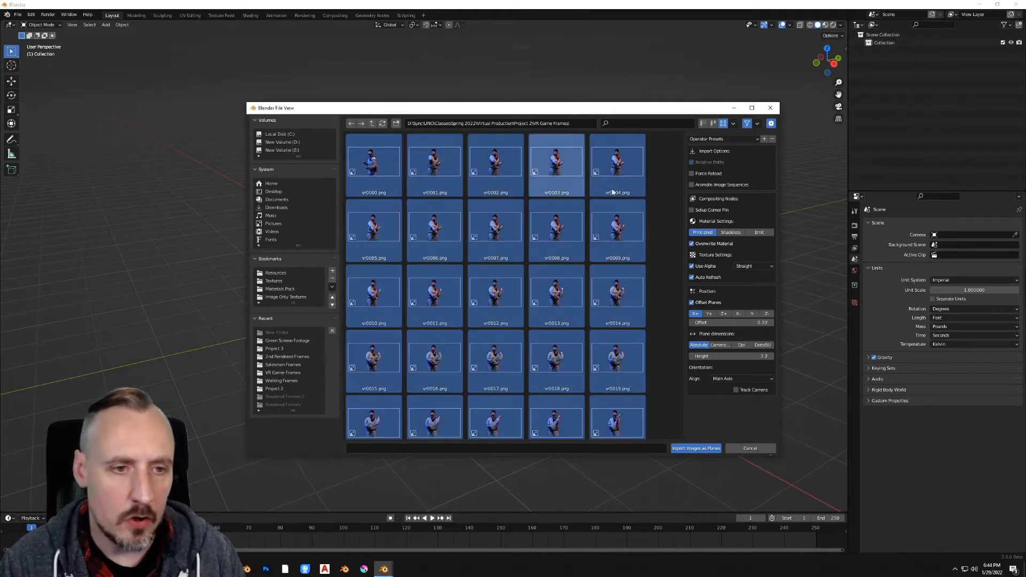
pyautogui.click(691, 184)
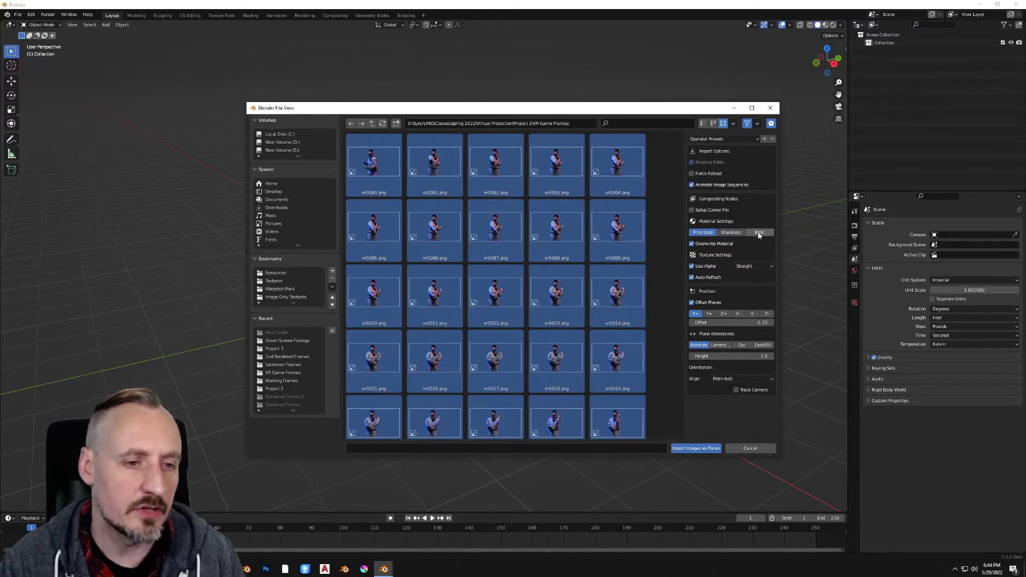
pyautogui.click(695, 448)
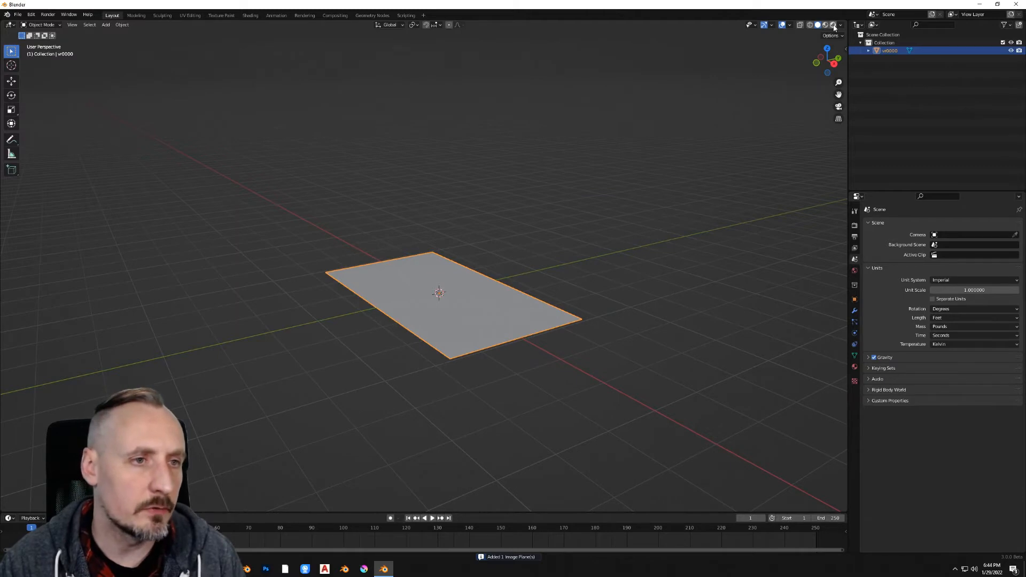
# - Show the plane's texture, rotate it 90° on X to stand upright, and set the render engine to Eevee
pyautogui.click(823, 24)
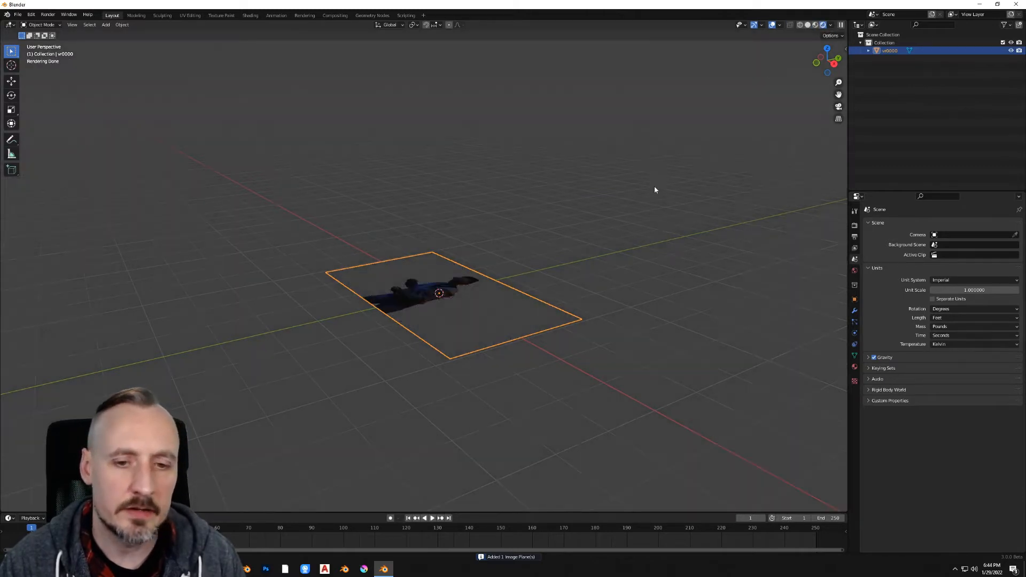
pyautogui.press('r')
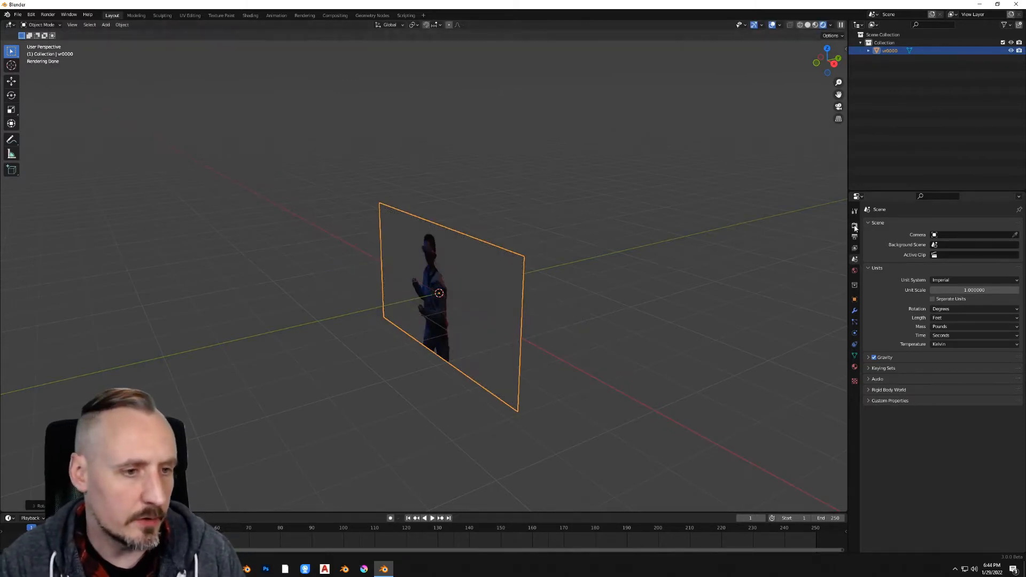
pyautogui.click(855, 224)
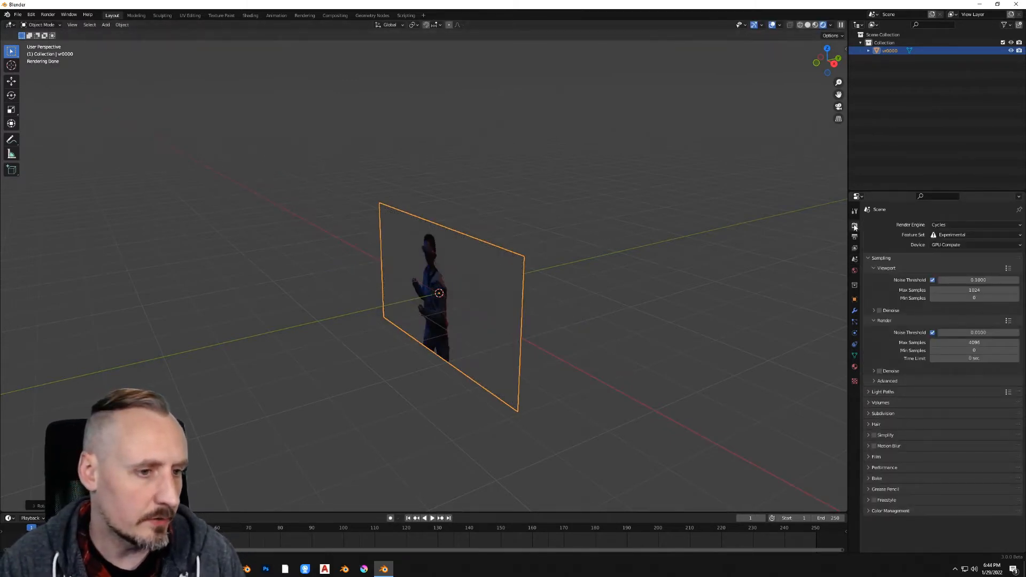
pyautogui.moveTo(855, 225)
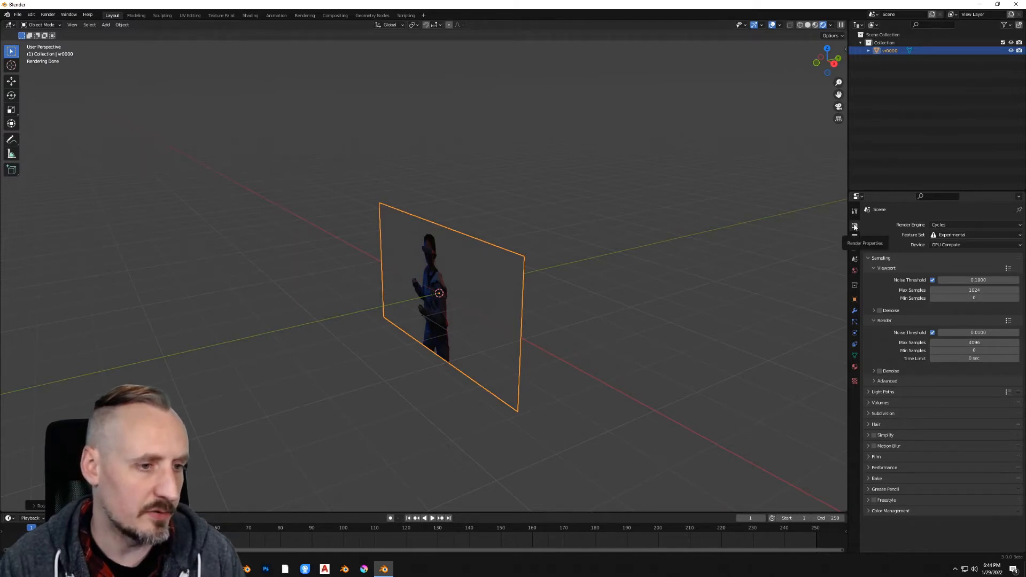
pyautogui.click(973, 224)
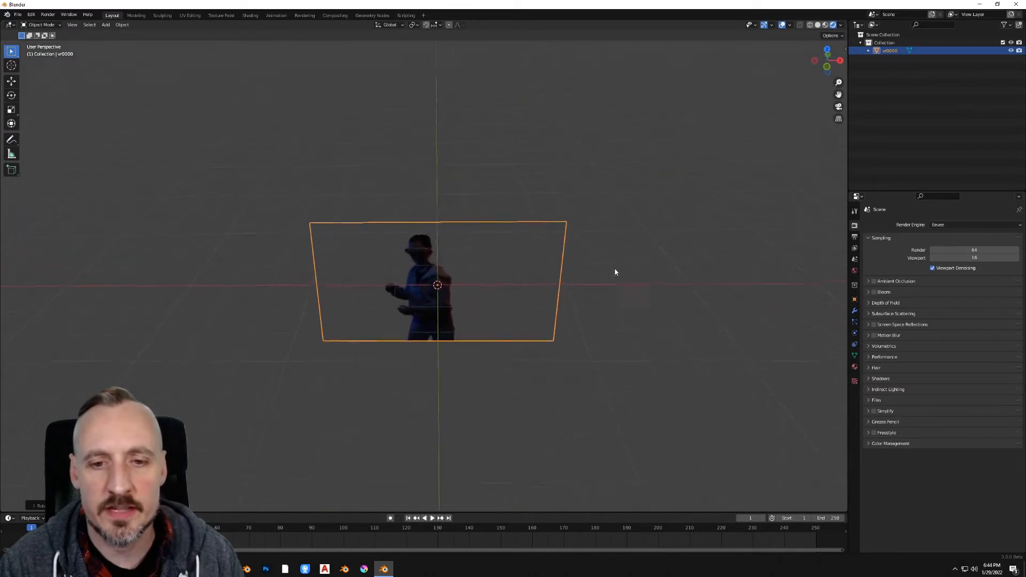
pyautogui.press('g')
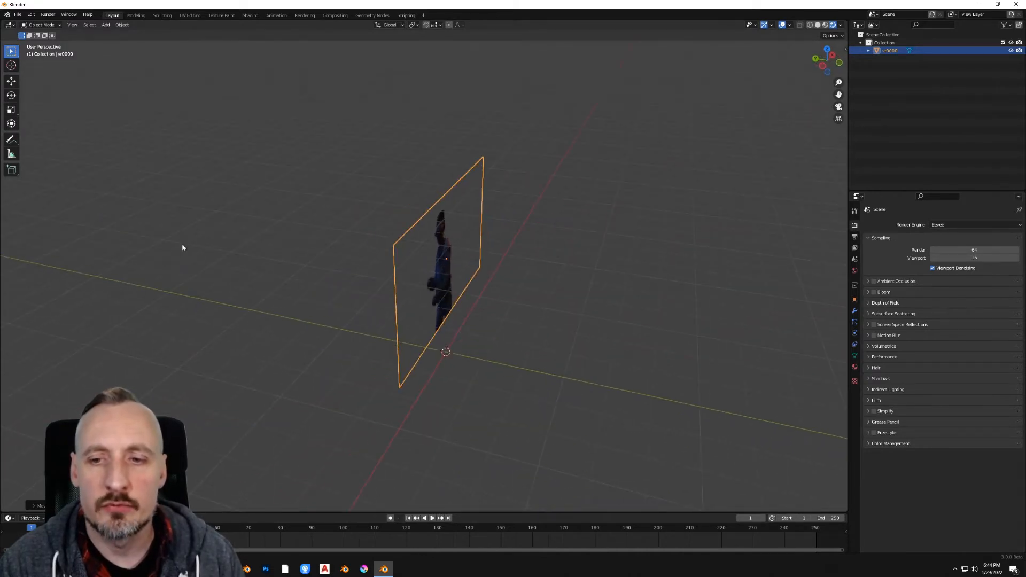
pyautogui.moveTo(174, 234)
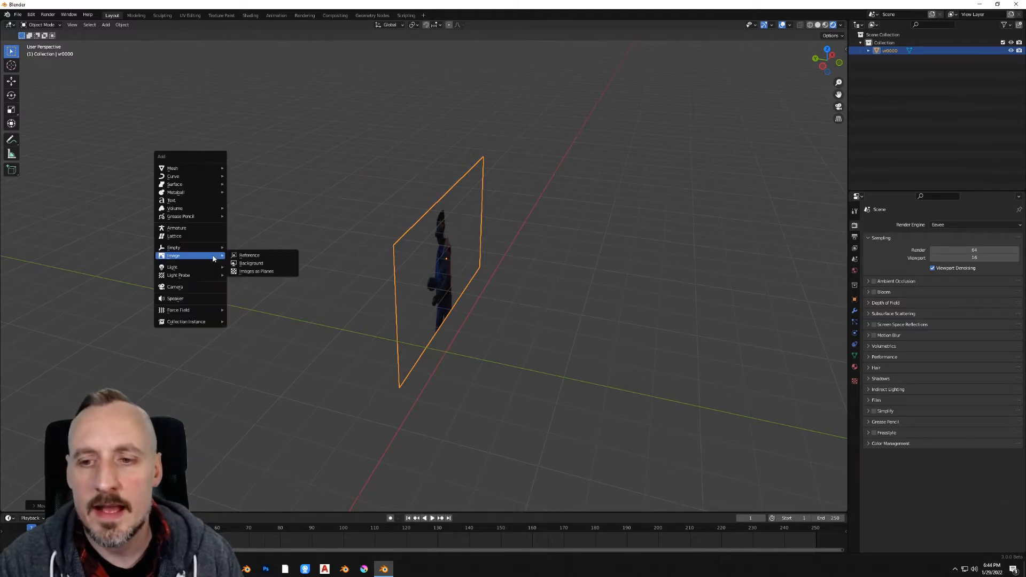
pyautogui.moveTo(256, 270)
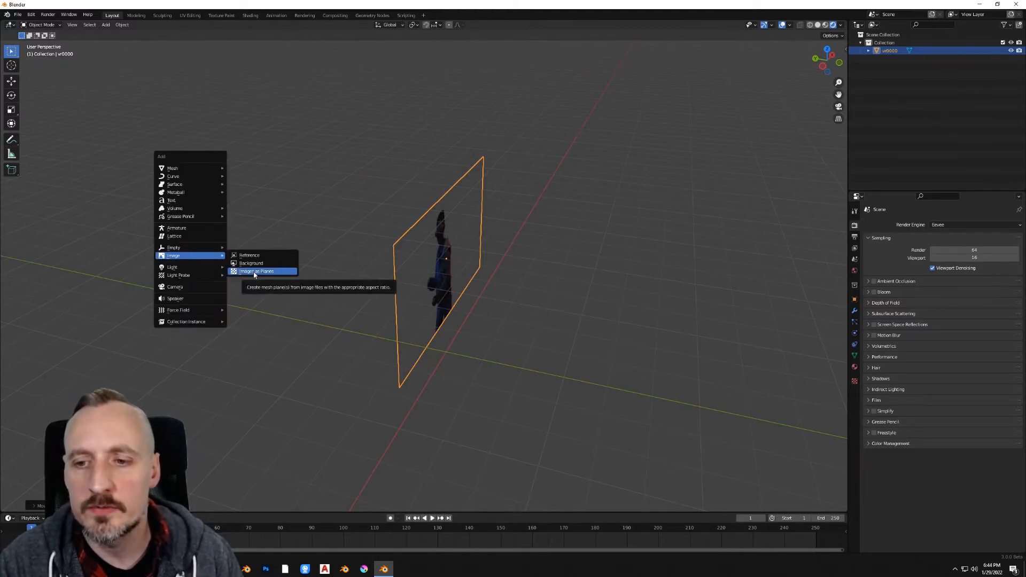
# - Import the cyberpunk city picture as a plane and rotate it 90° on X as a backdrop
pyautogui.click(256, 271)
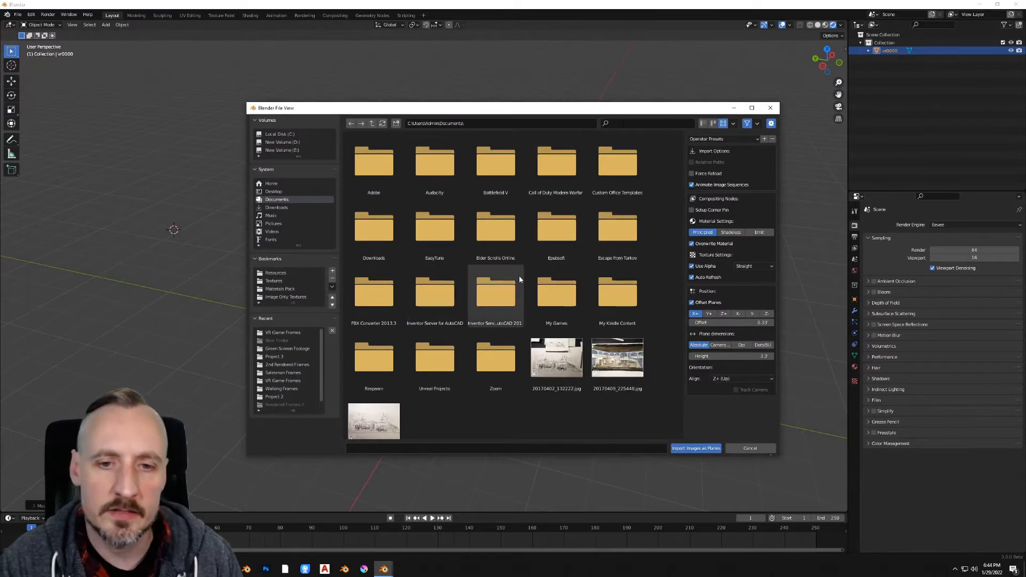
pyautogui.click(696, 448)
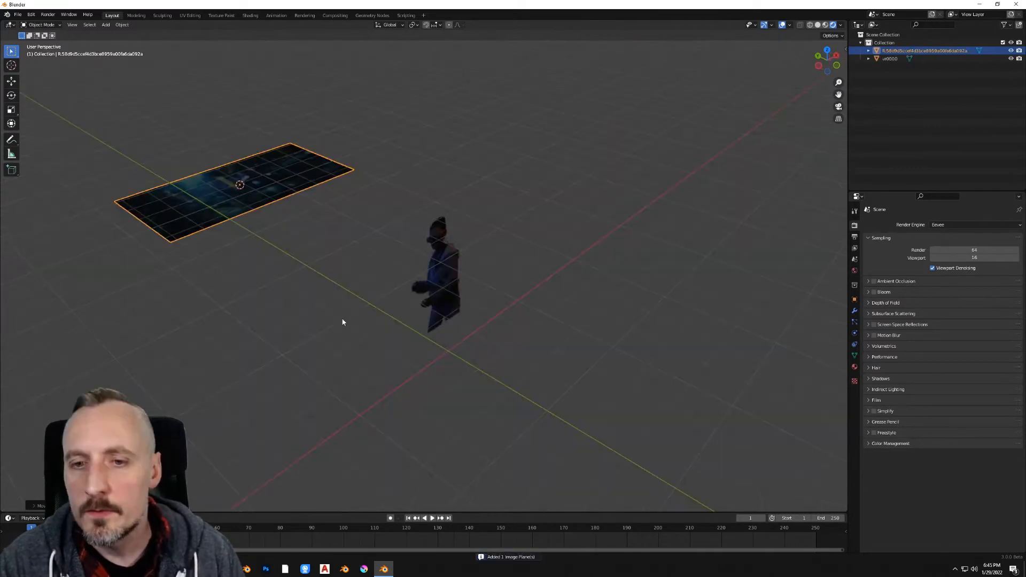
pyautogui.press('r')
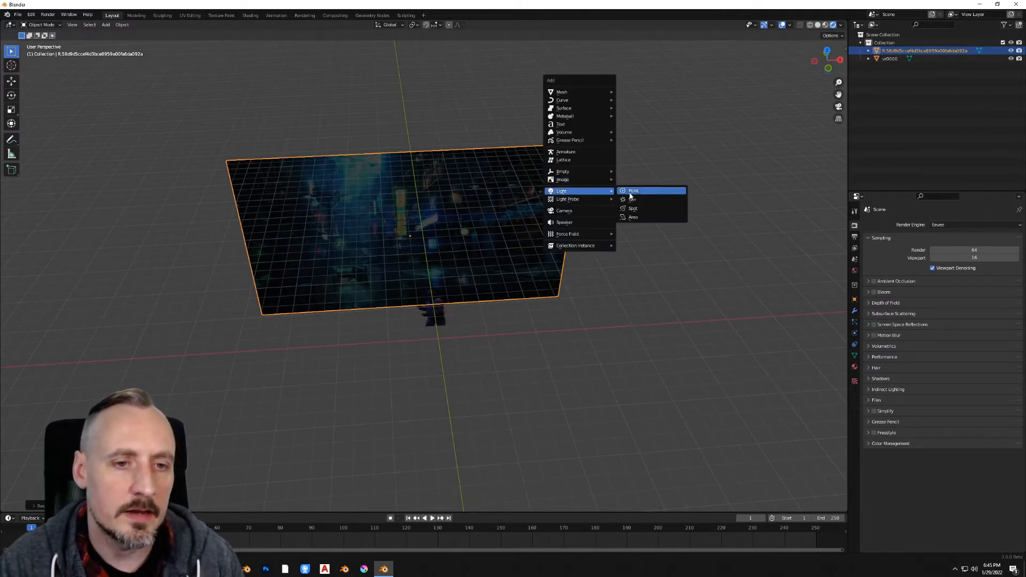
# - Add a sun light and set the gamer plane material's Shadow Mode to Alpha Hashed
pyautogui.click(633, 200)
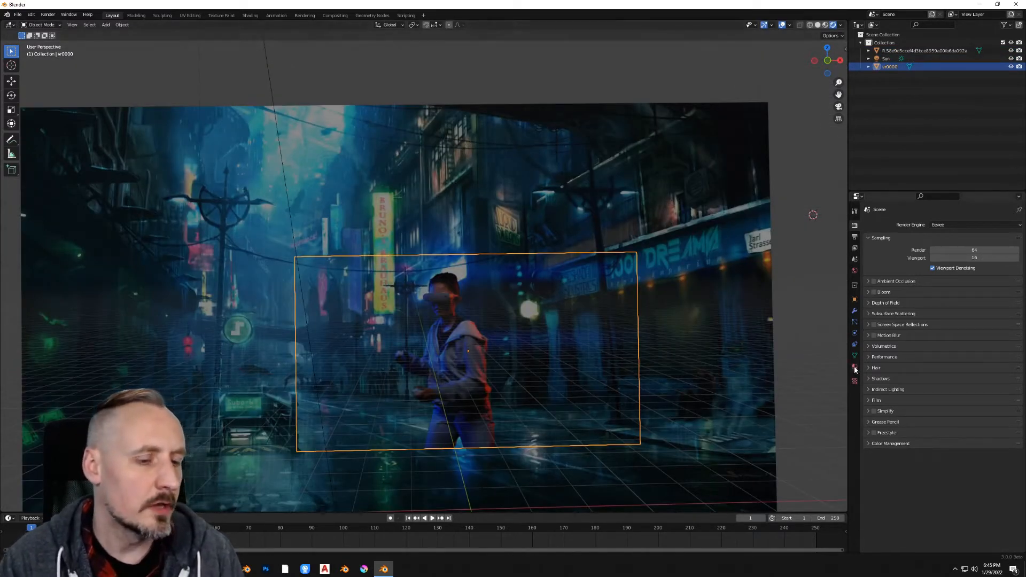
pyautogui.click(855, 366)
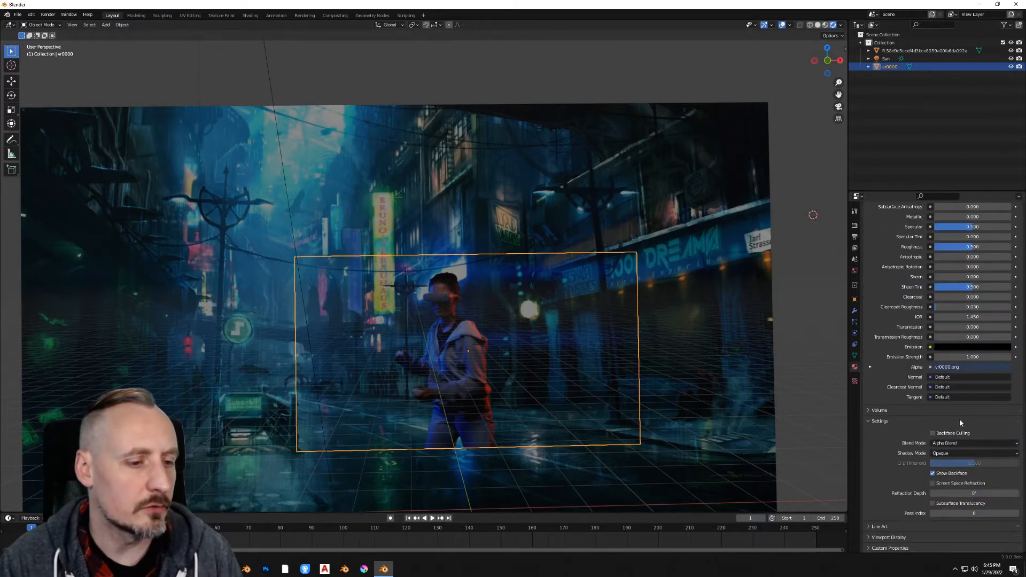
pyautogui.click(973, 453)
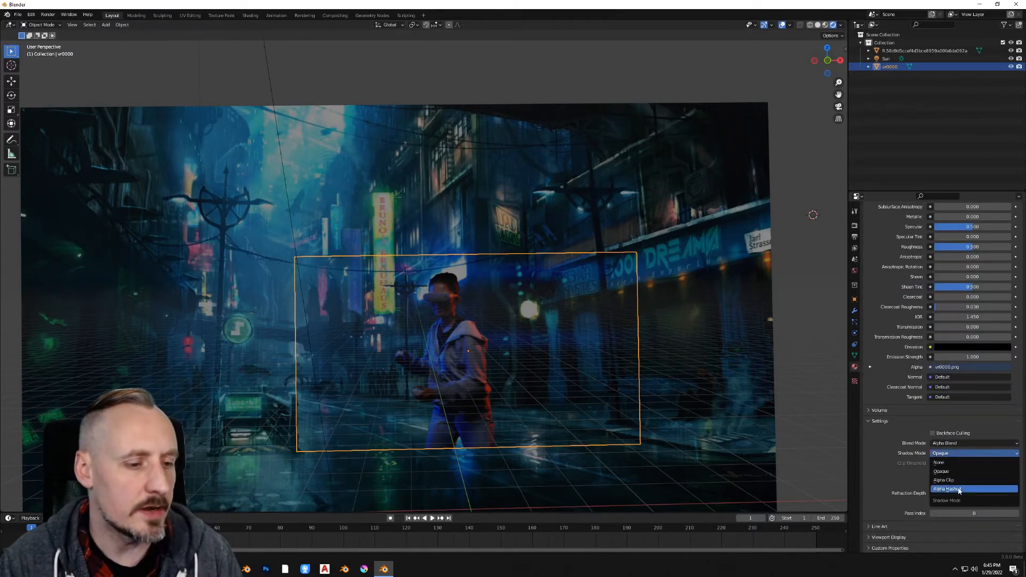
pyautogui.click(957, 488)
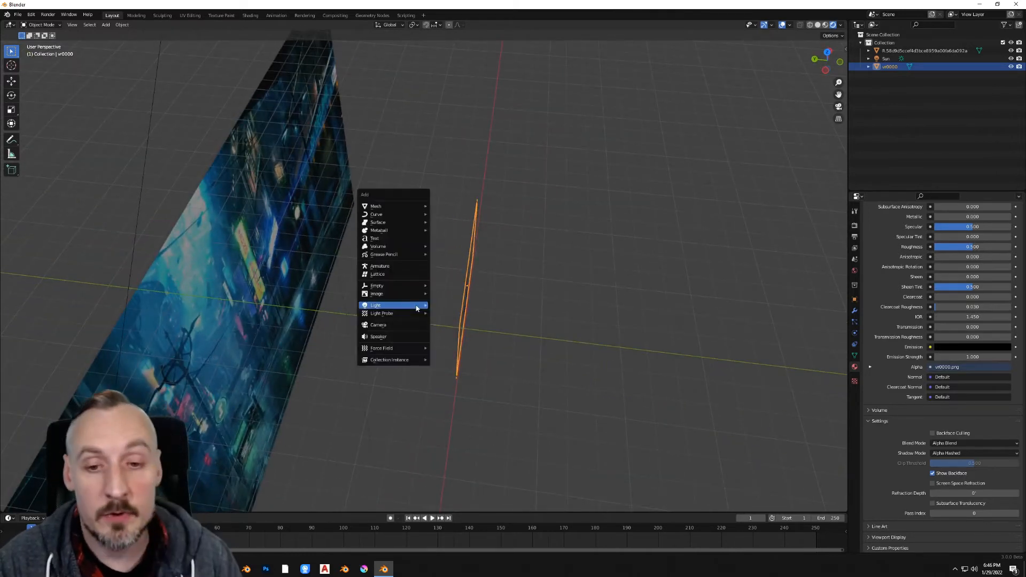
pyautogui.moveTo(395, 186)
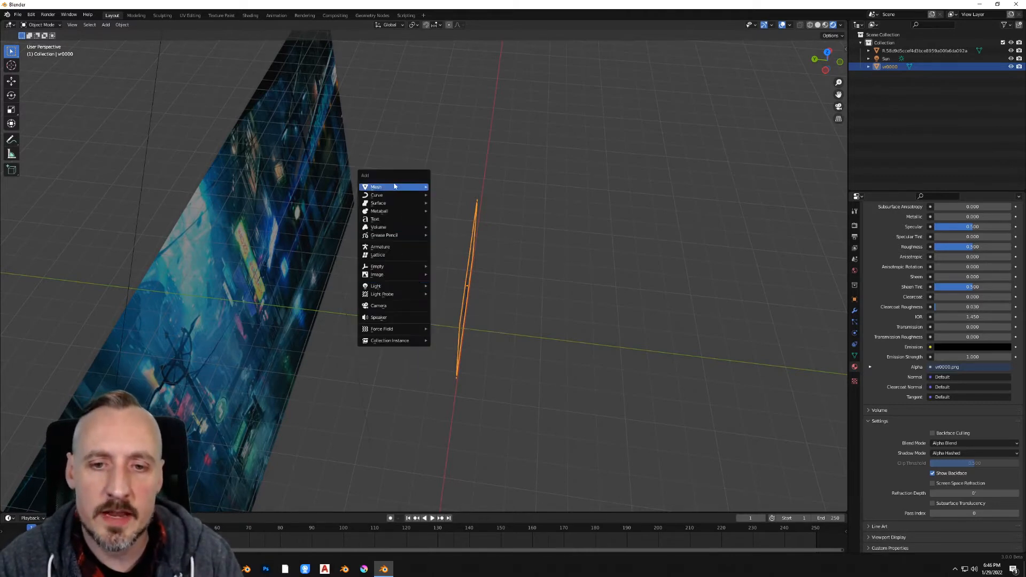
# - Add a mesh plane, rotate it upright 90° on X and enlarge it as a floor
pyautogui.click(375, 186)
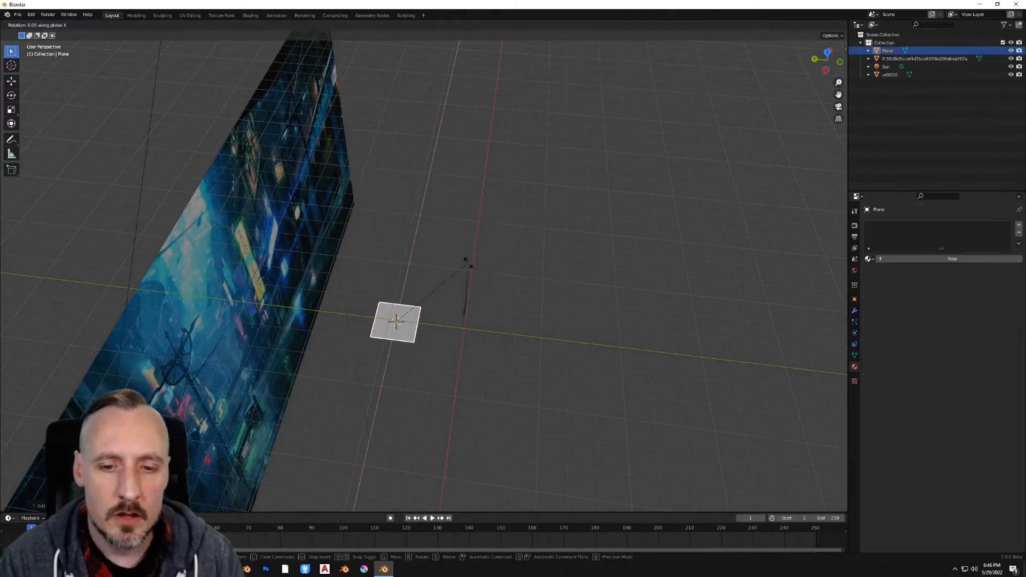
pyautogui.click(395, 321)
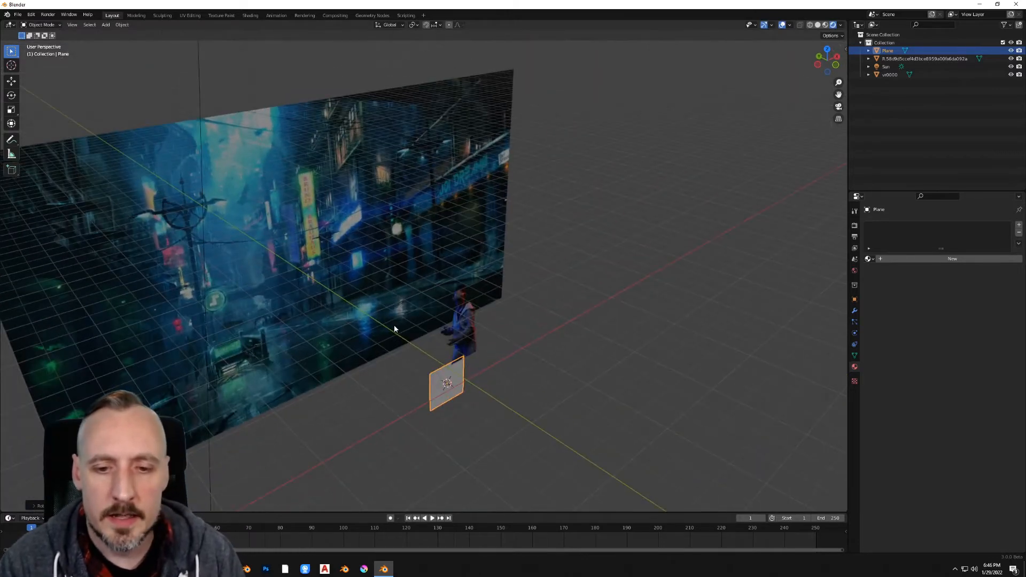
pyautogui.press('g')
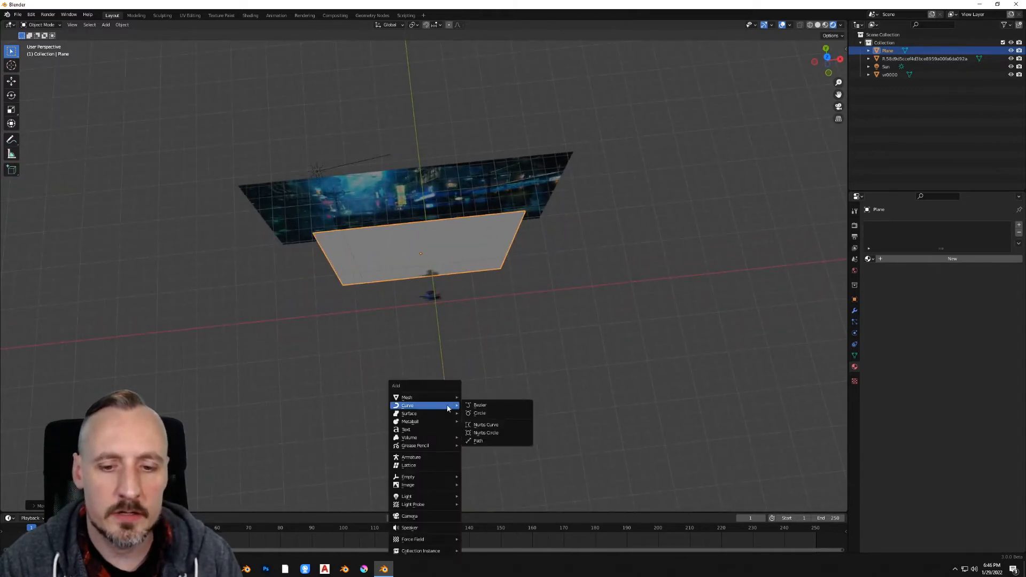
# - Add a camera with Lock Camera to View, frame the gamer, and scale up the gamer plane
pyautogui.click(409, 516)
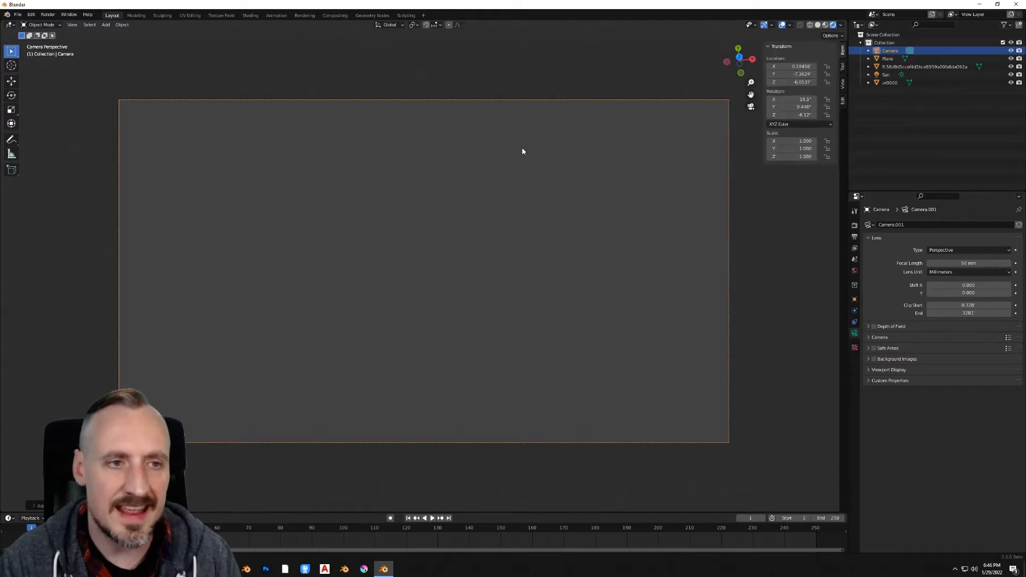
pyautogui.click(843, 82)
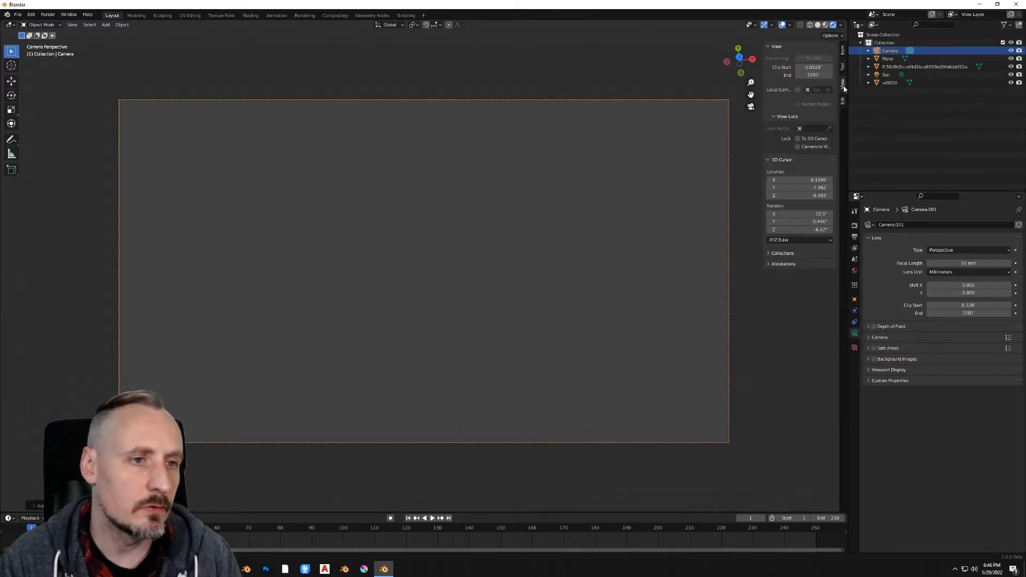
pyautogui.click(798, 146)
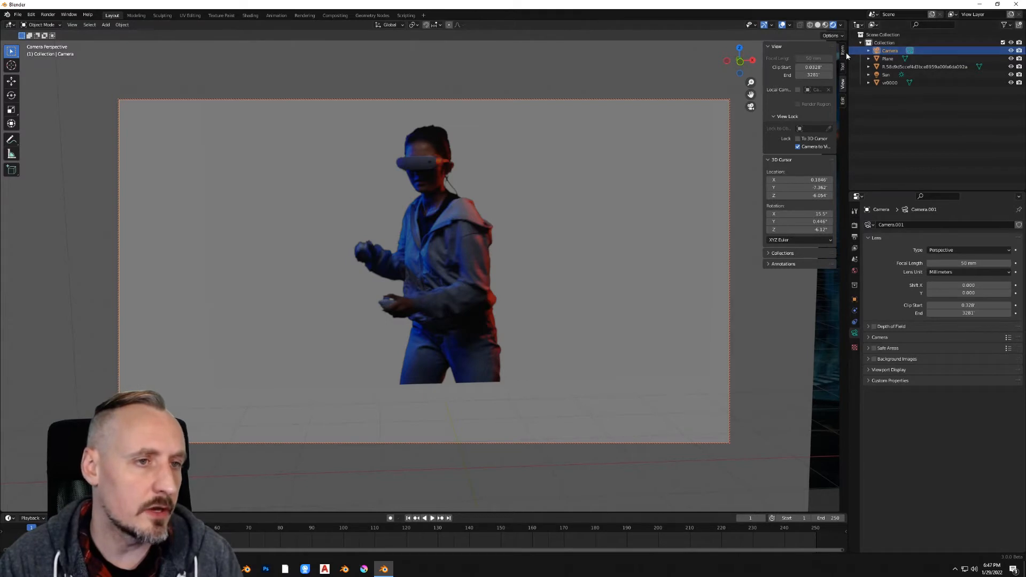
pyautogui.click(844, 56)
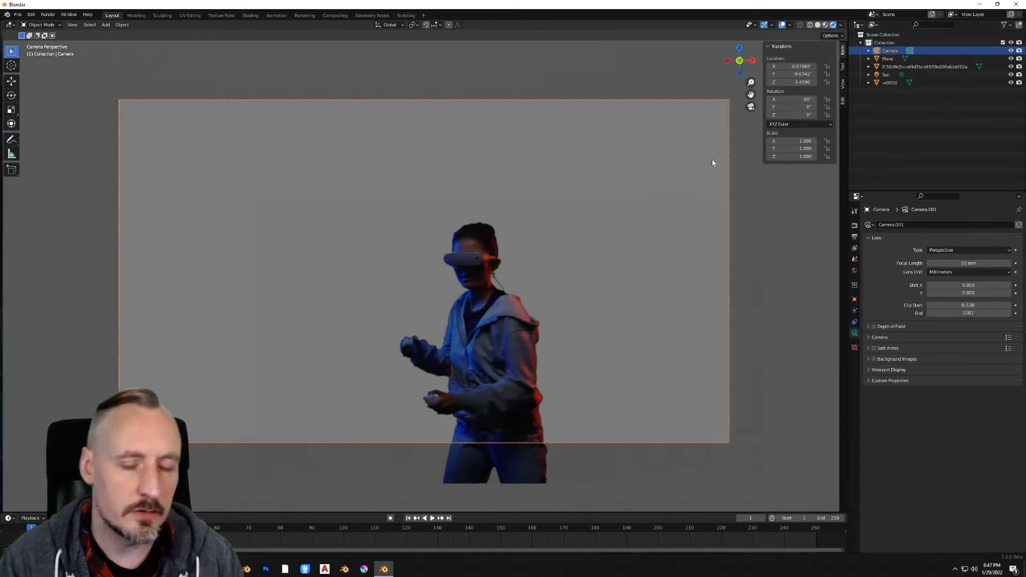
pyautogui.moveTo(553, 188)
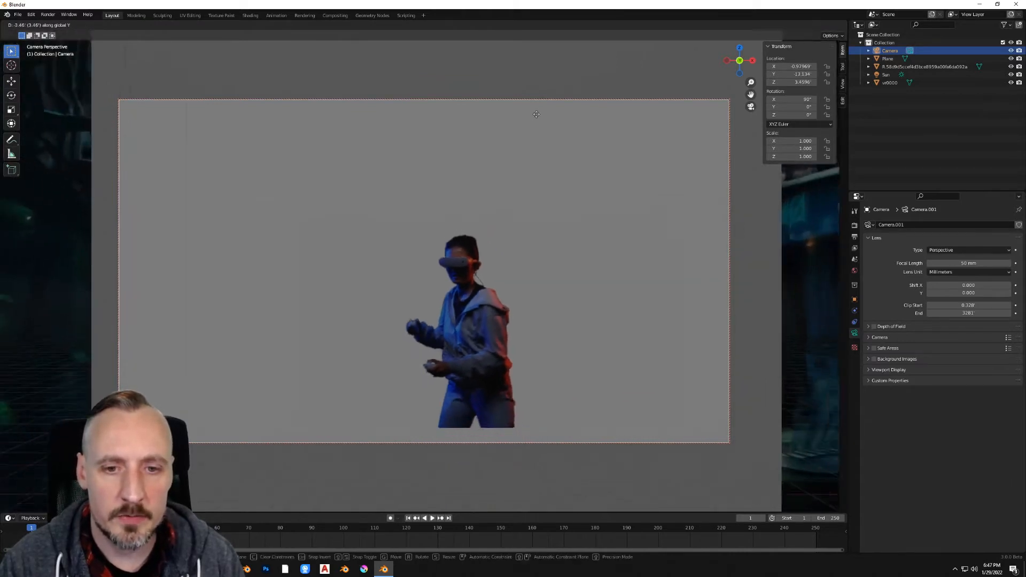
pyautogui.moveTo(526, 113)
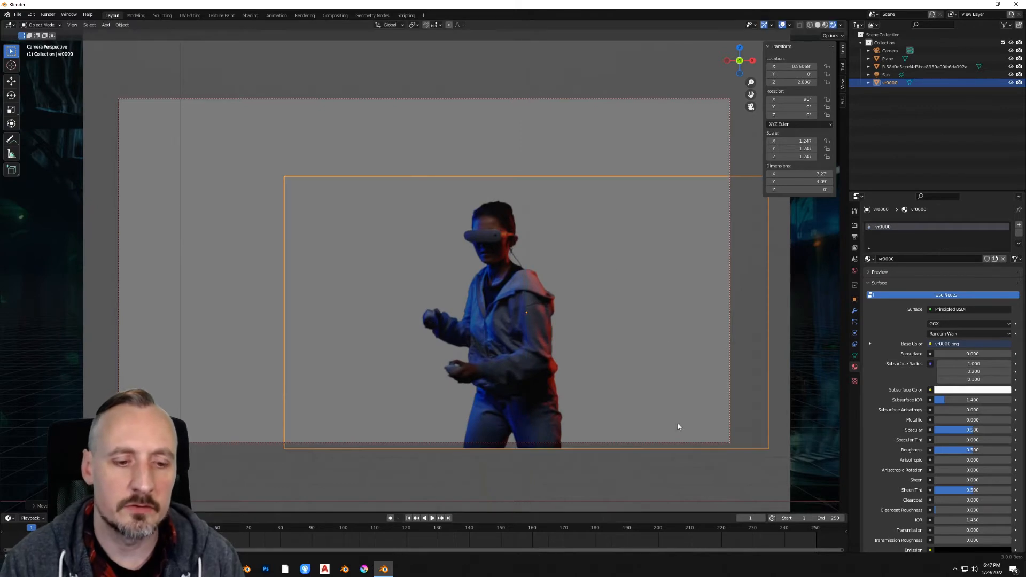
pyautogui.moveTo(565, 445)
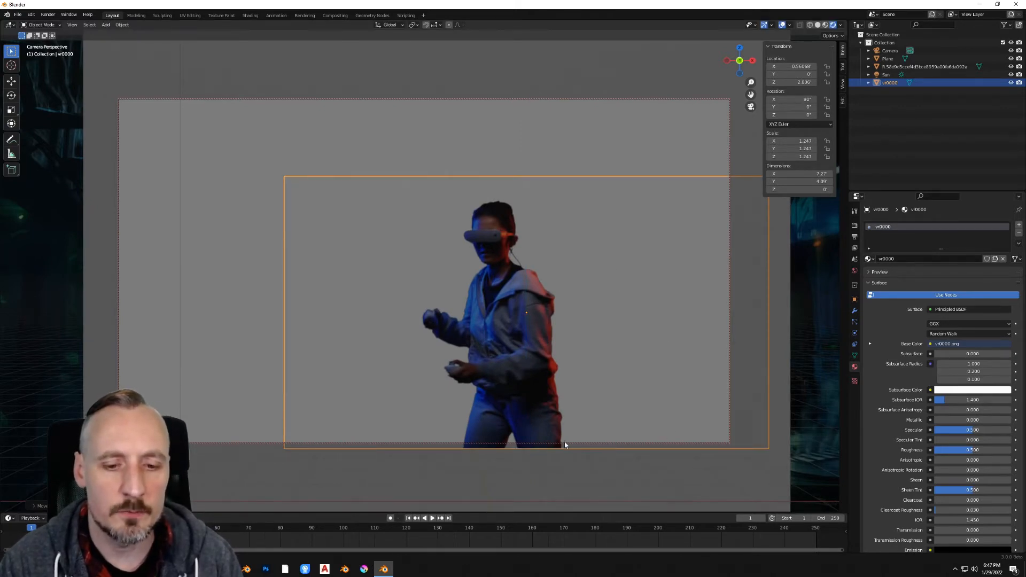
pyautogui.moveTo(585, 357)
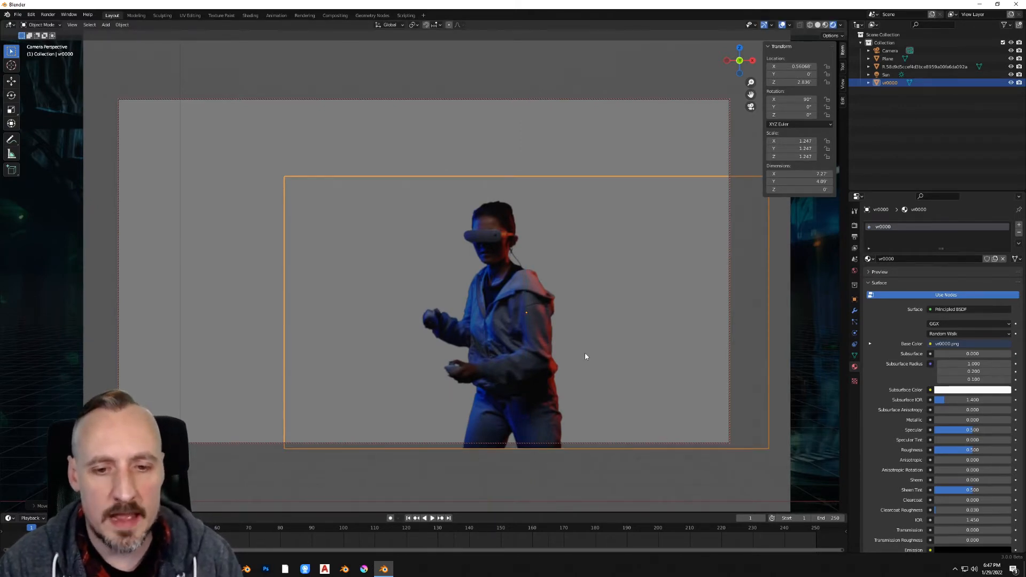
pyautogui.click(887, 57)
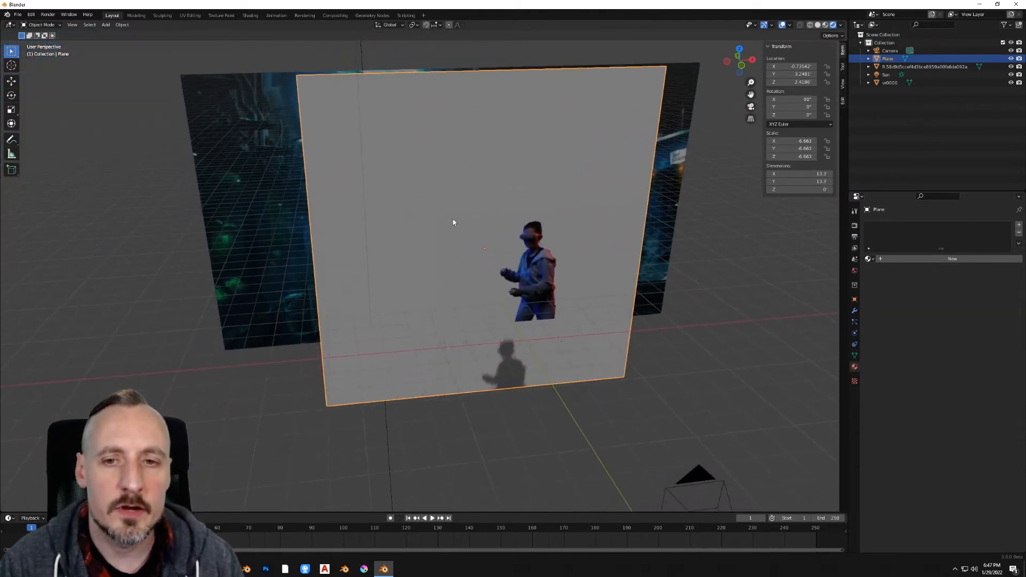
# - Inset and extrude the plane's face, then delete the inner face to cut a recessed window
pyautogui.press('Tab')
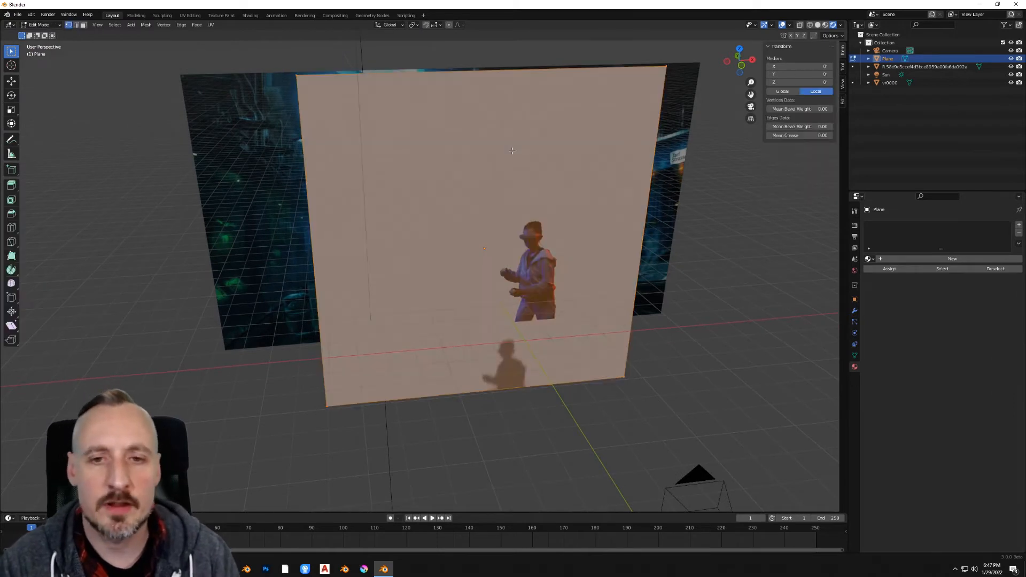
pyautogui.moveTo(531, 148)
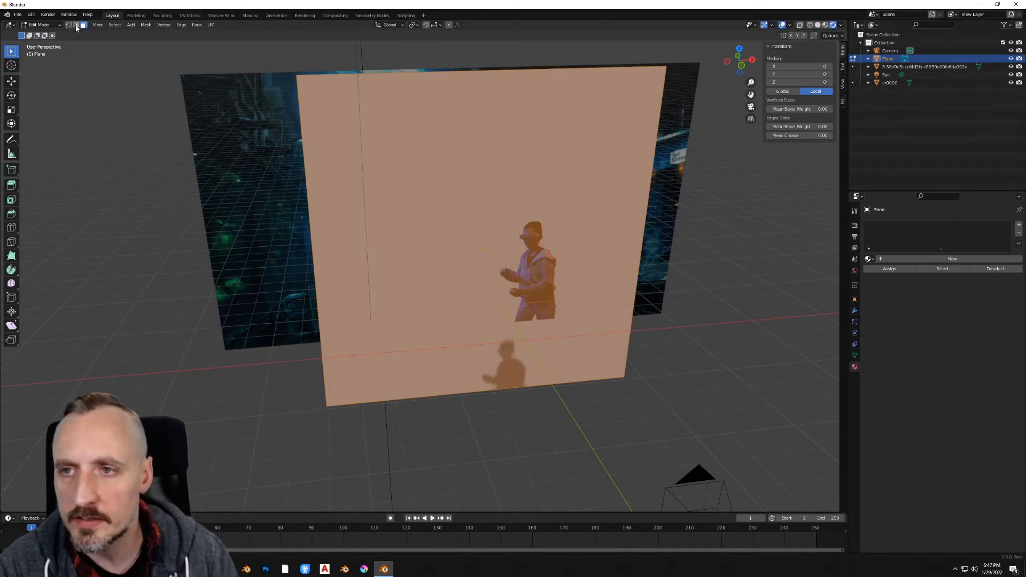
pyautogui.moveTo(585, 101)
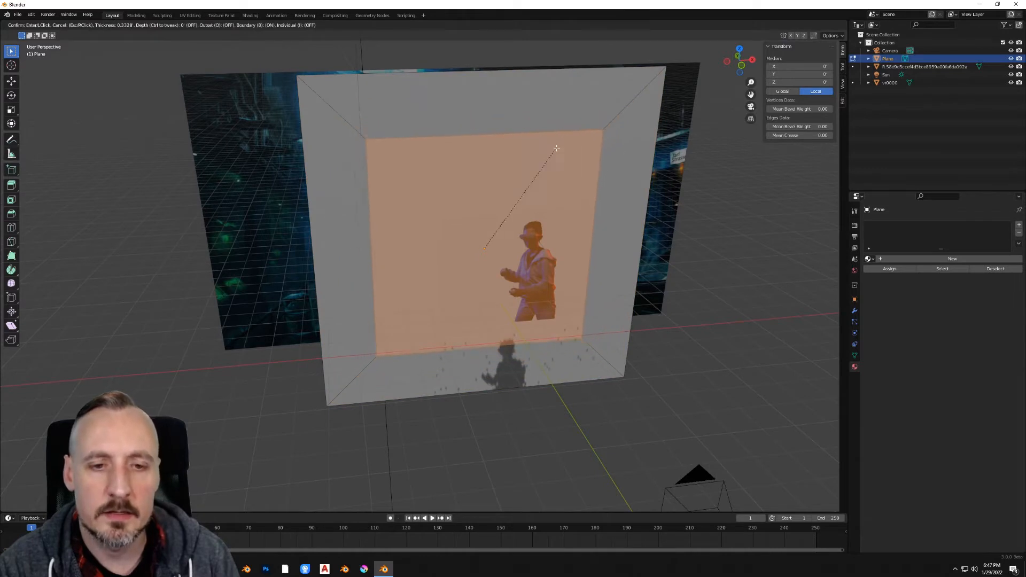
pyautogui.moveTo(539, 185)
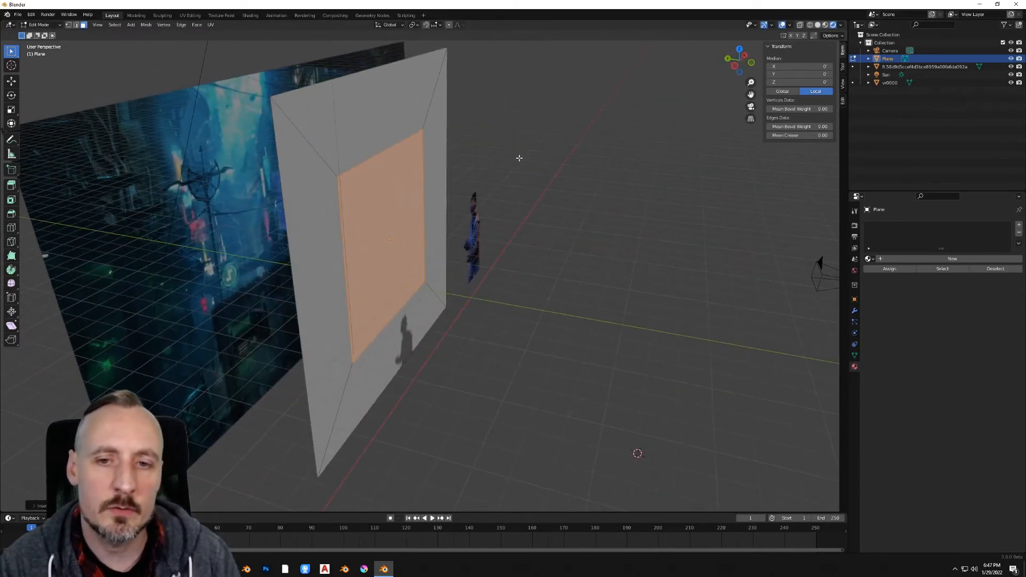
pyautogui.moveTo(363, 162)
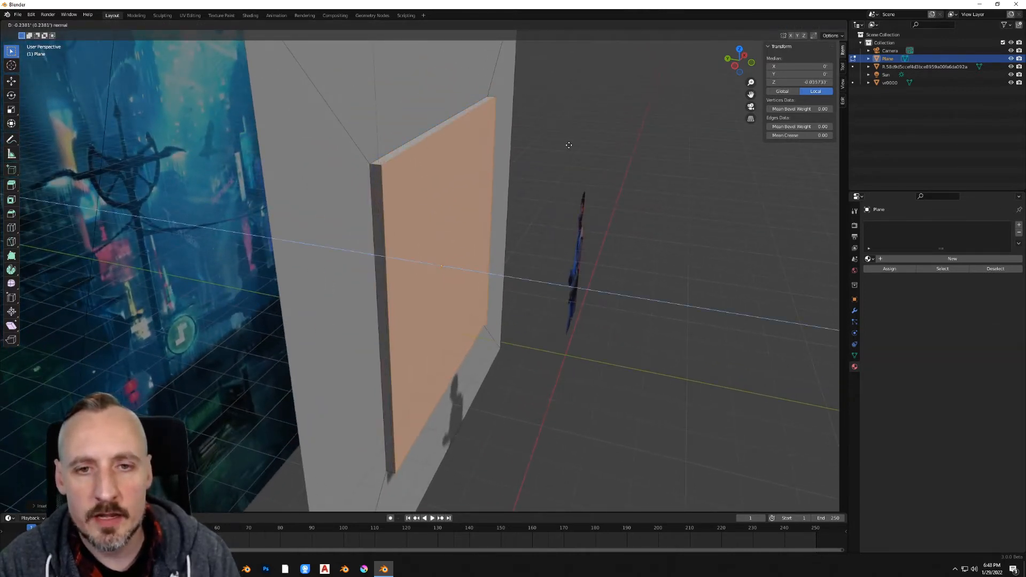
pyautogui.press('Tab')
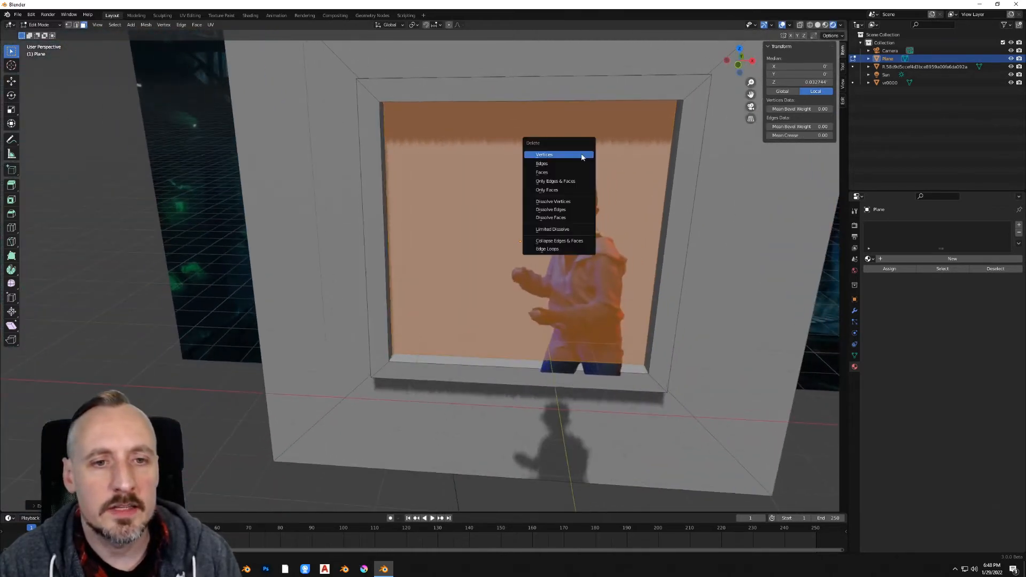
pyautogui.moveTo(541, 172)
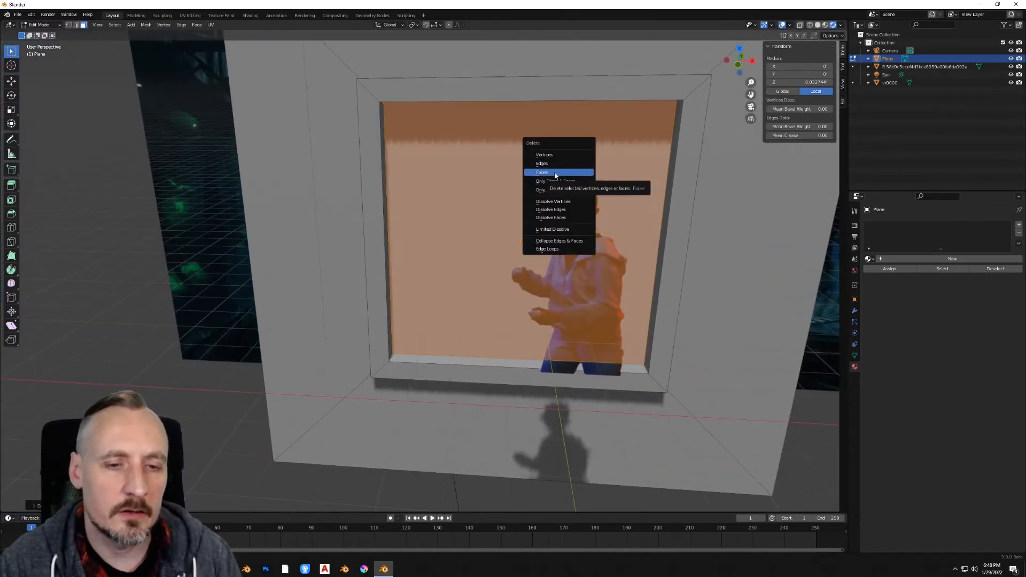
pyautogui.click(541, 172)
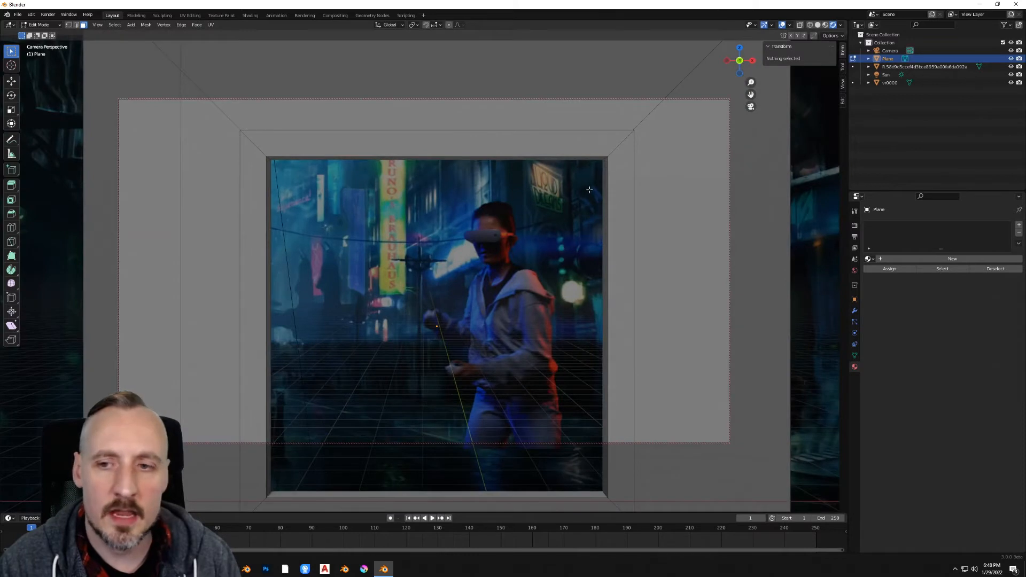
pyautogui.moveTo(686, 205)
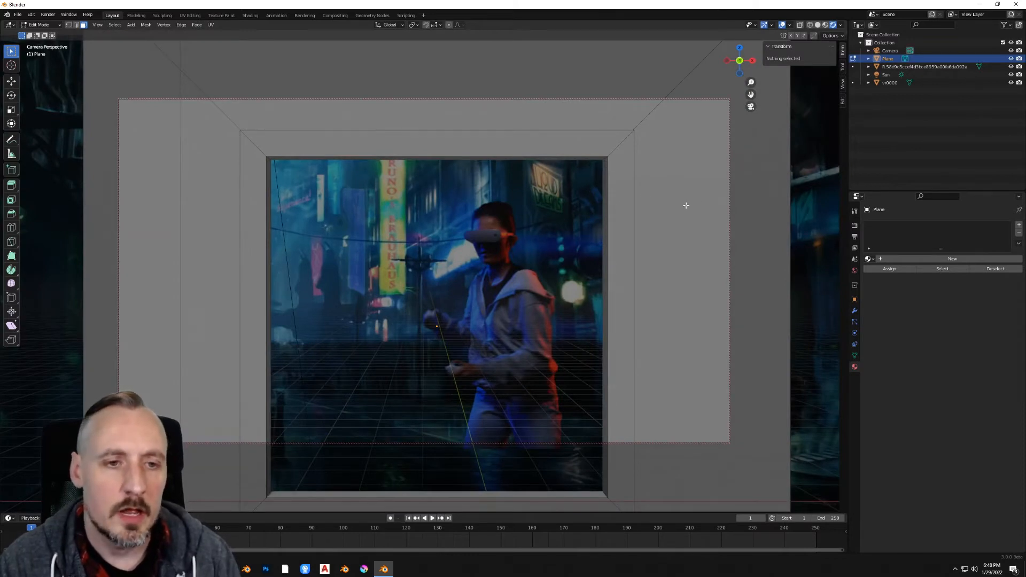
pyautogui.moveTo(676, 208)
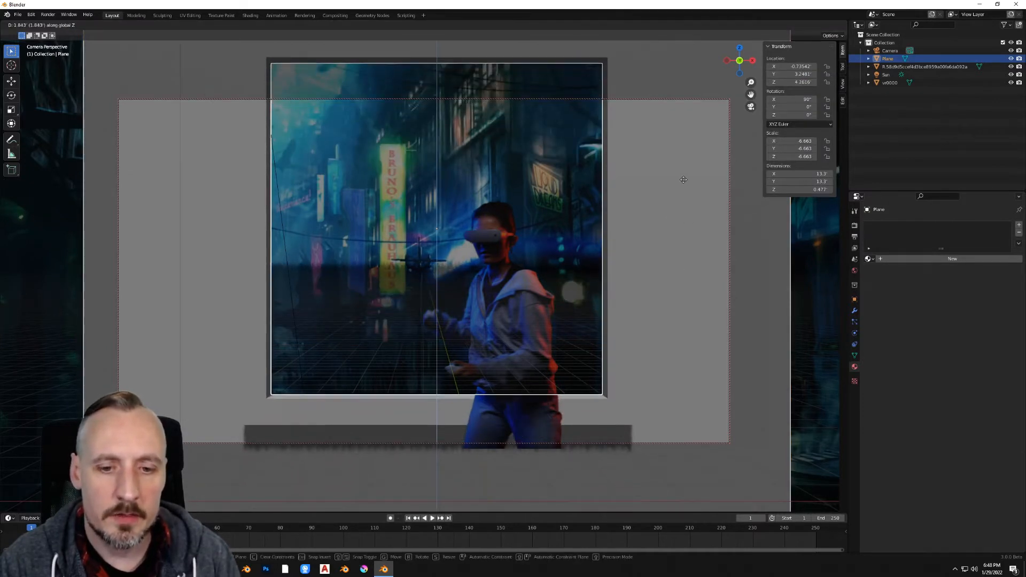
# - Raise the wall along Z and scale it on Y so its window frames the gamer
pyautogui.click(436, 235)
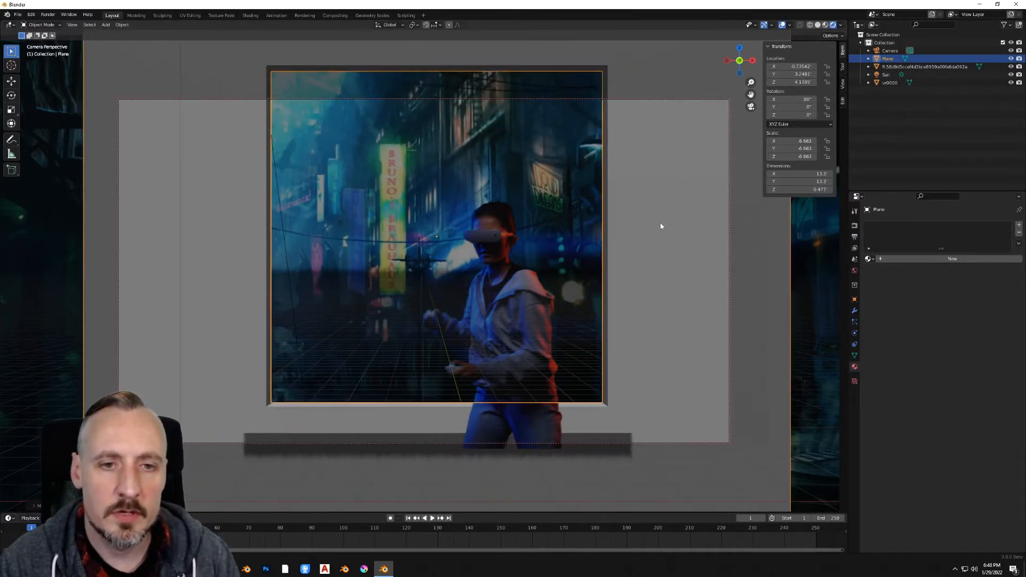
pyautogui.press('s')
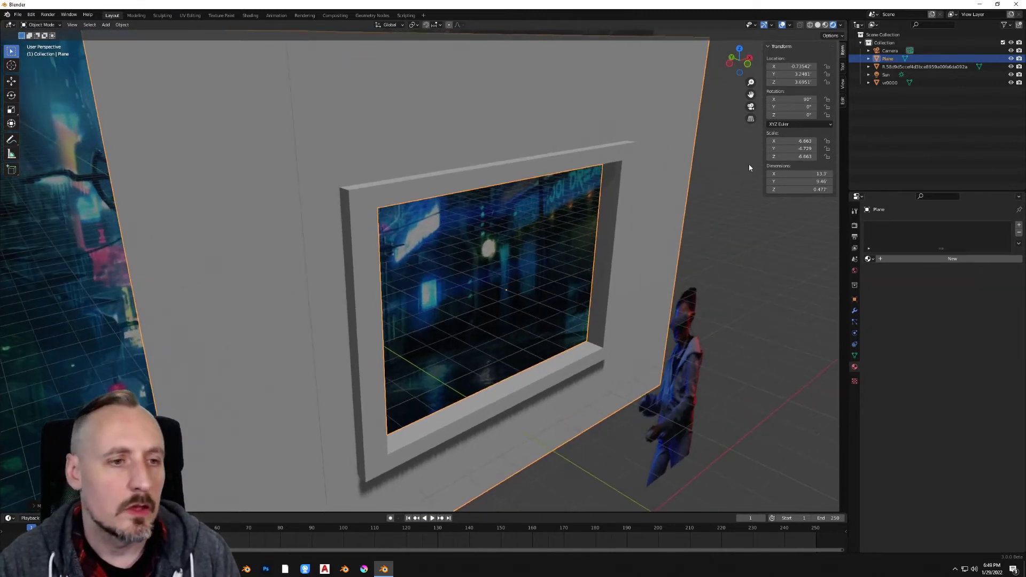
pyautogui.moveTo(820, 325)
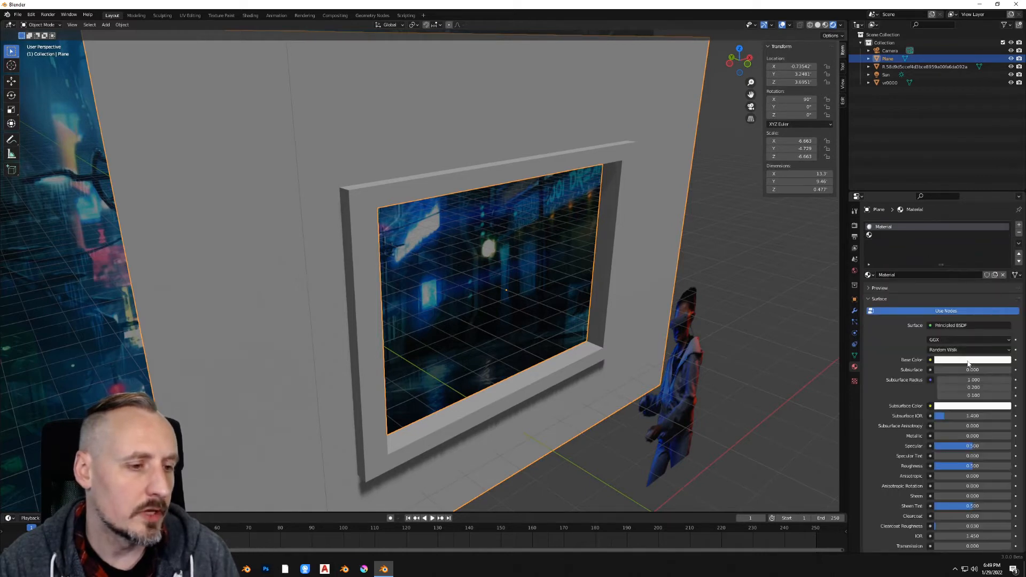
# - Create a new wall material and set its Base Color to a light tan
pyautogui.click(971, 361)
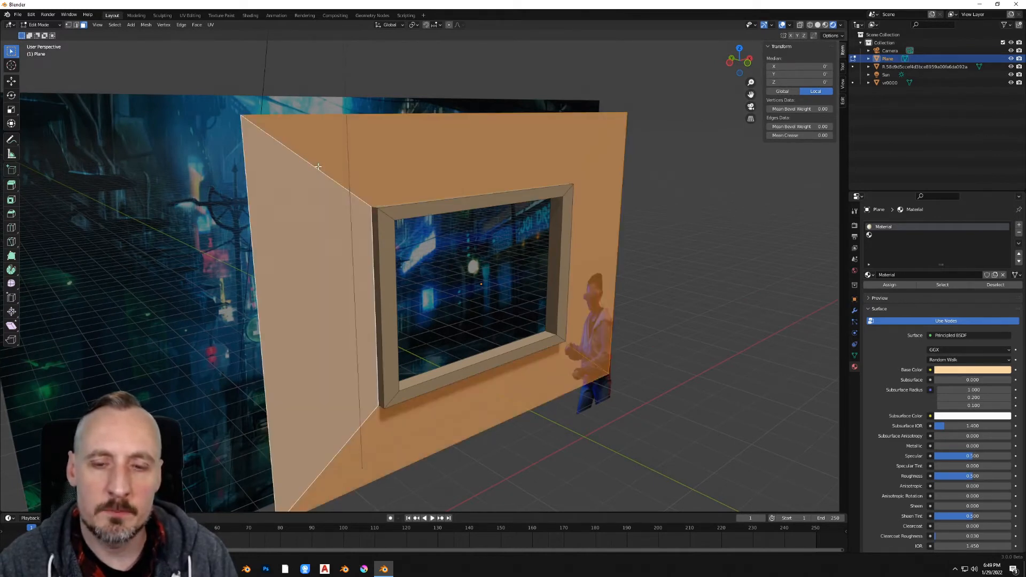
pyautogui.moveTo(320, 156)
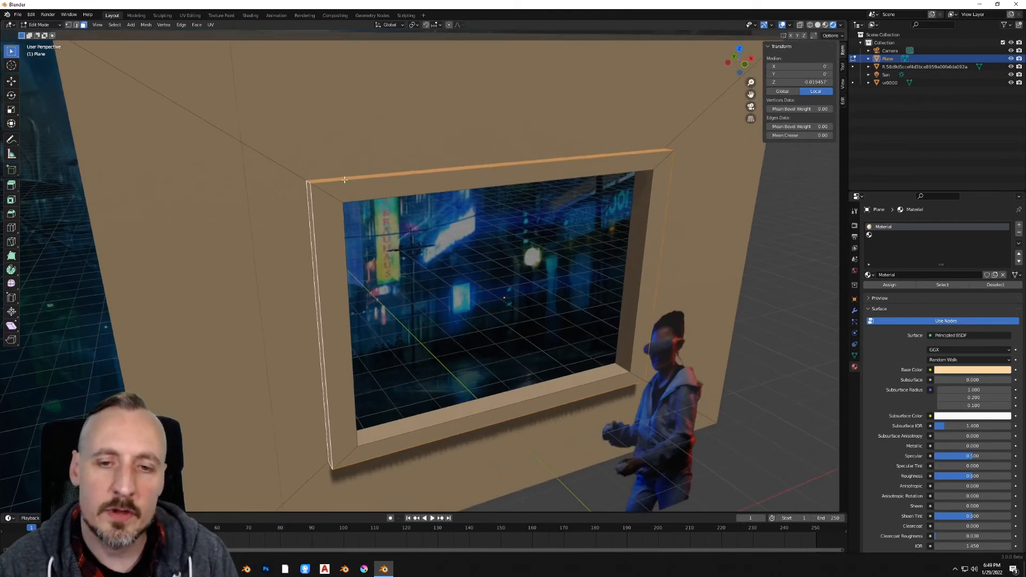
pyautogui.moveTo(330, 194)
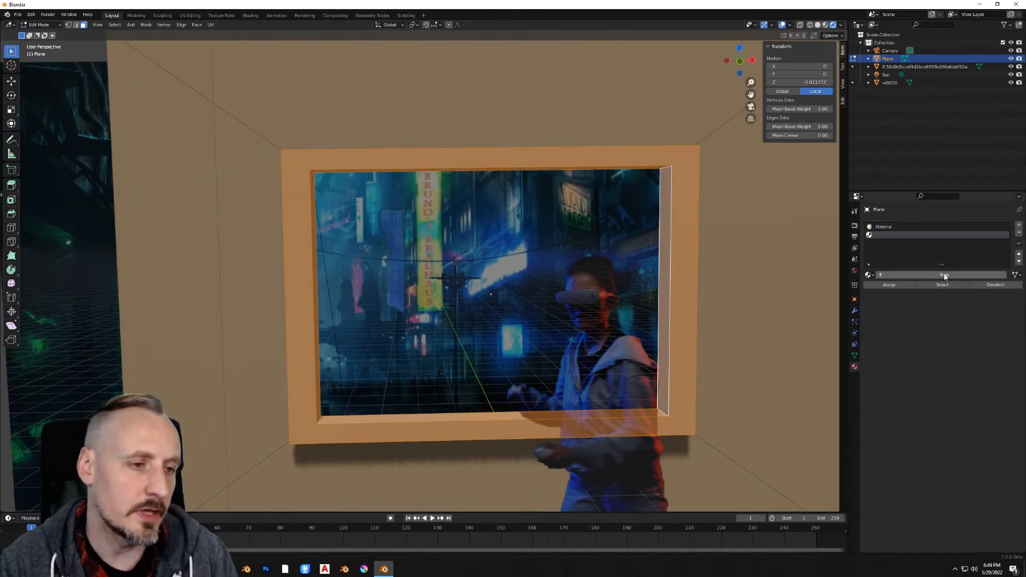
# - Add a second material slot, assign it to the frame faces and colour it dark grey
pyautogui.click(943, 275)
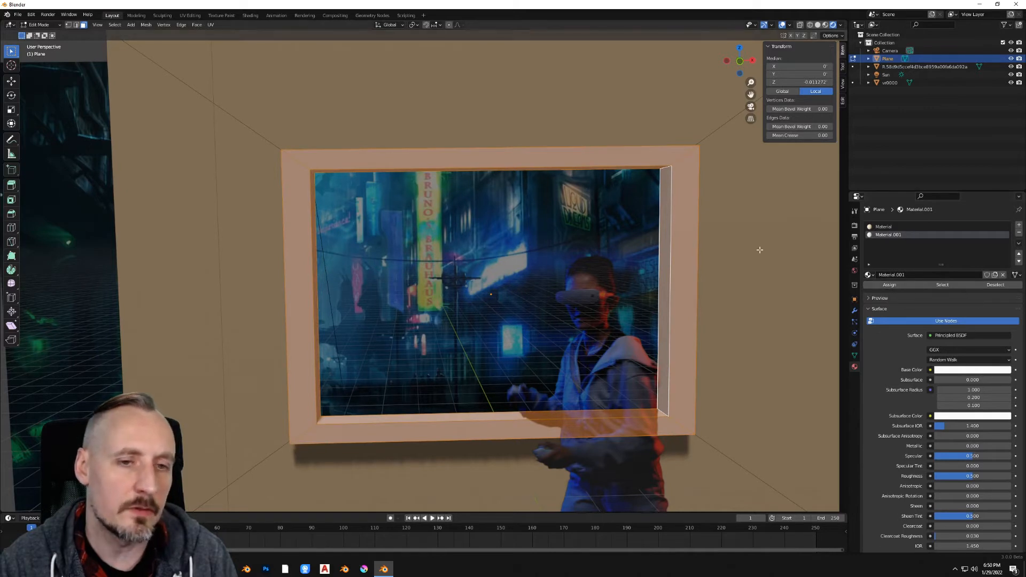
pyautogui.click(971, 369)
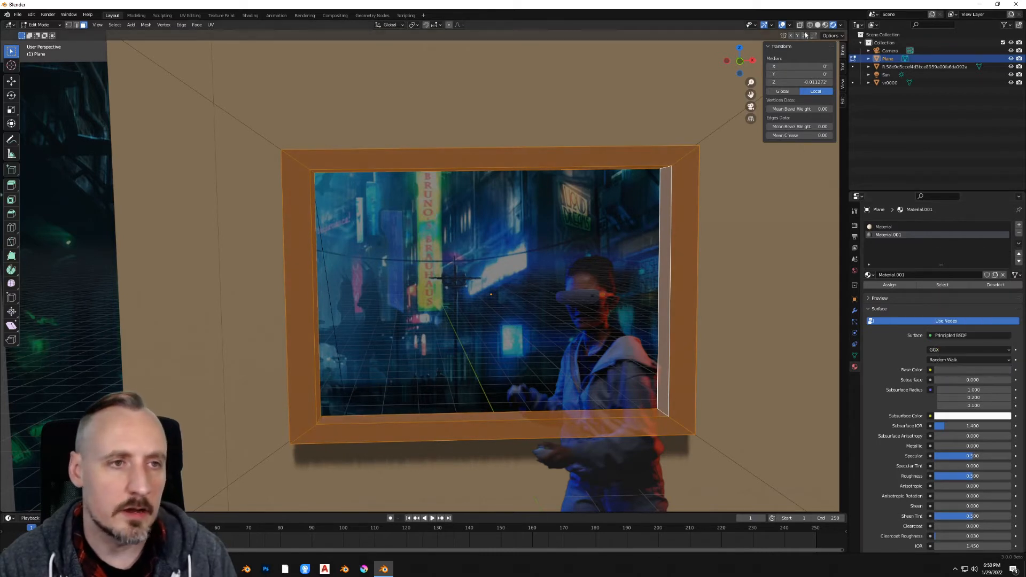
pyautogui.click(782, 25)
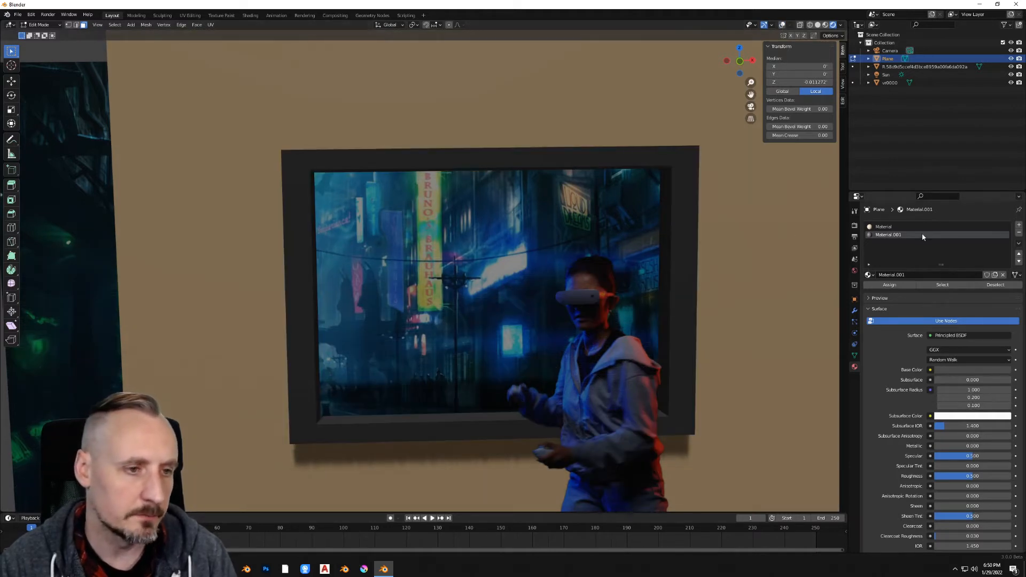
pyautogui.click(931, 369)
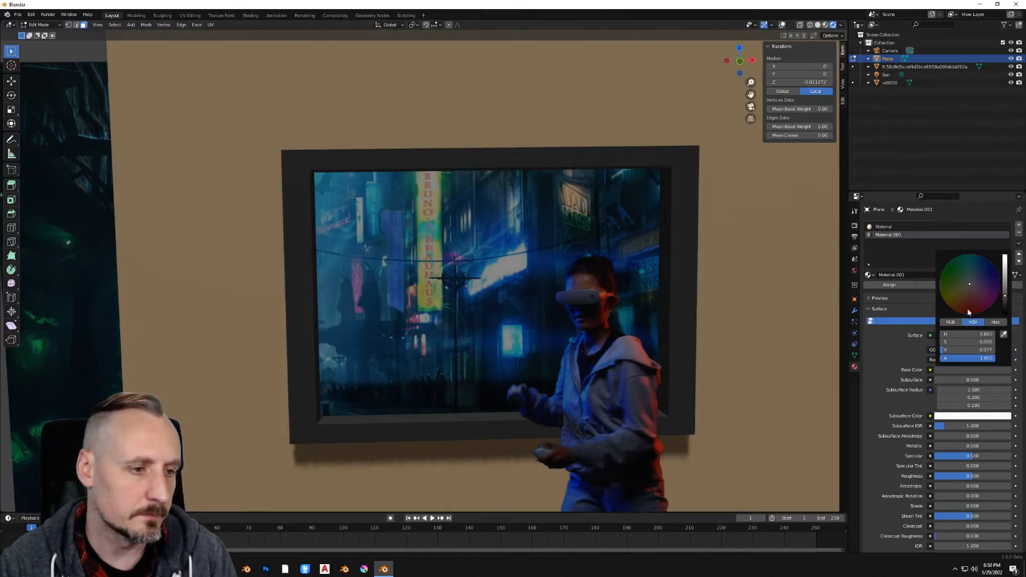
pyautogui.click(763, 211)
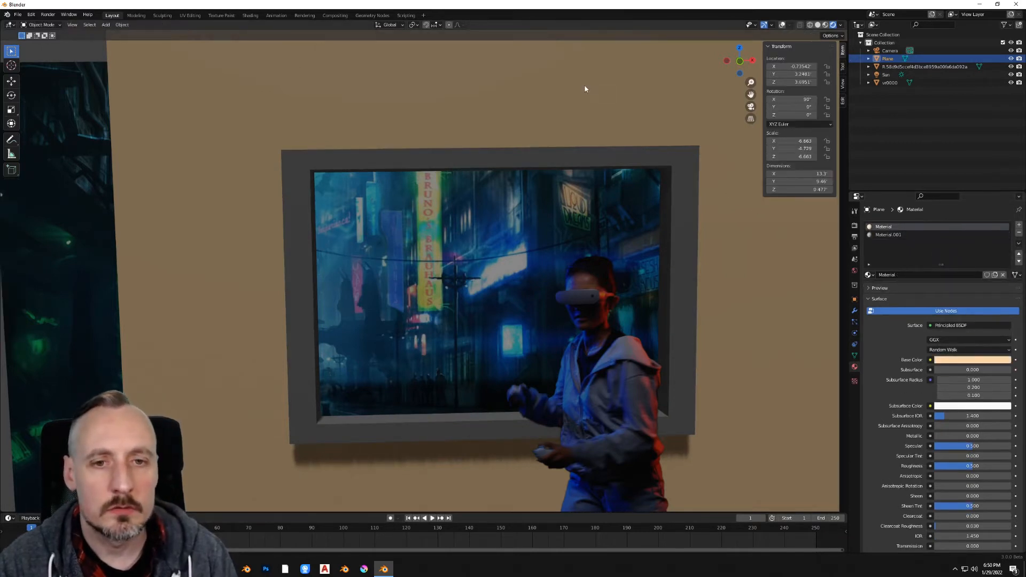
pyautogui.click(922, 66)
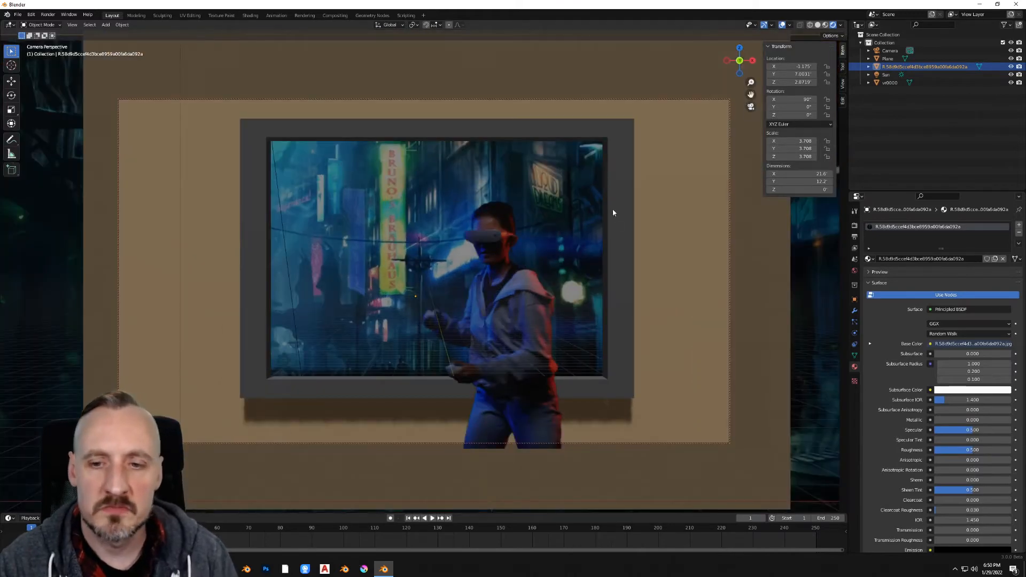
pyautogui.moveTo(587, 263)
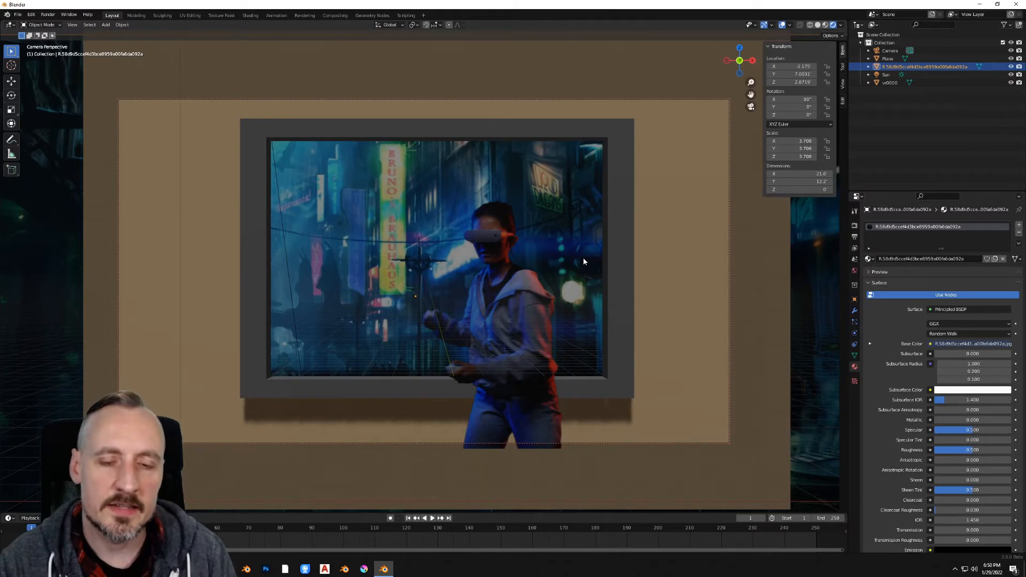
pyautogui.moveTo(525, 277)
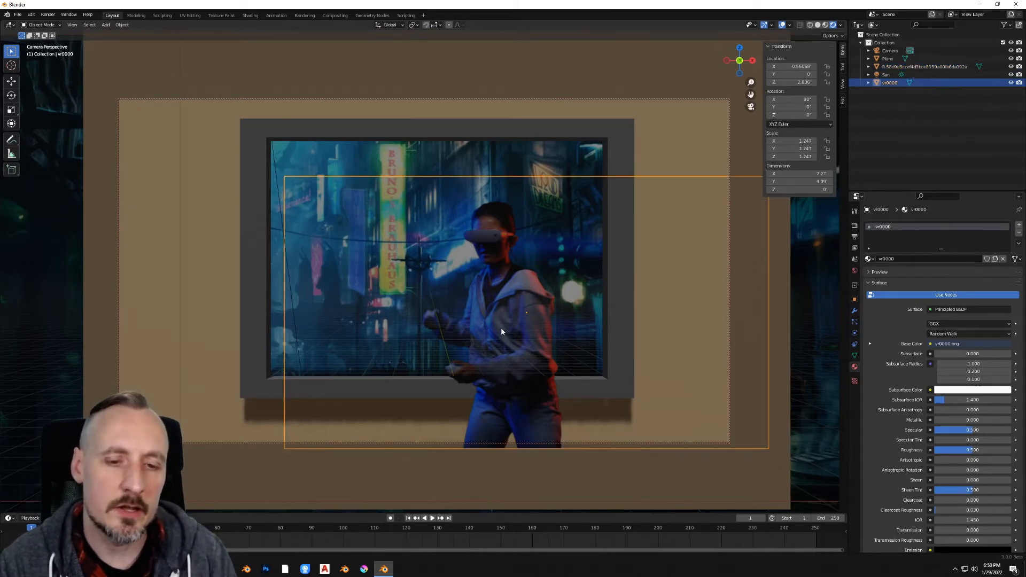
pyautogui.moveTo(530, 303)
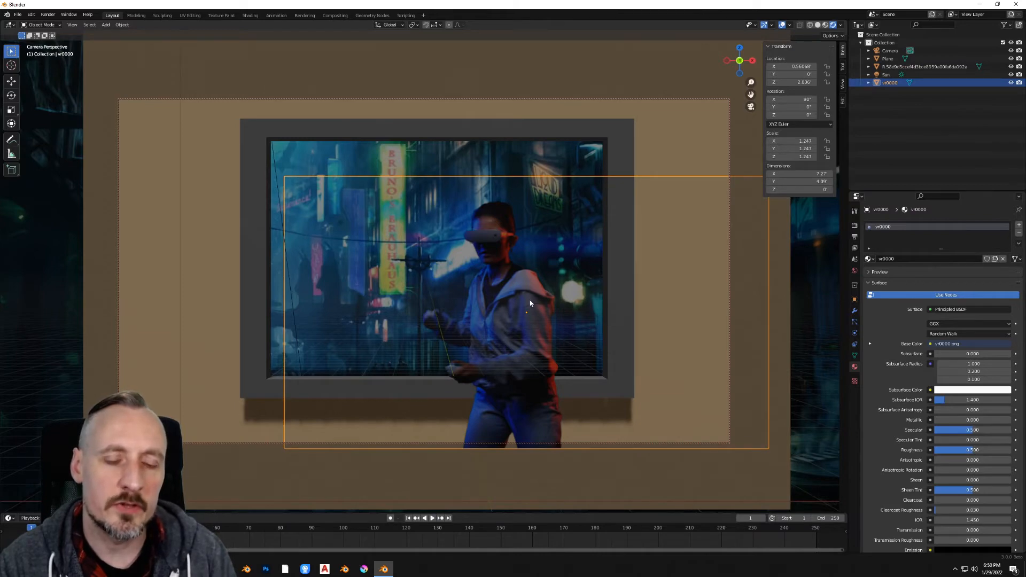
pyautogui.moveTo(503, 286)
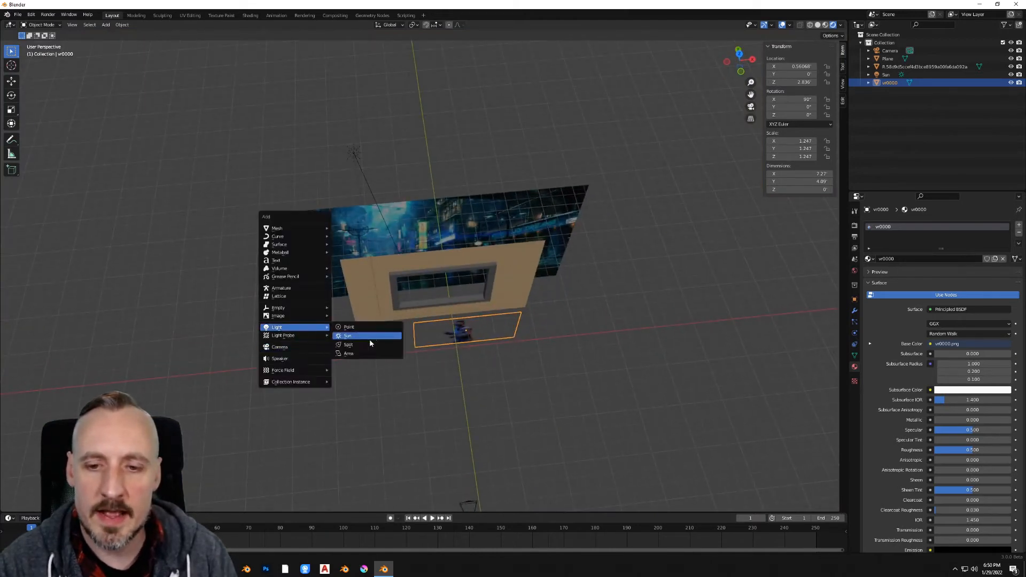
# - Add a spot light aimed at the frame, scaled to 0.495, coloured blue with 2222 W power
pyautogui.click(349, 346)
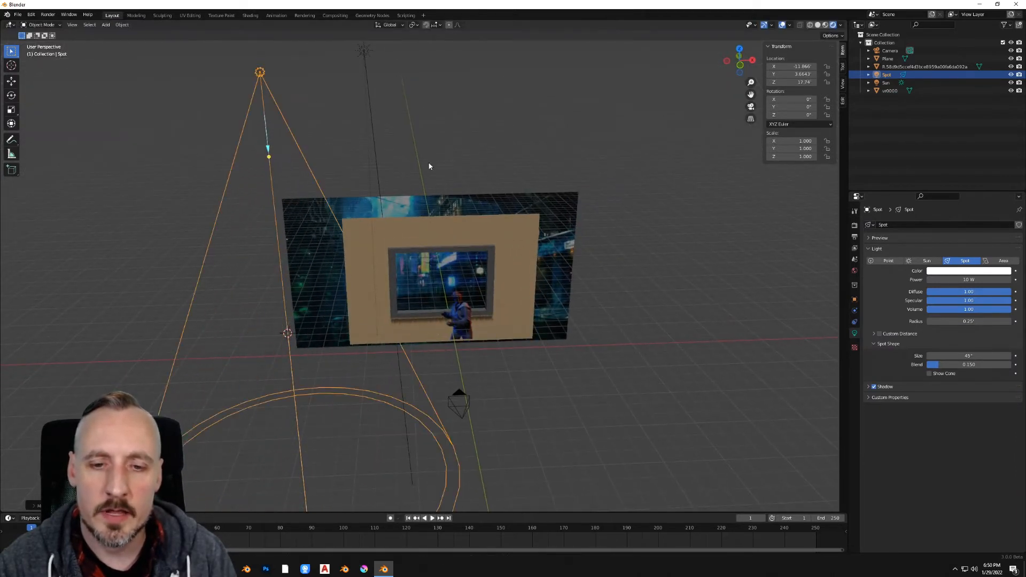
pyautogui.moveTo(268, 148); pyautogui.dragTo(311, 143)
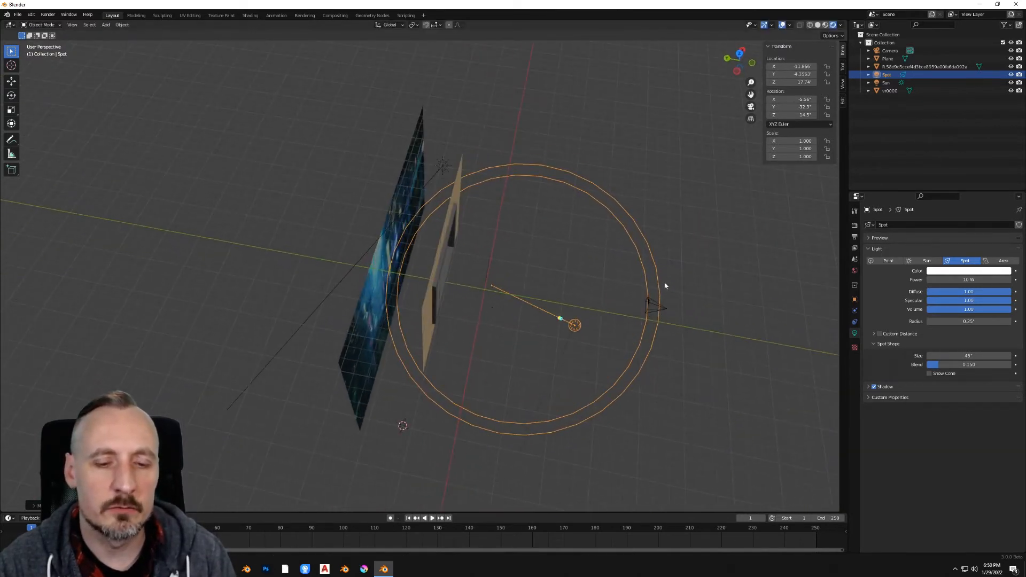
pyautogui.press('s')
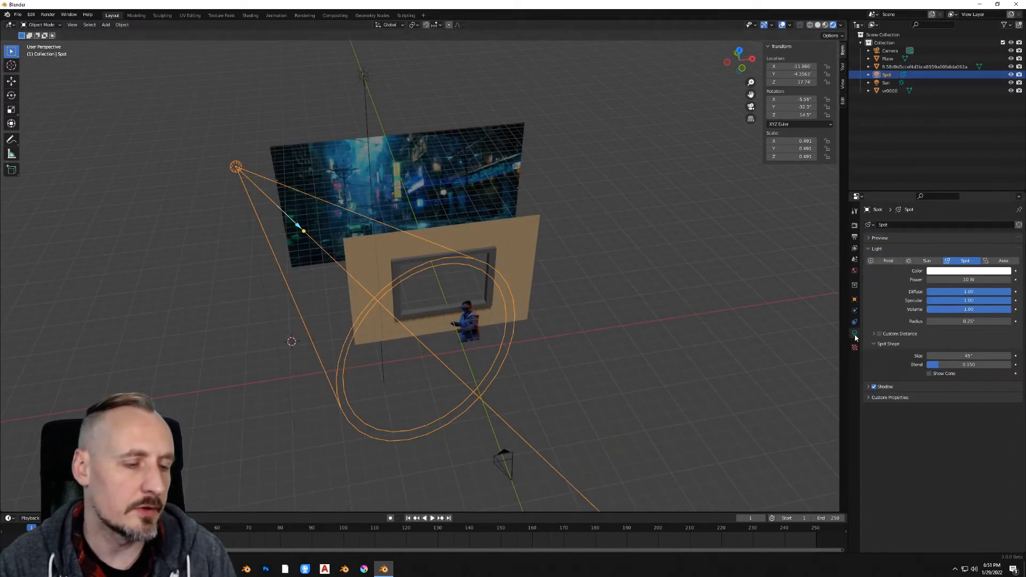
pyautogui.click(968, 271)
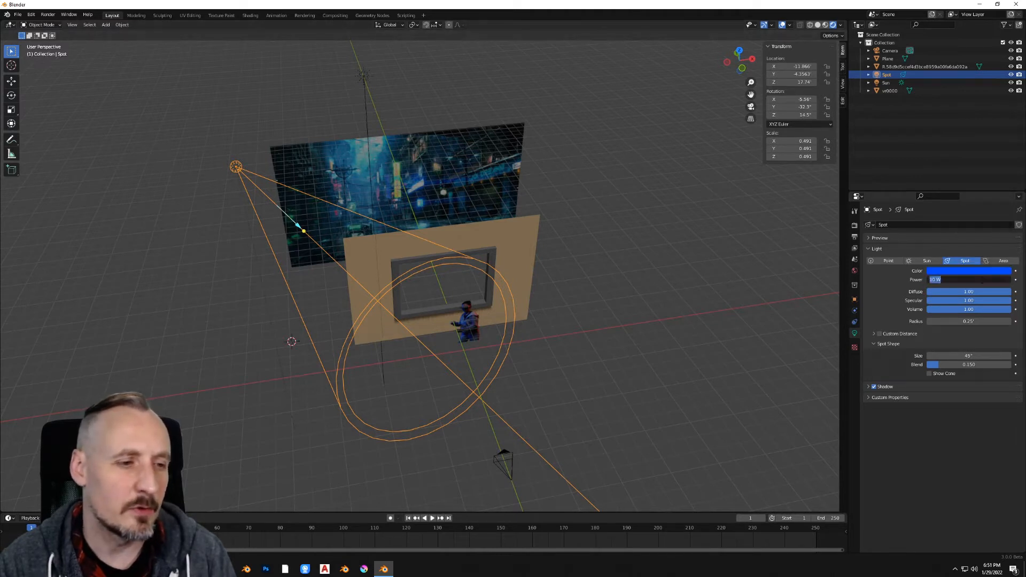
pyautogui.write('2222')
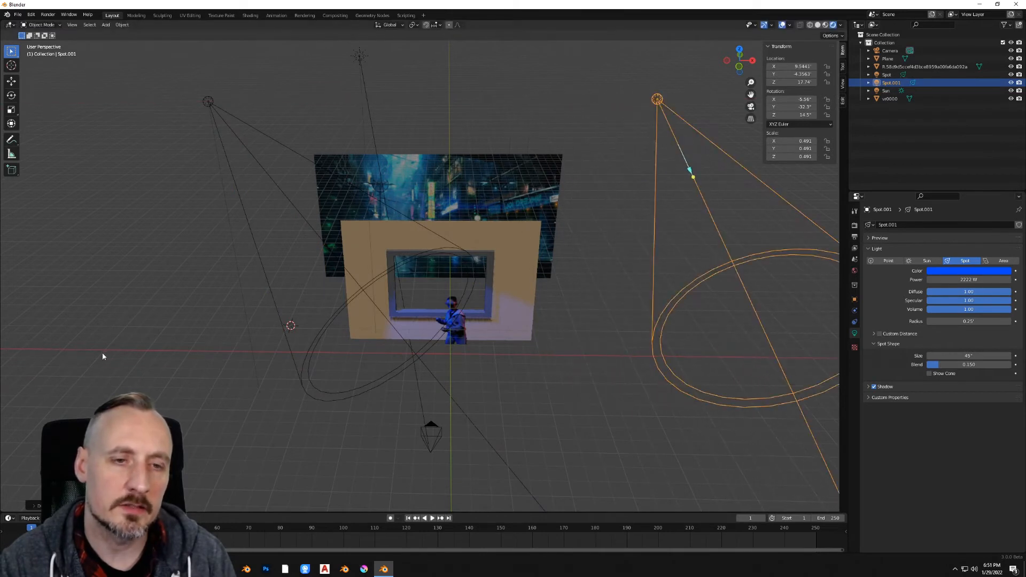
# - Rotate the duplicated spot light to face the frame from the opposite side
pyautogui.press('r')
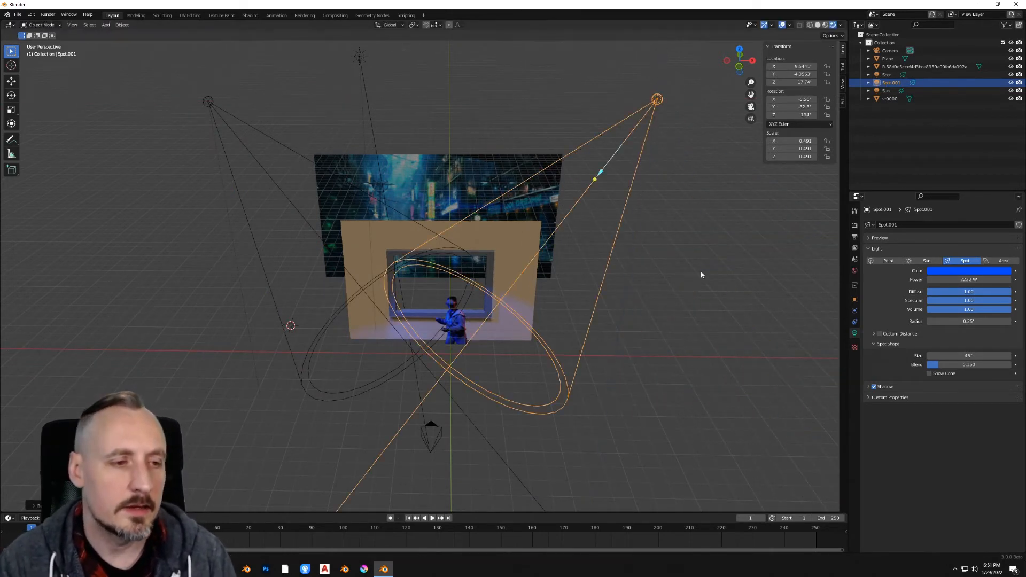
pyautogui.click(969, 270)
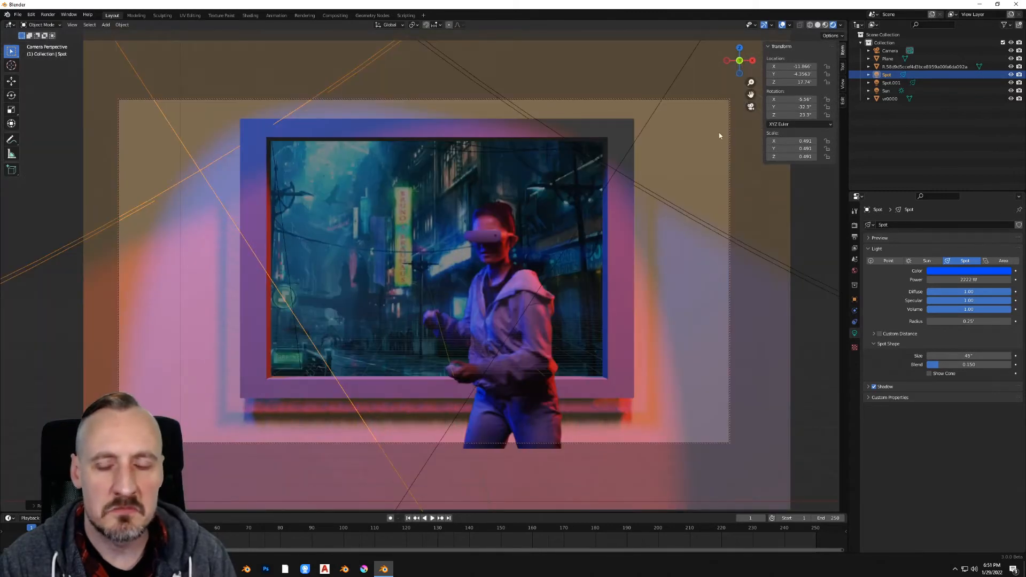
pyautogui.moveTo(784, 200)
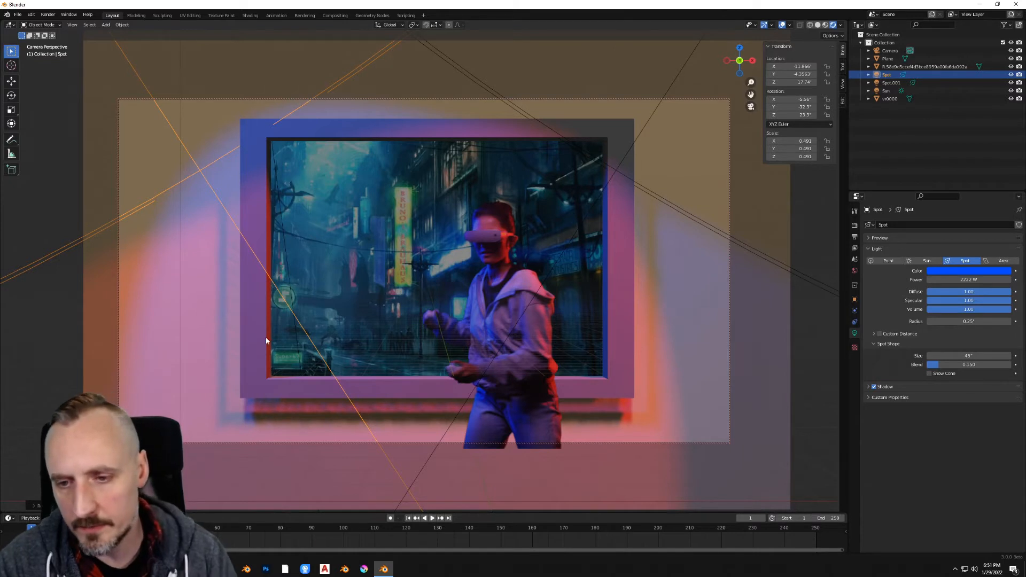
pyautogui.moveTo(739, 277)
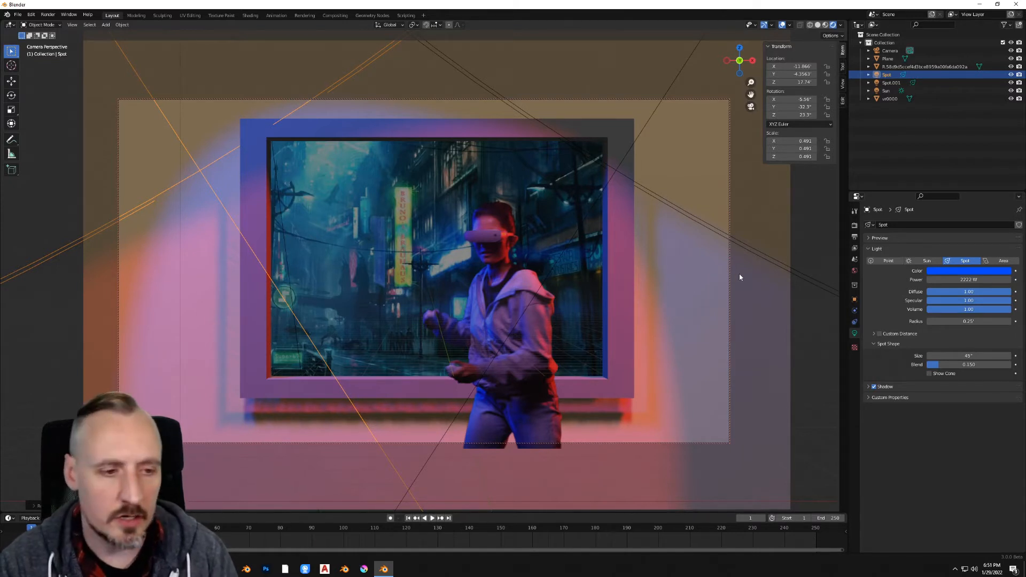
# - Enable Contact Shadows on Spot and on Spot.001
pyautogui.click(885, 386)
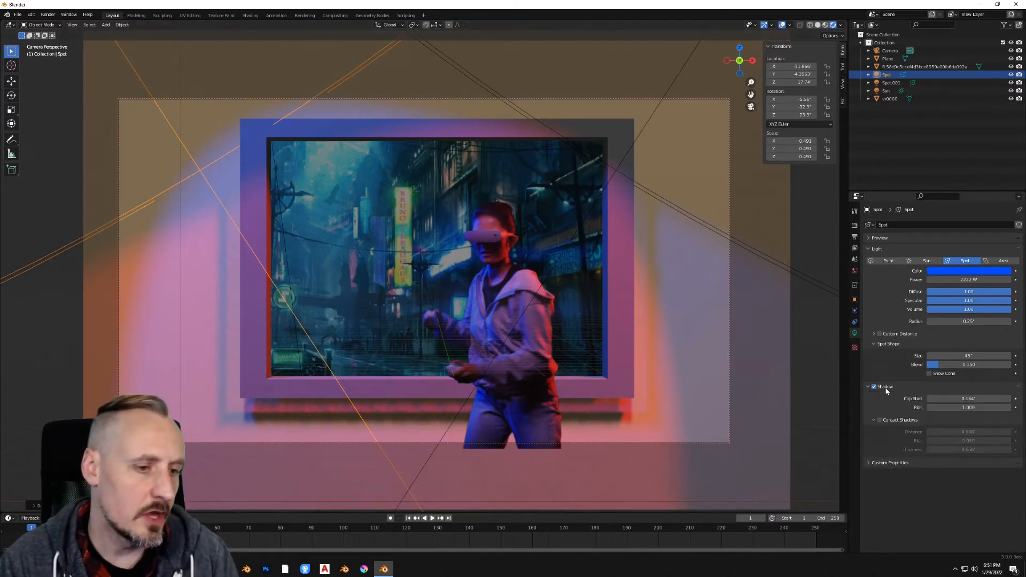
pyautogui.click(878, 419)
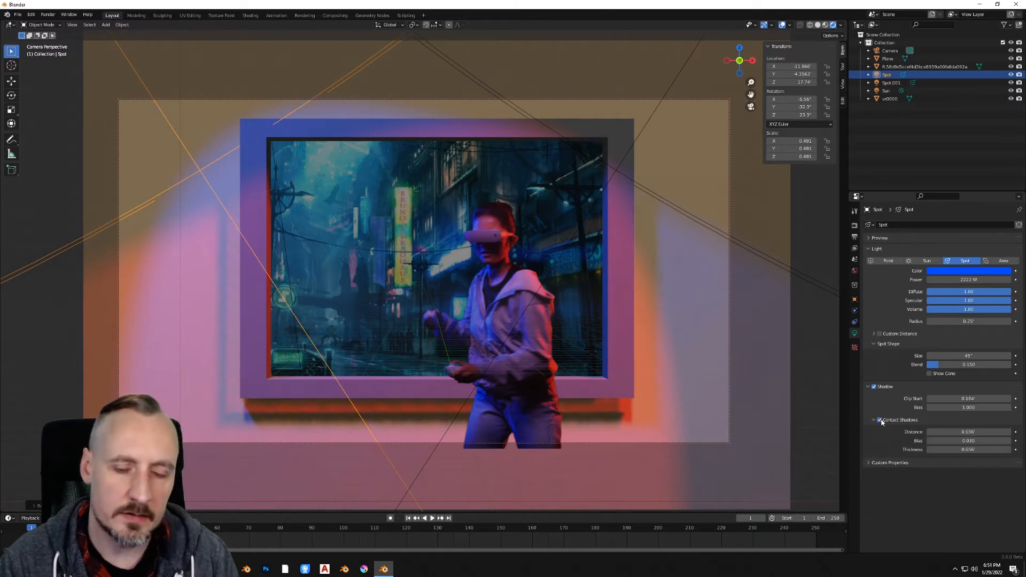
pyautogui.click(892, 82)
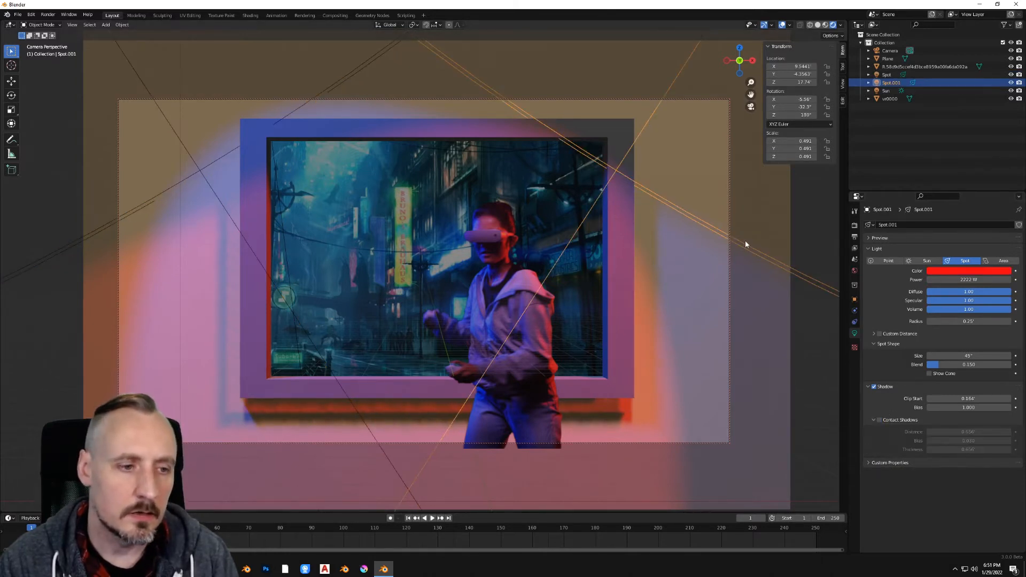
pyautogui.click(880, 419)
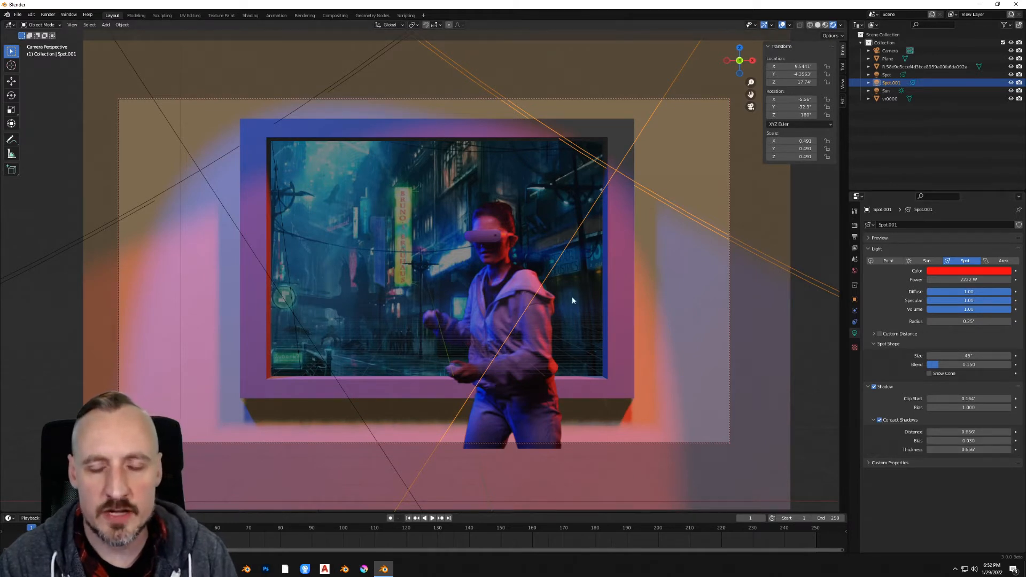
pyautogui.moveTo(399, 270)
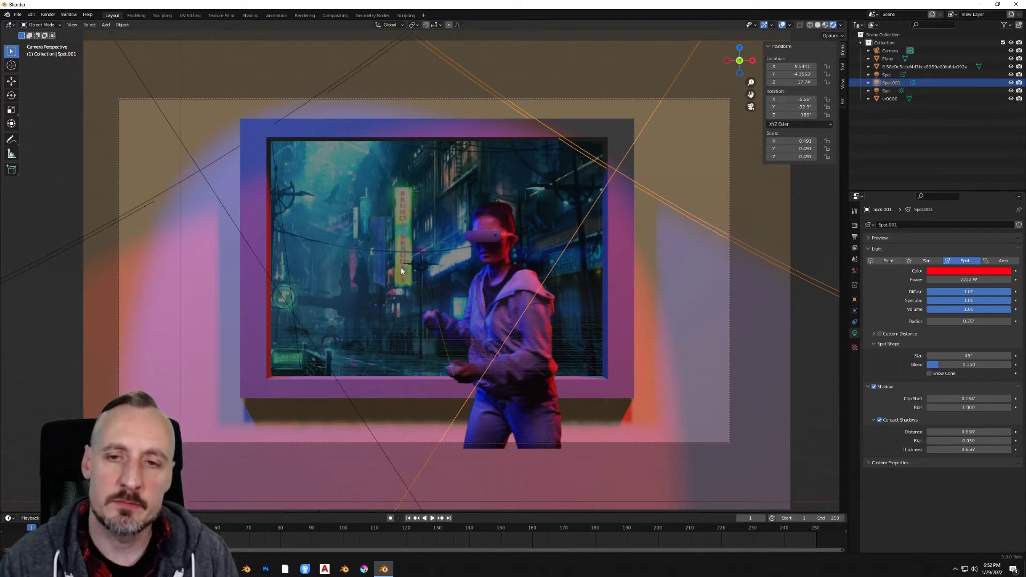
pyautogui.moveTo(234, 255)
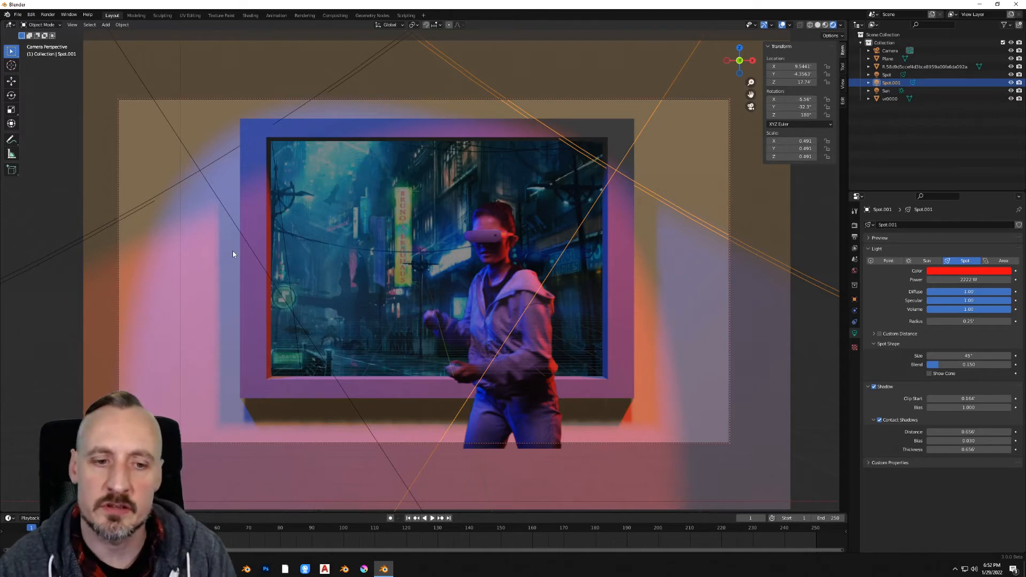
pyautogui.moveTo(292, 53)
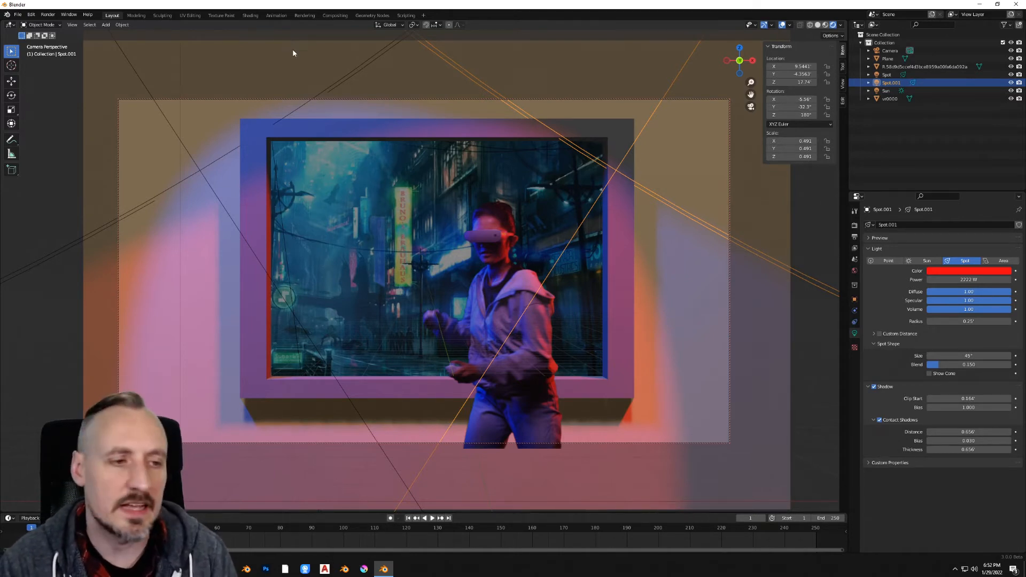
pyautogui.moveTo(689, 136)
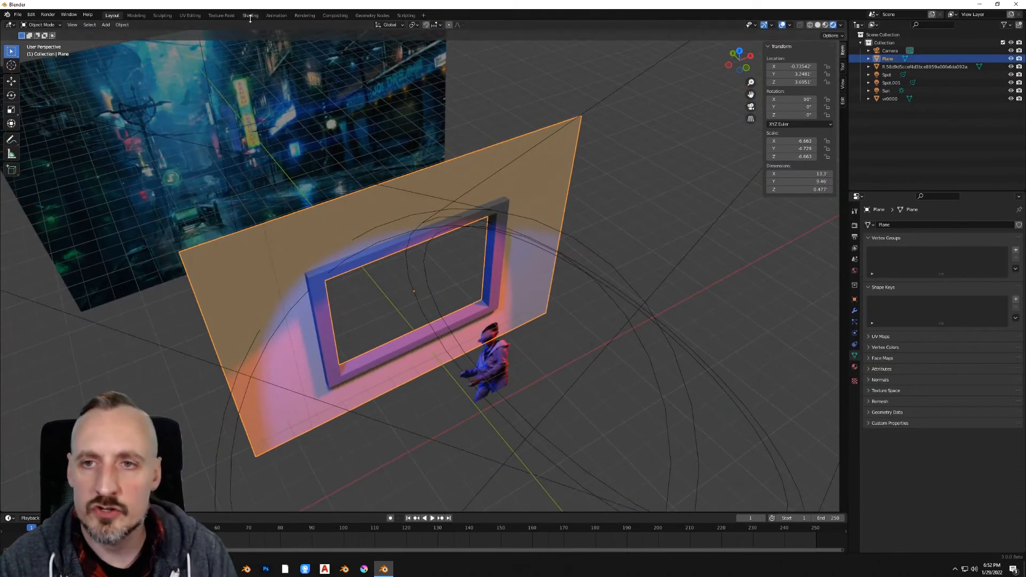
# - In the Shading workspace, add a Bump node to the wall material via Shift+A search 'bump'
pyautogui.click(250, 15)
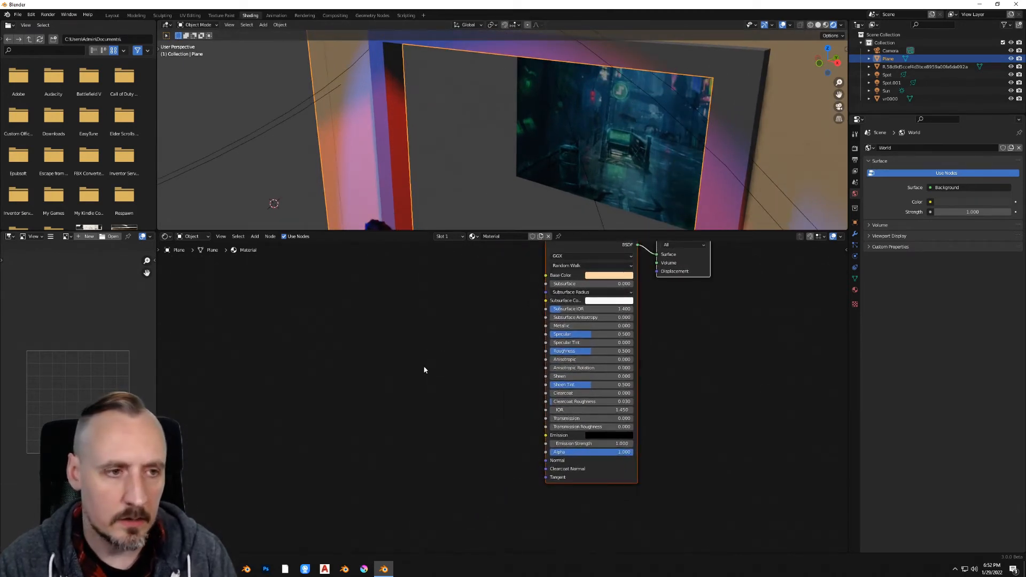
pyautogui.click(854, 292)
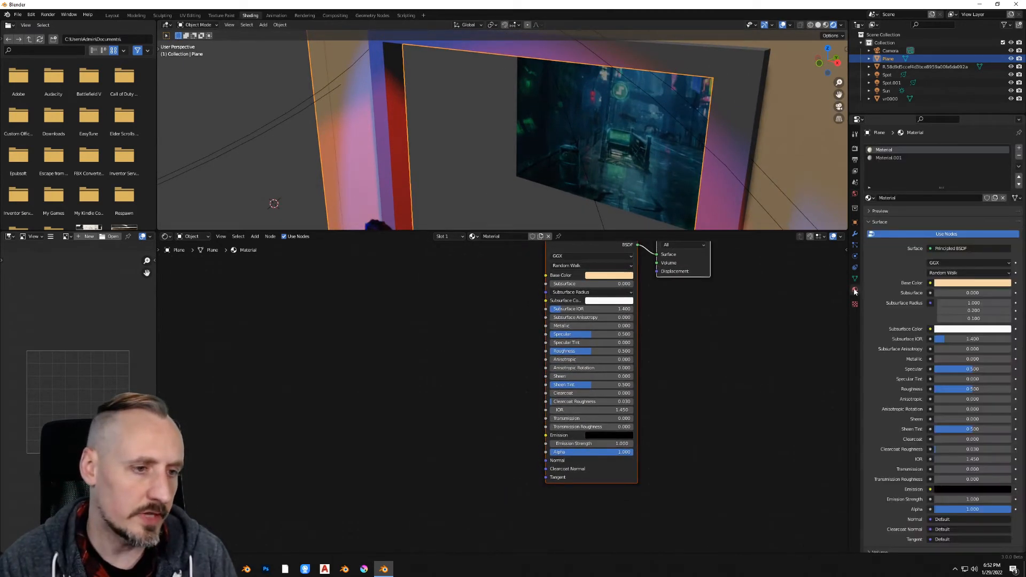
pyautogui.moveTo(462, 366)
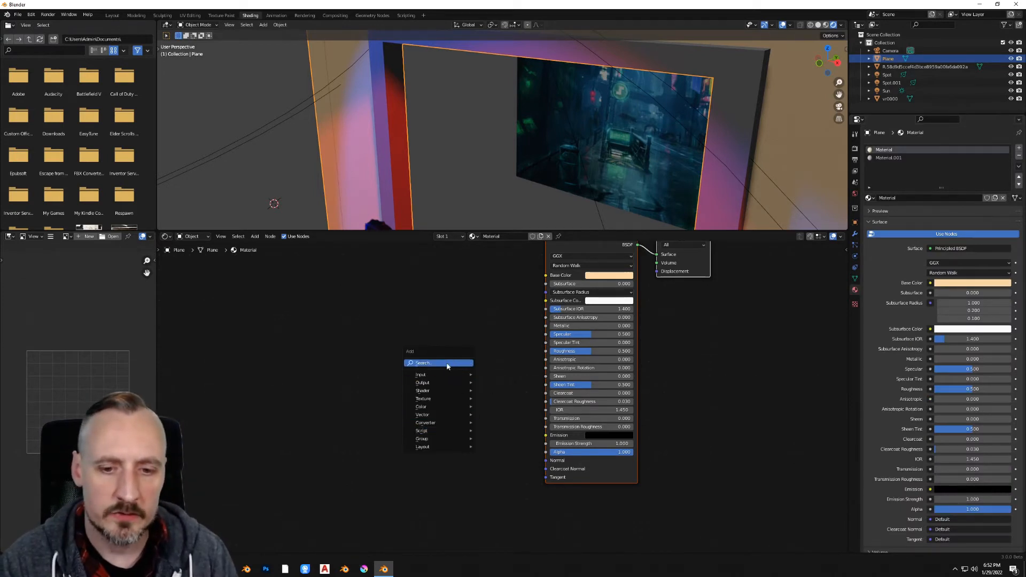
pyautogui.write('bump')
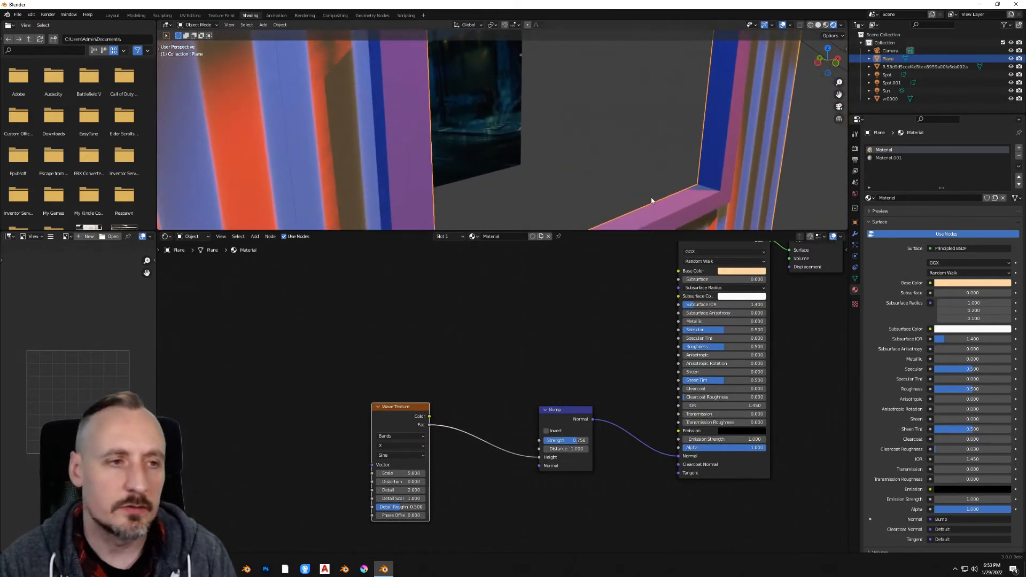
# - Wire Wave Texture Fac into Bump Height and Bump Normal into the Principled BSDF Normal
pyautogui.click(890, 159)
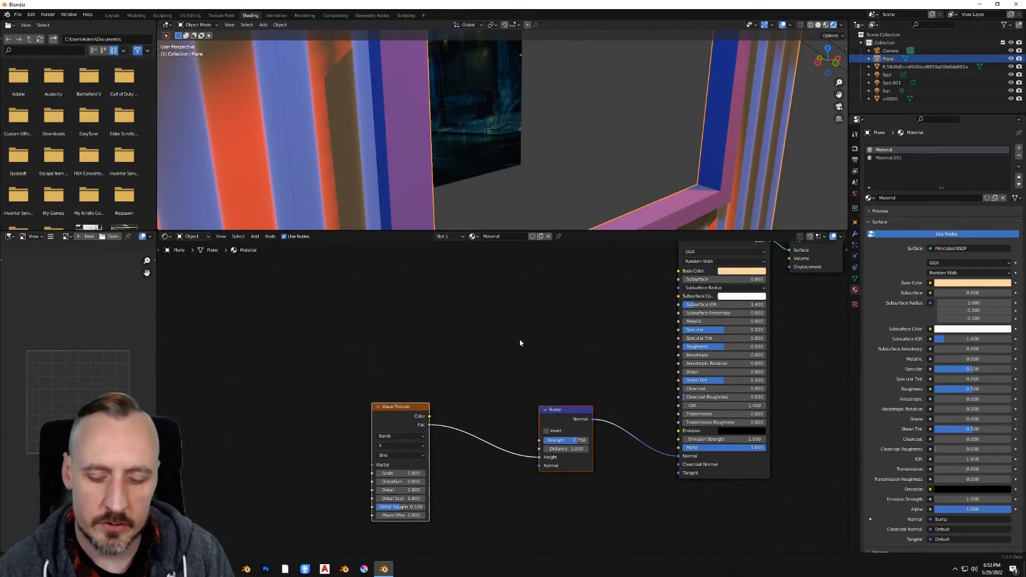
pyautogui.click(890, 158)
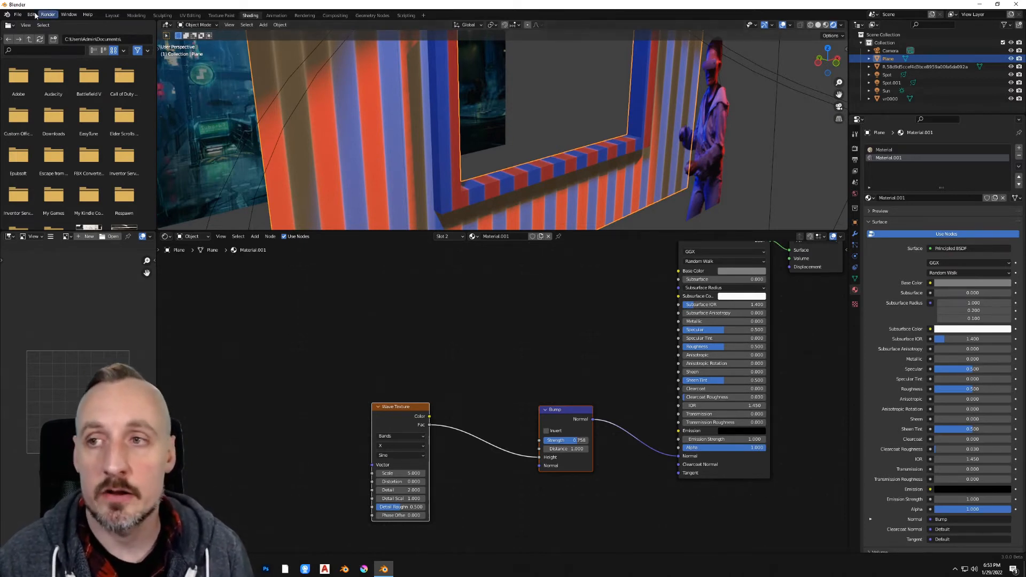
# - In Edit > Preferences > Add-ons, search 'node' and enable Node Wrangler
pyautogui.click(30, 14)
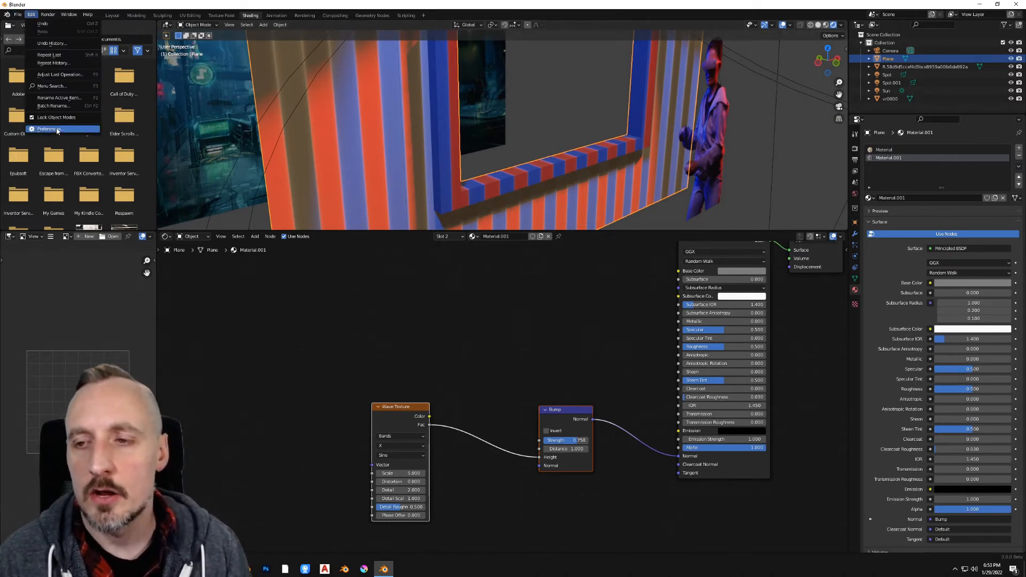
pyautogui.click(47, 129)
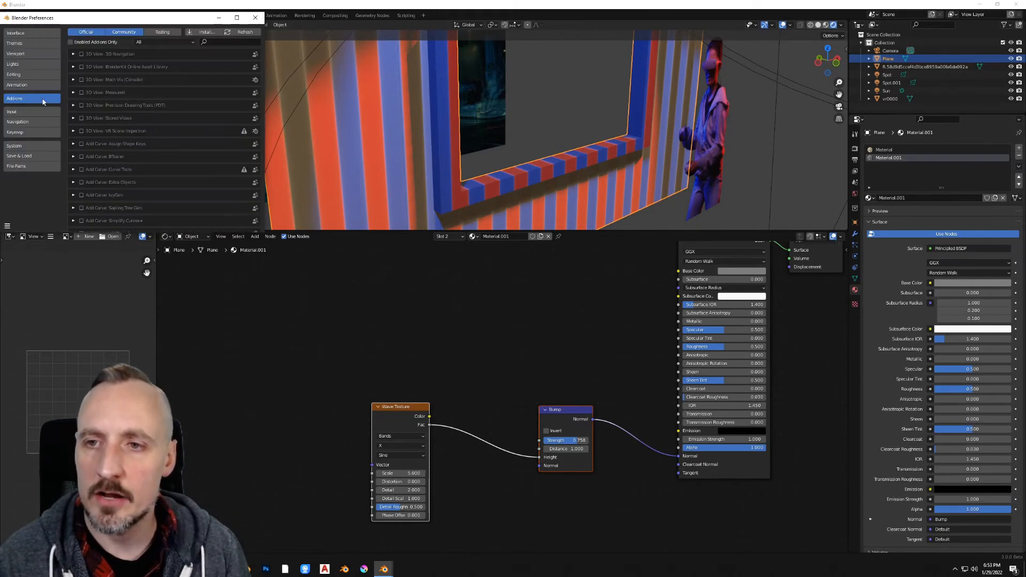
pyautogui.write('node')
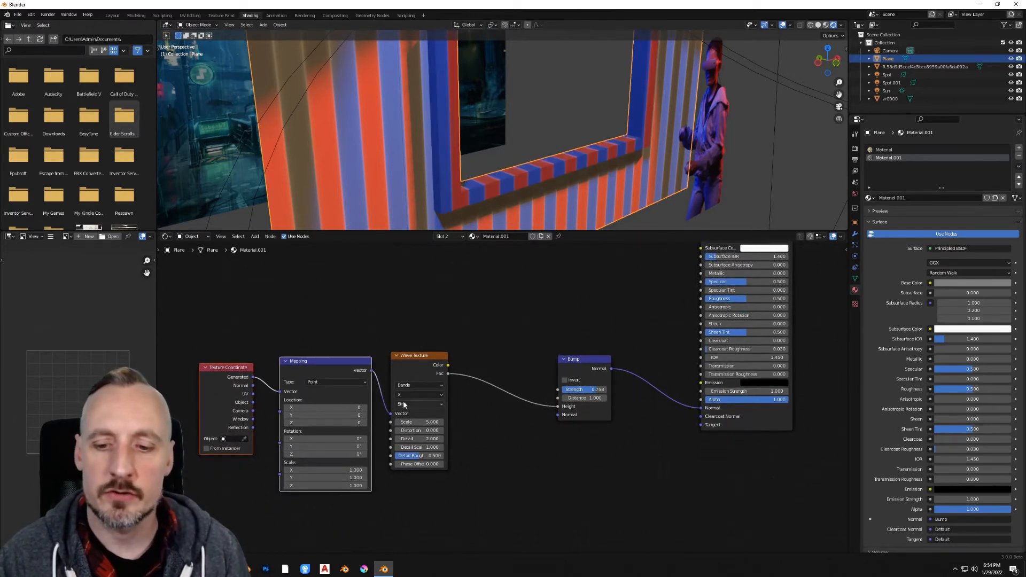
# - Rotate the wave stripe mapping 90° on Z, then return to Layout with Material Properties shown
pyautogui.click(324, 453)
pyautogui.write('90')
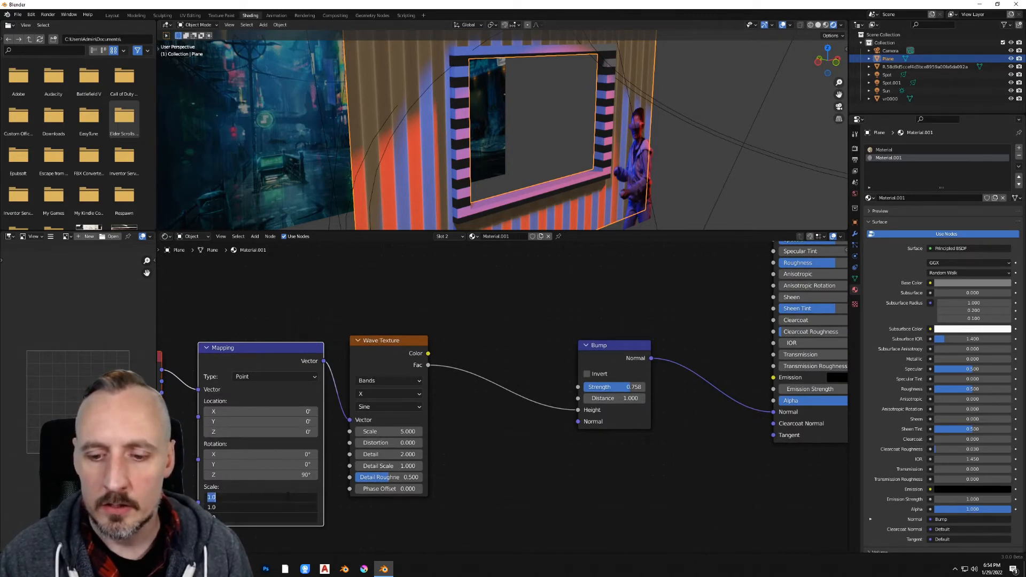
pyautogui.write('22')
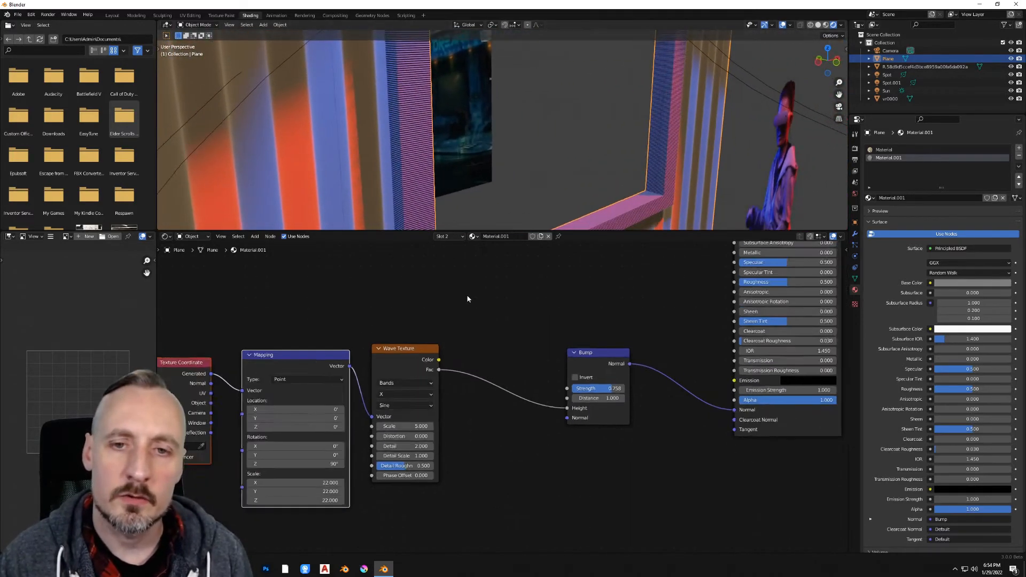
pyautogui.scroll(-3)
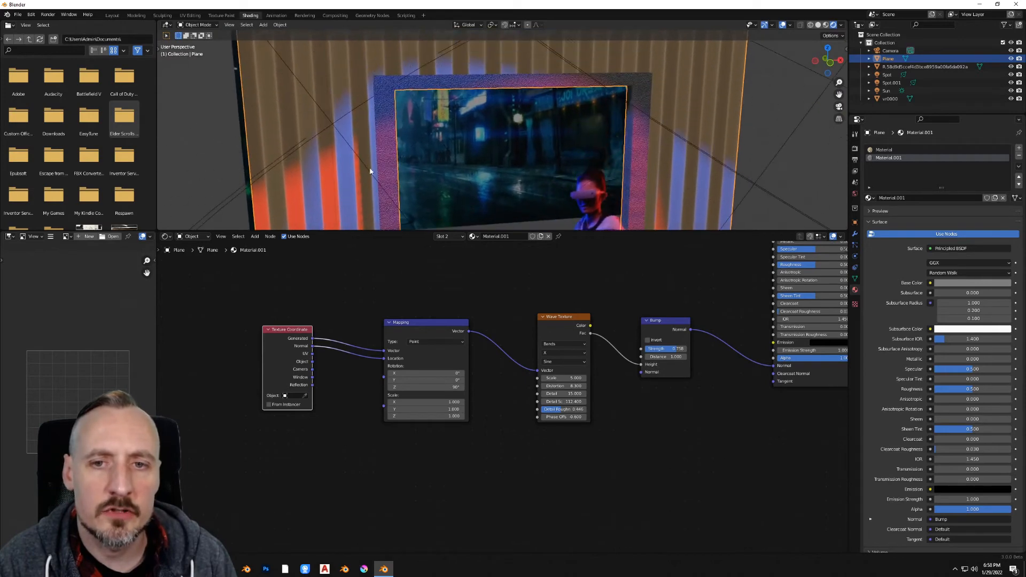
pyautogui.click(112, 15)
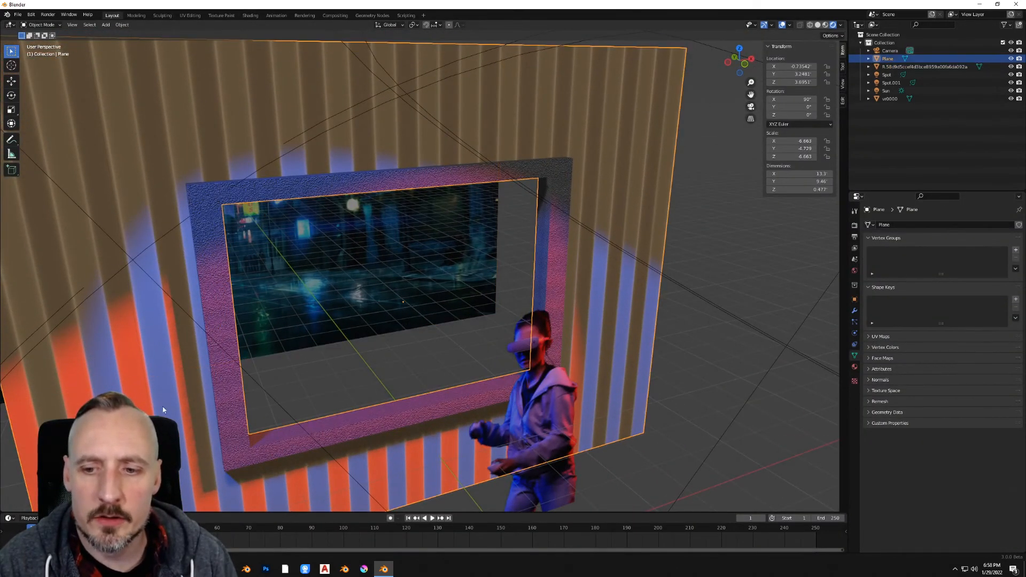
pyautogui.click(854, 367)
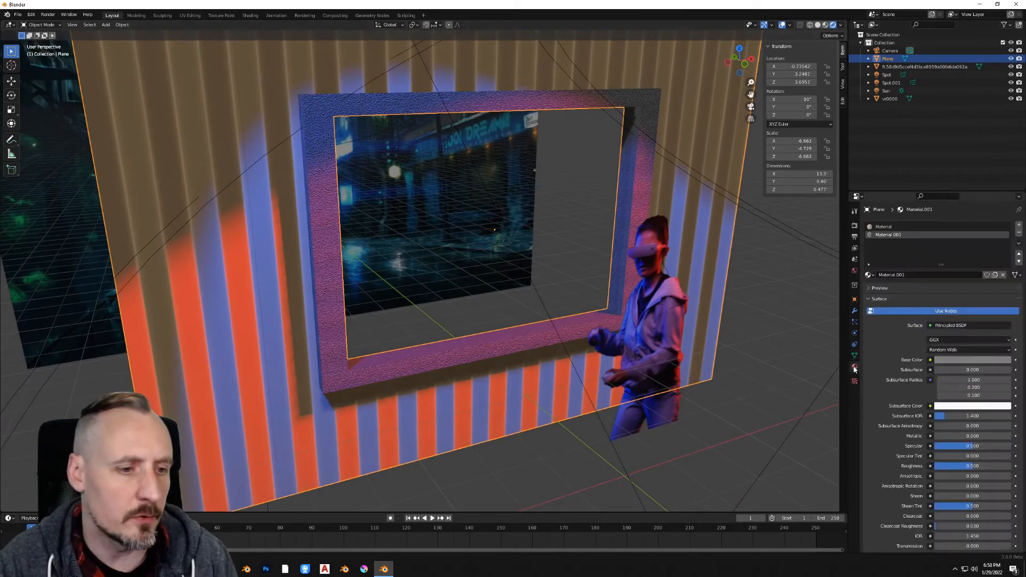
# - Make the wall's first material dark grey with Specular 1.0 and Roughness 1.0
pyautogui.click(915, 227)
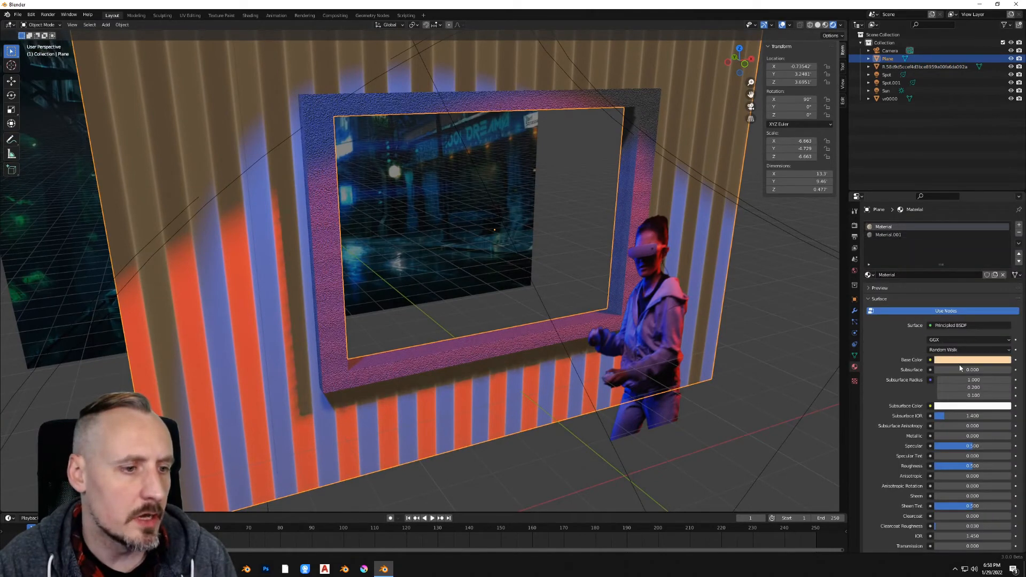
pyautogui.click(971, 360)
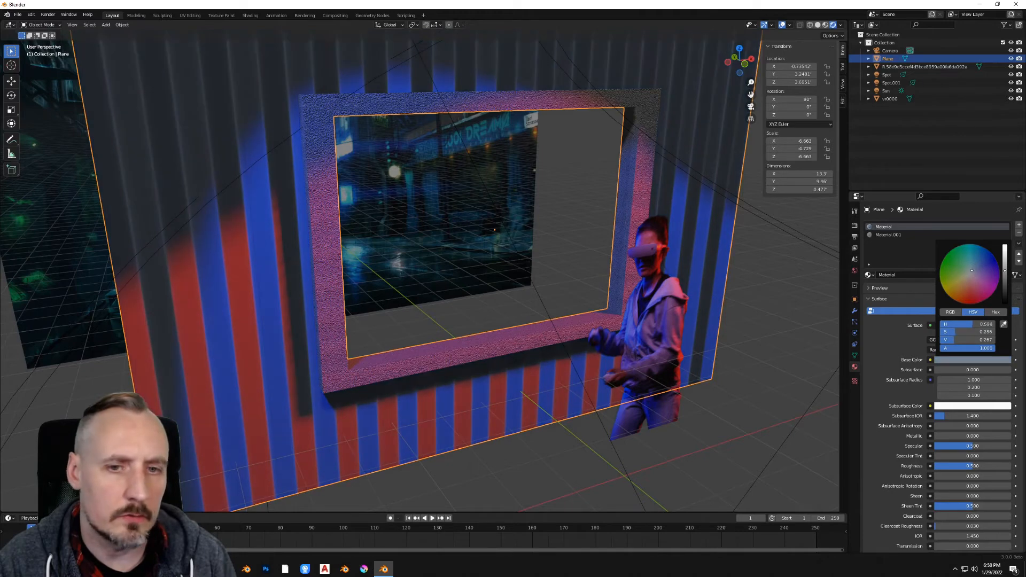
pyautogui.click(942, 295)
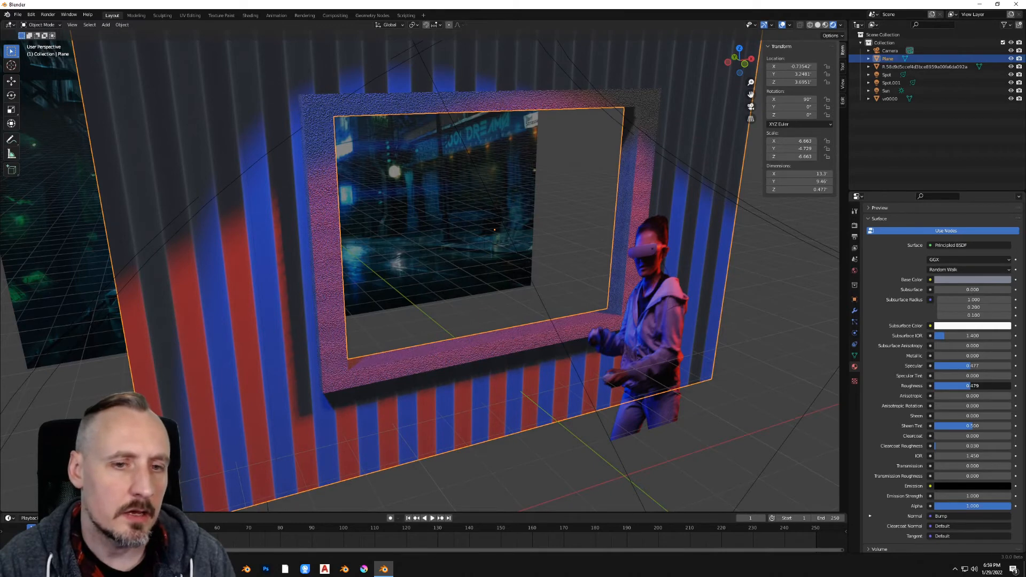
pyautogui.click(972, 366)
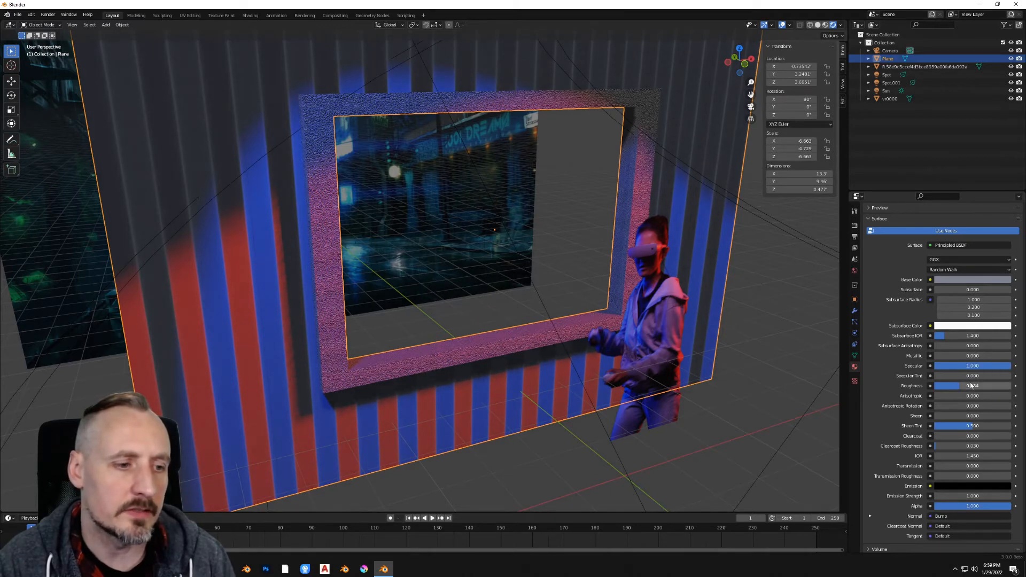
pyautogui.click(972, 386)
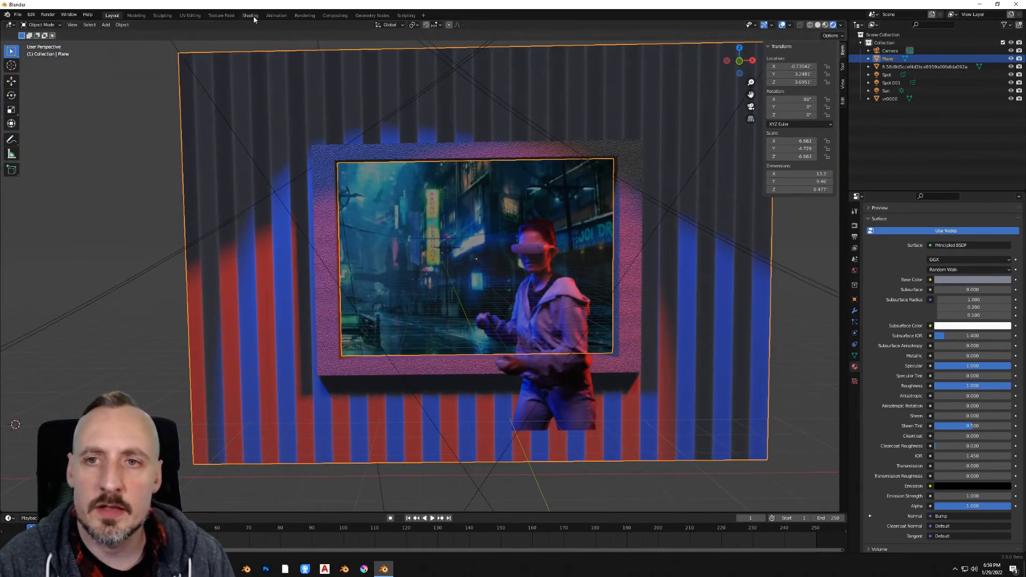
# - Adjust the wall's Bump strength in its shader nodes and select the vr0000 video plane
pyautogui.click(250, 15)
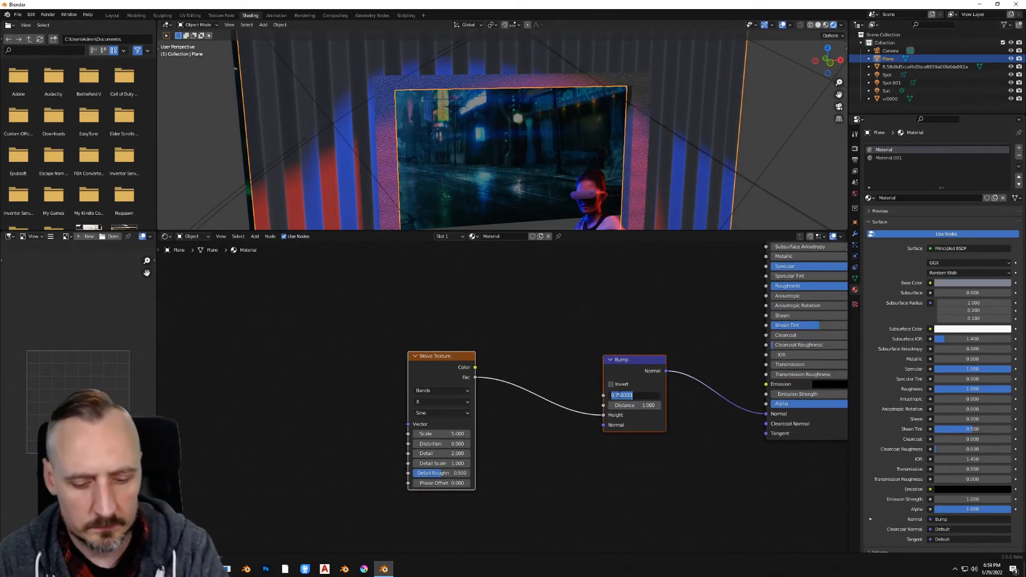
pyautogui.click(111, 15)
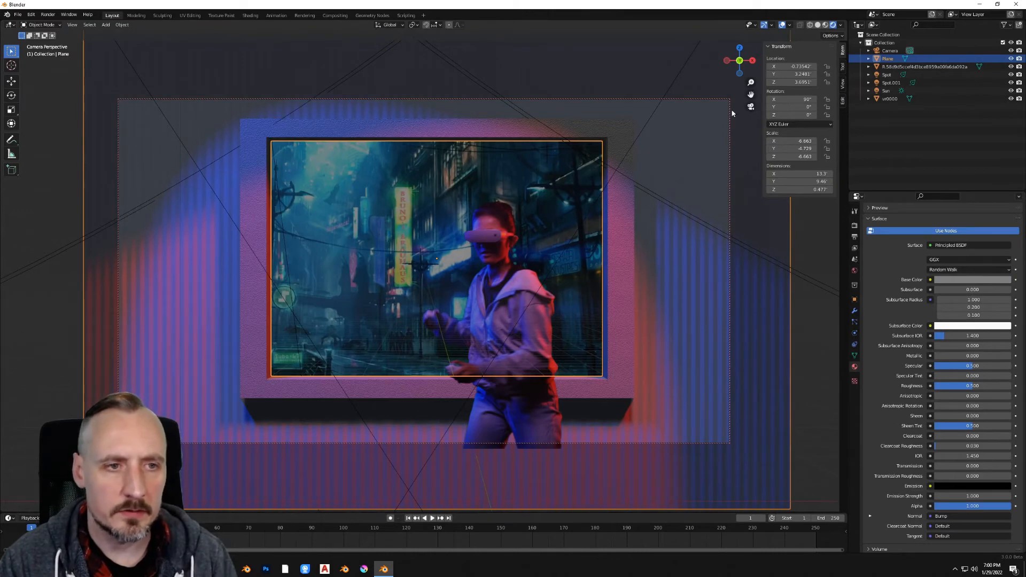
pyautogui.click(891, 82)
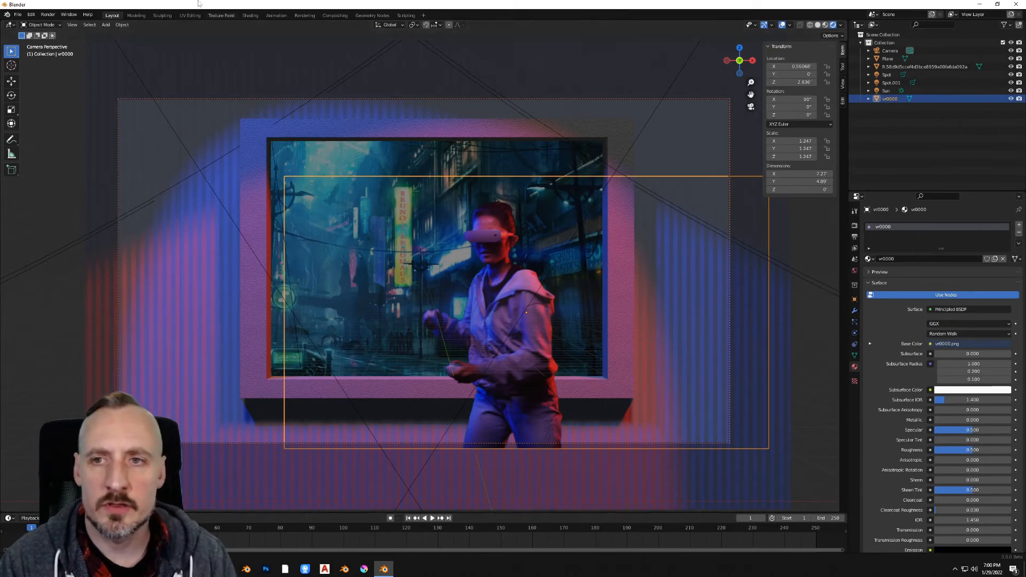
# - Feed the person plane's footage into Emission at strength 0.2 and return to the camera view
pyautogui.click(250, 15)
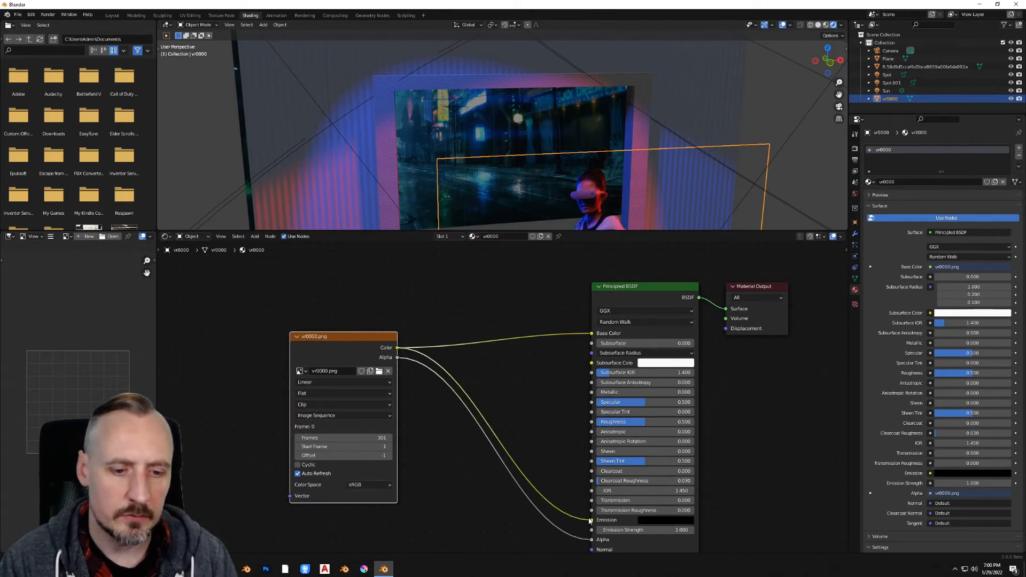
pyautogui.doubleClick(645, 530)
pyautogui.write('0.200')
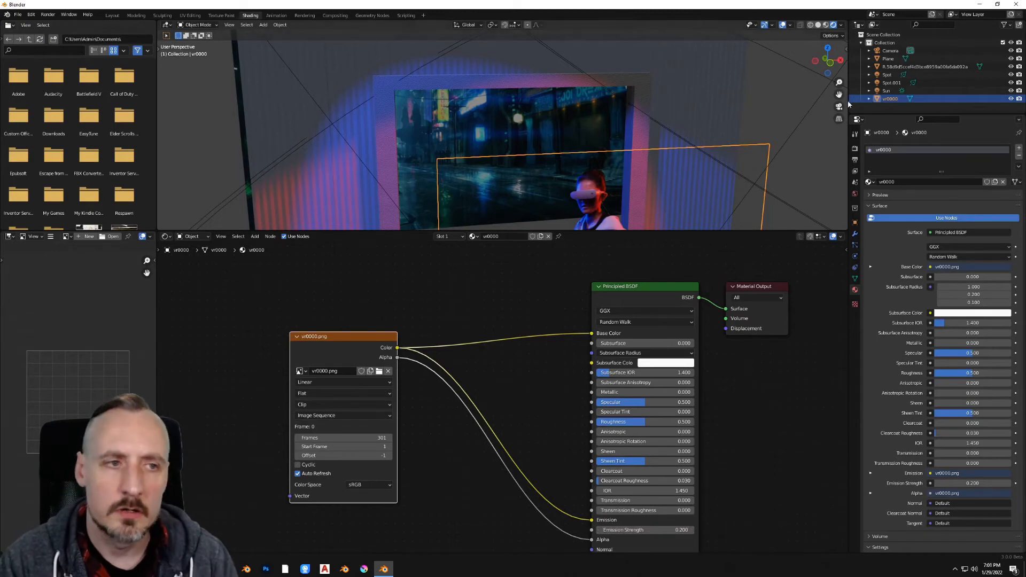
pyautogui.click(111, 15)
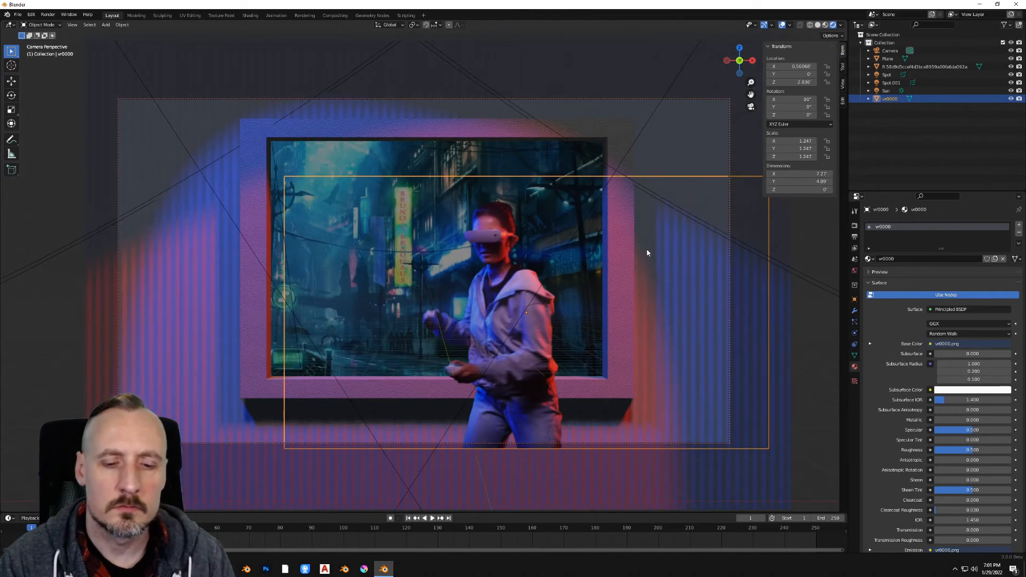
pyautogui.click(423, 517)
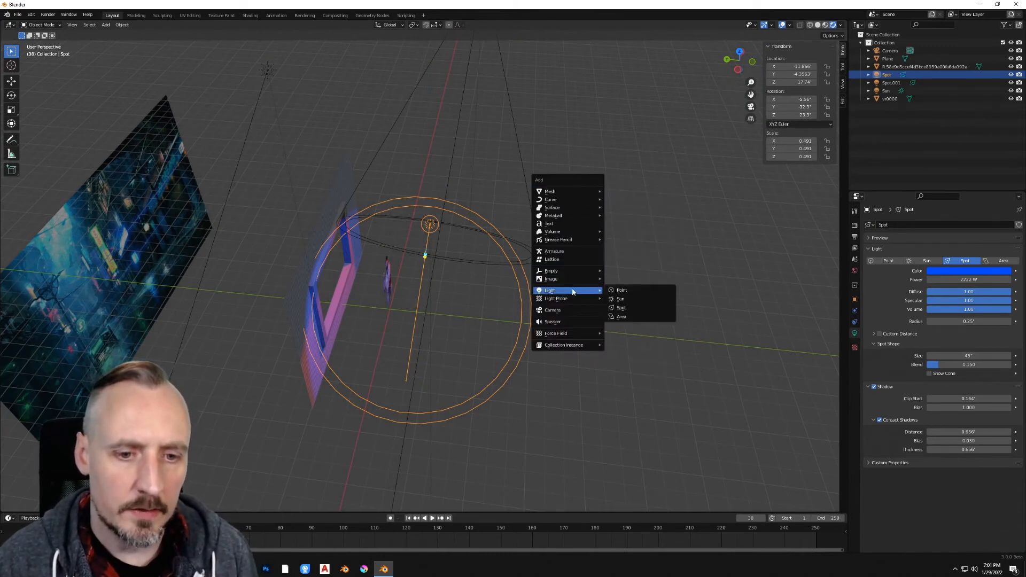
pyautogui.moveTo(620, 299)
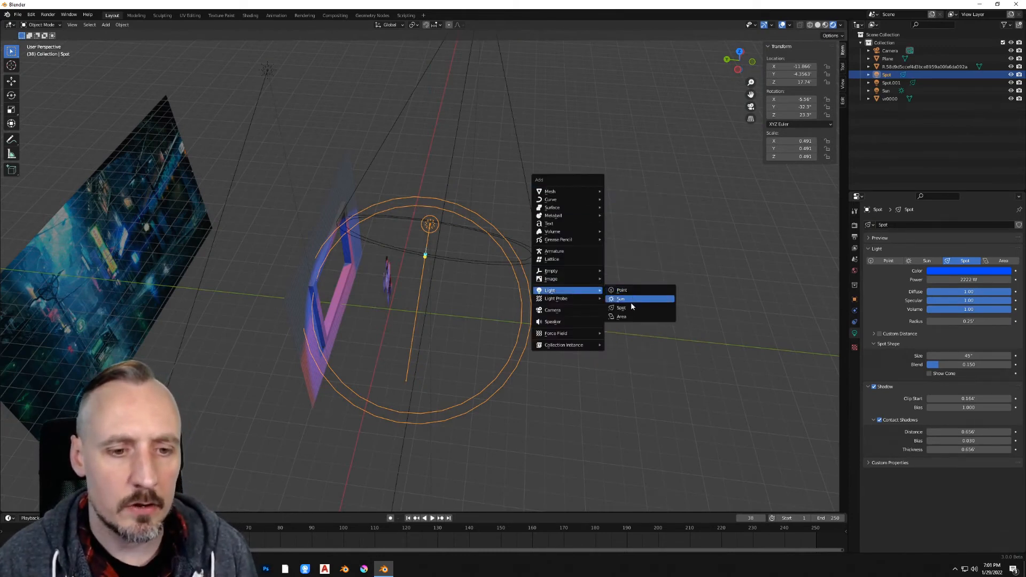
# - Add a spotlight on the person and set the vr0000 material to Specular 0.101, Roughness 0.671
pyautogui.click(621, 308)
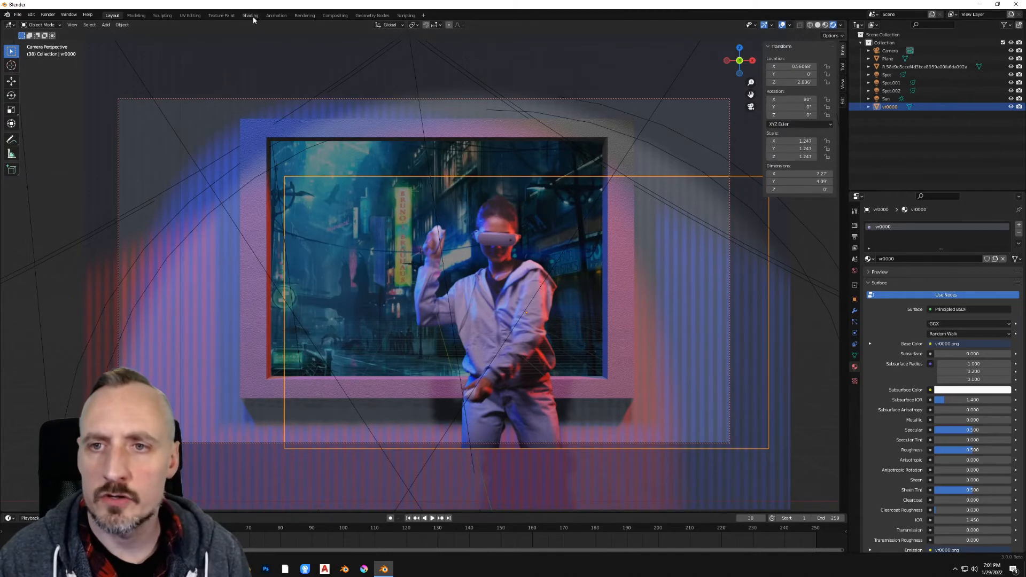
pyautogui.click(250, 15)
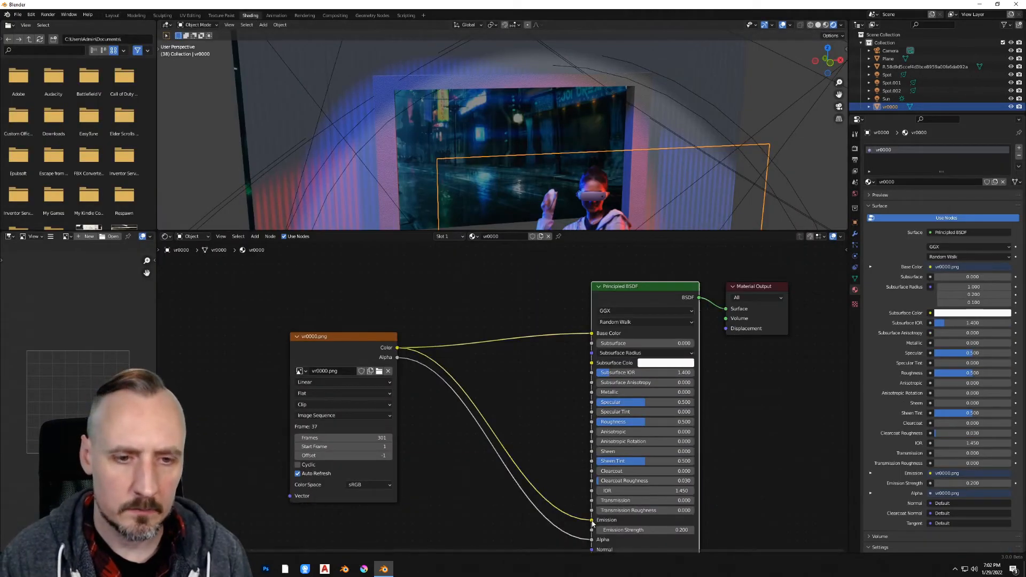
pyautogui.click(111, 15)
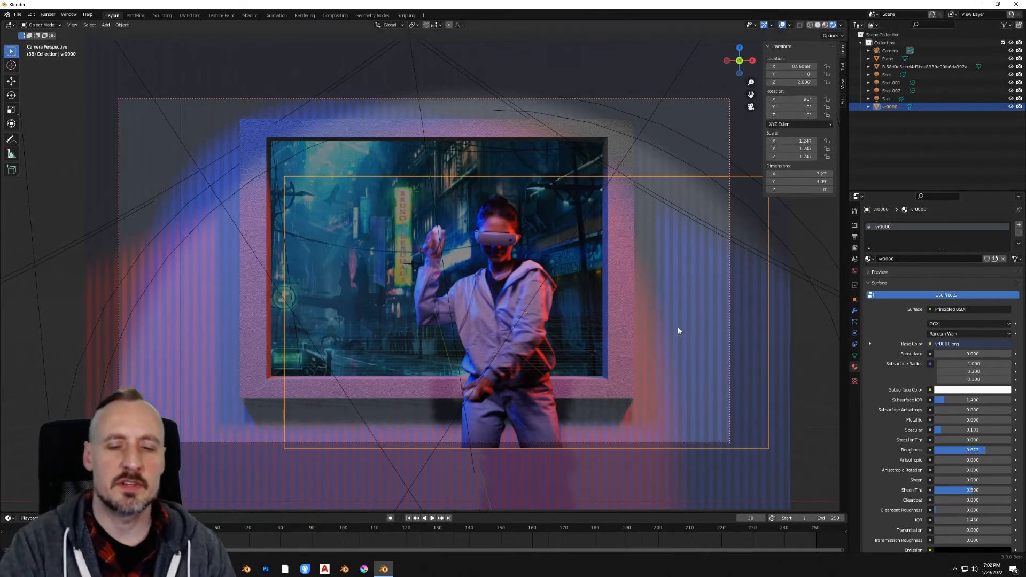
# - In Render Properties > Color Management, set the Look to Medium High Contrast
pyautogui.click(854, 225)
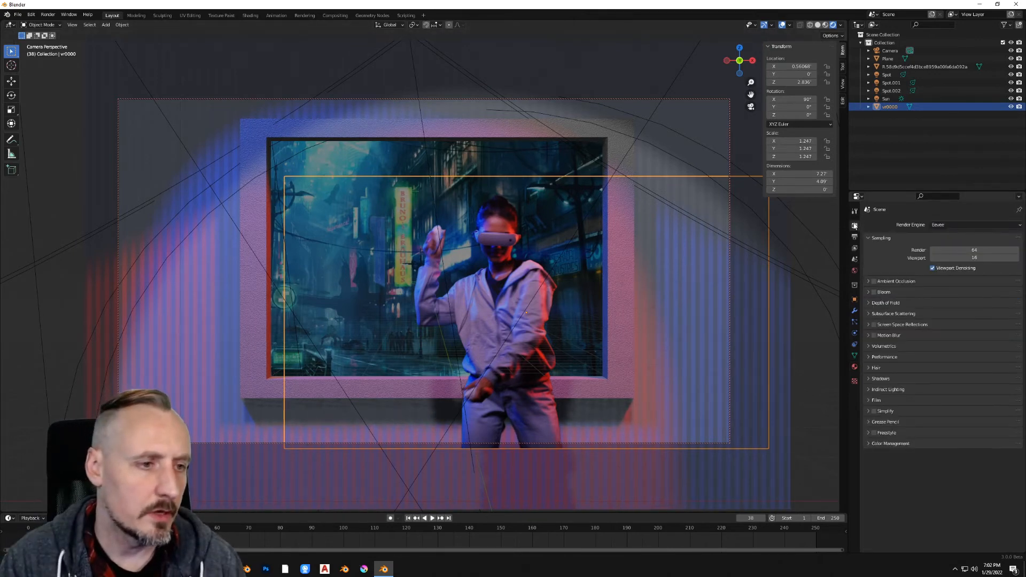
pyautogui.click(890, 442)
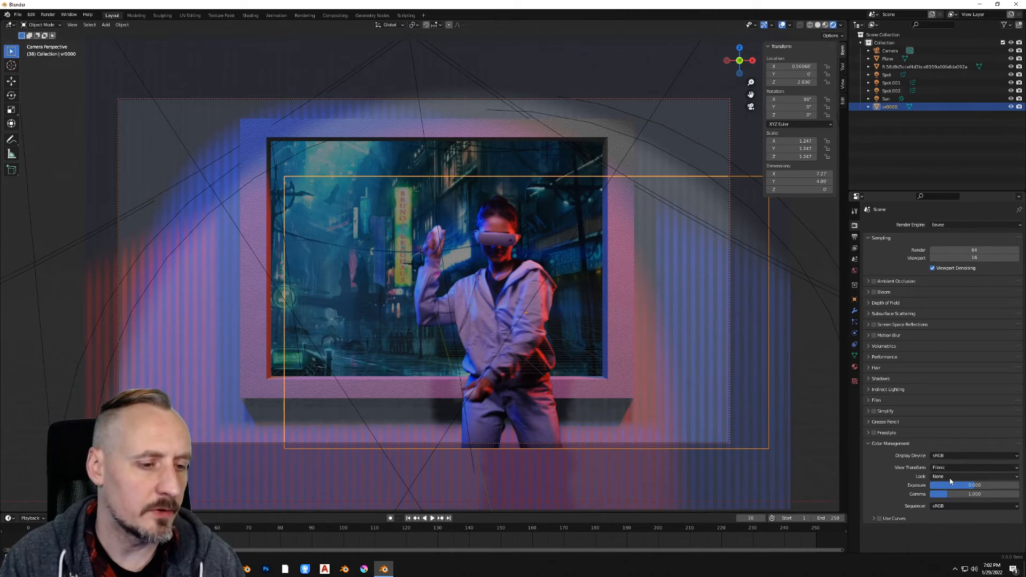
pyautogui.click(974, 476)
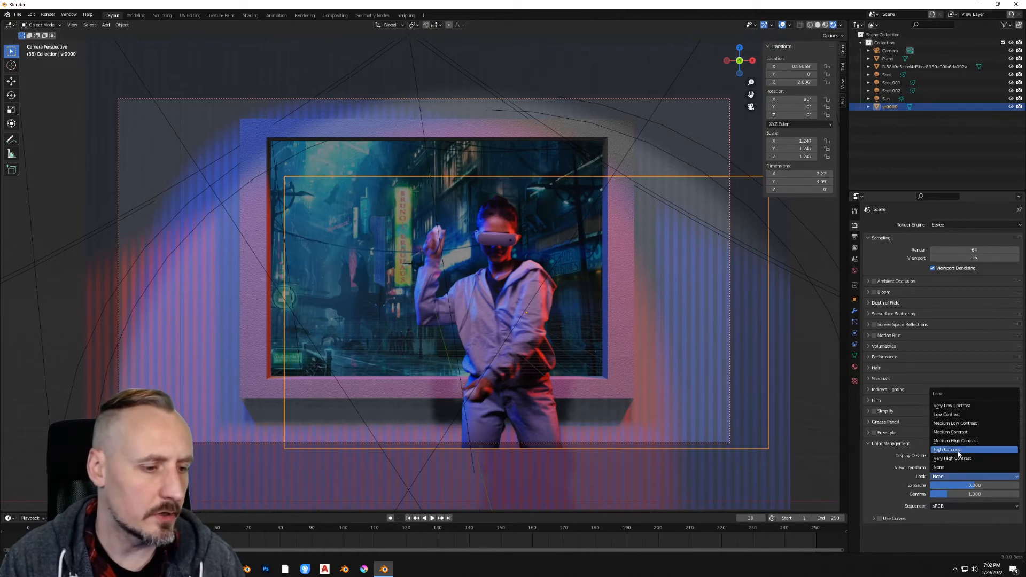
pyautogui.click(955, 440)
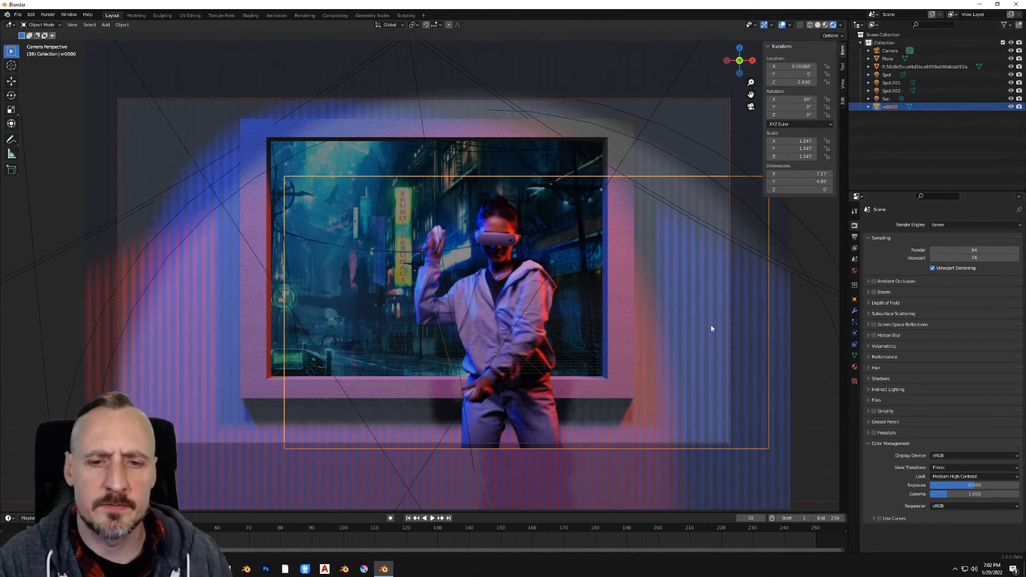
pyautogui.moveTo(443, 221)
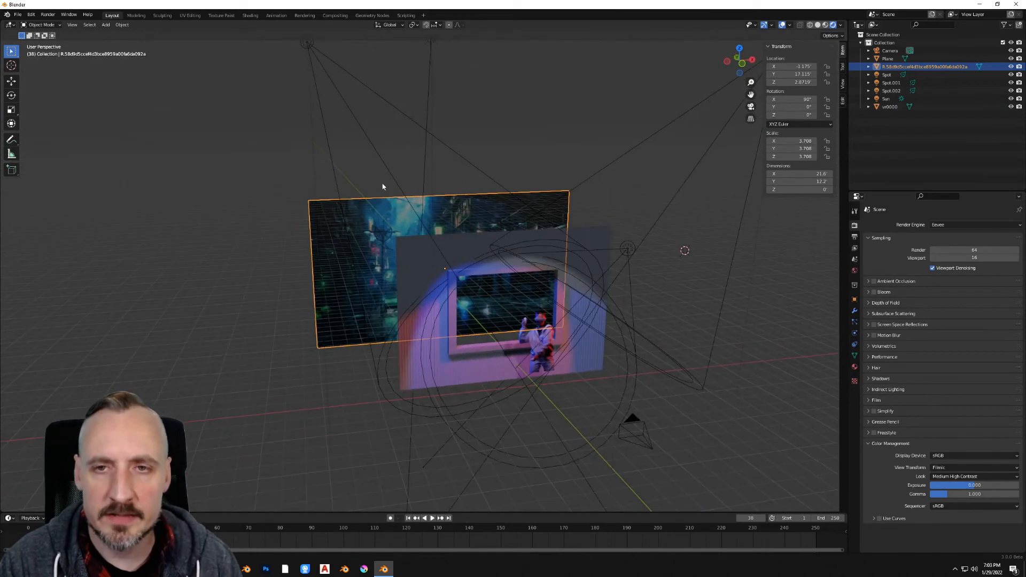
# - Route the city backdrop image into Emission at strength 0.6 and return to Layout
pyautogui.click(251, 15)
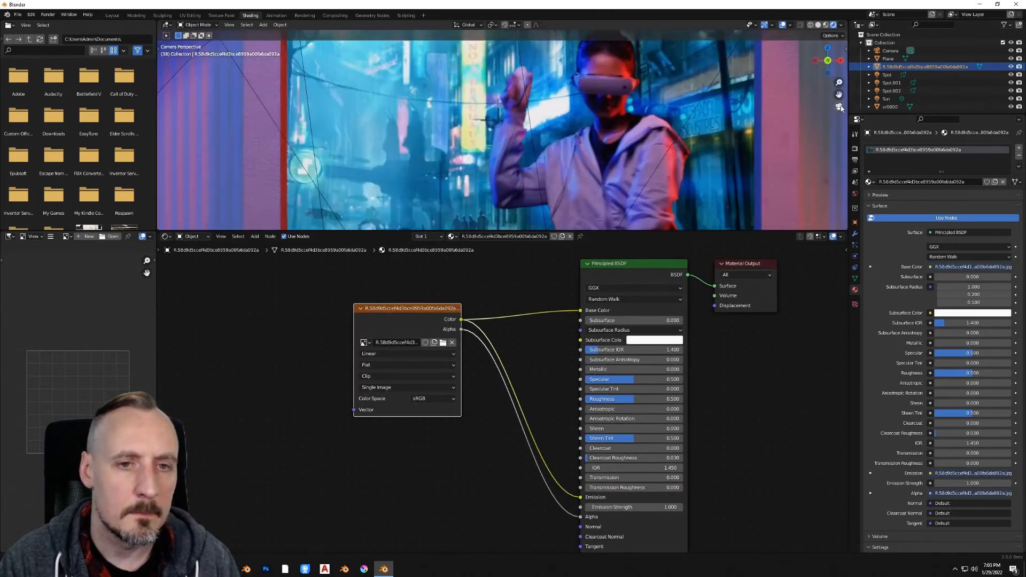
pyautogui.click(111, 15)
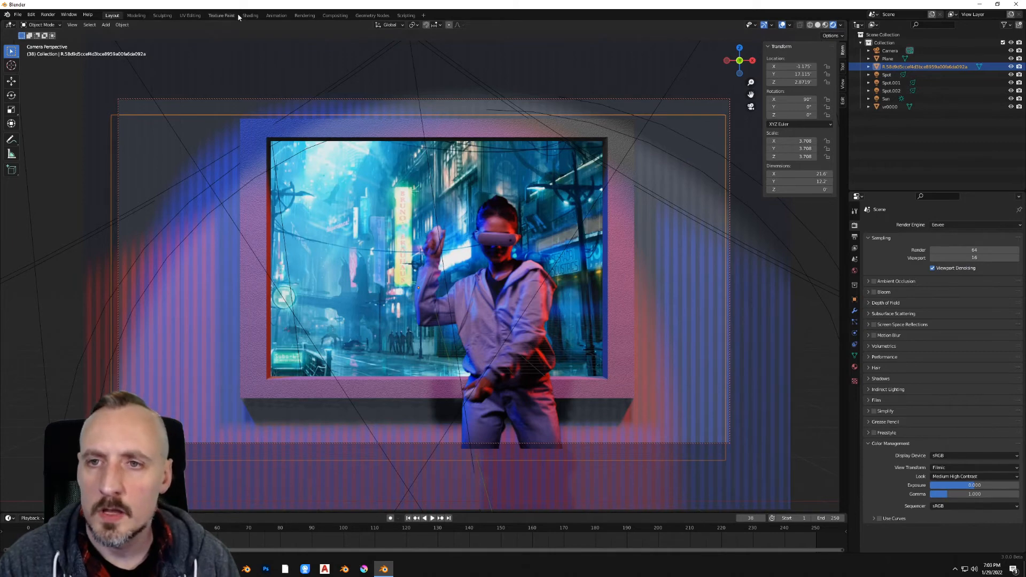
pyautogui.click(250, 15)
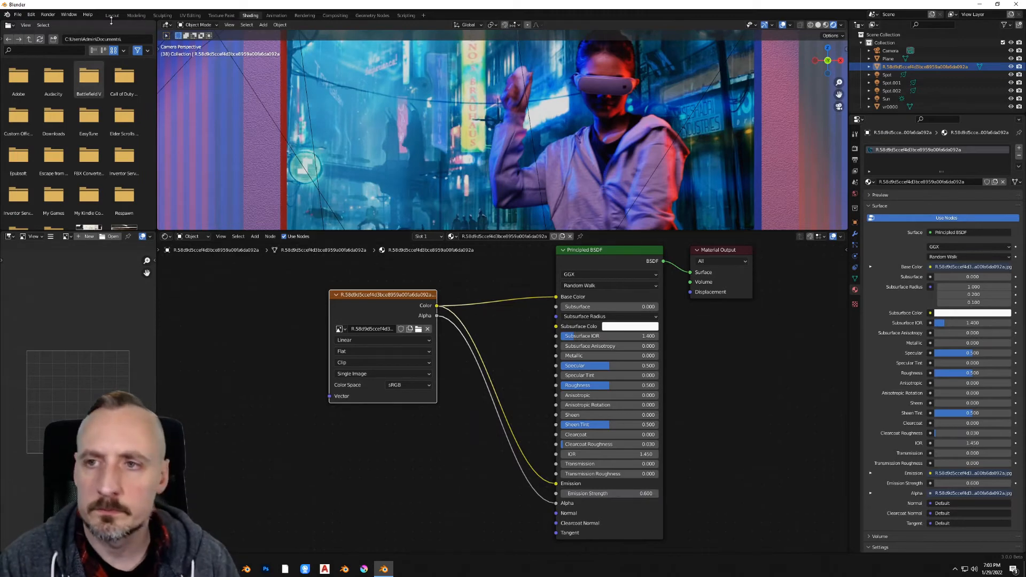
pyautogui.click(111, 15)
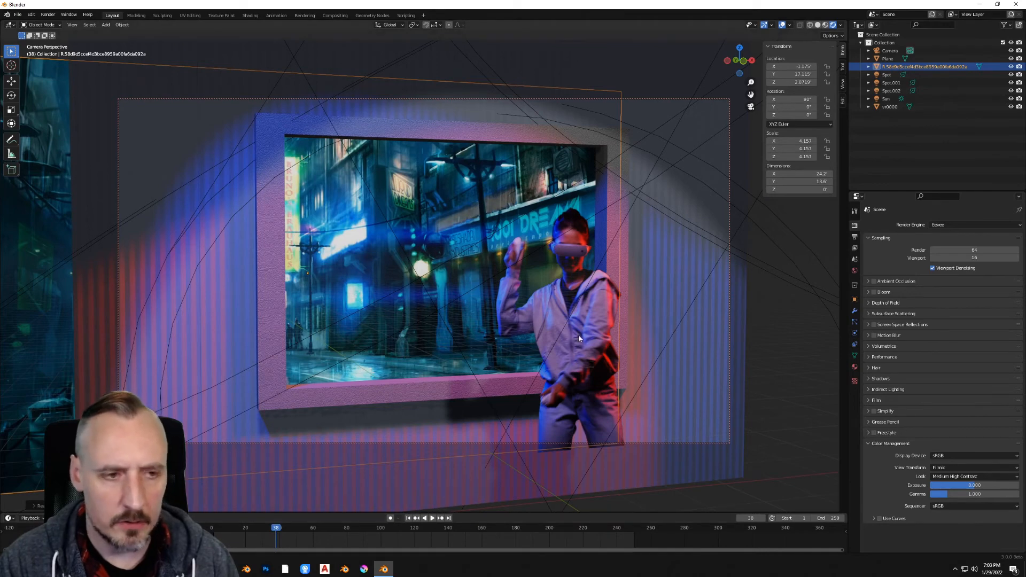
# - Keyframe the camera's location and rotation at frame 1
pyautogui.click(890, 50)
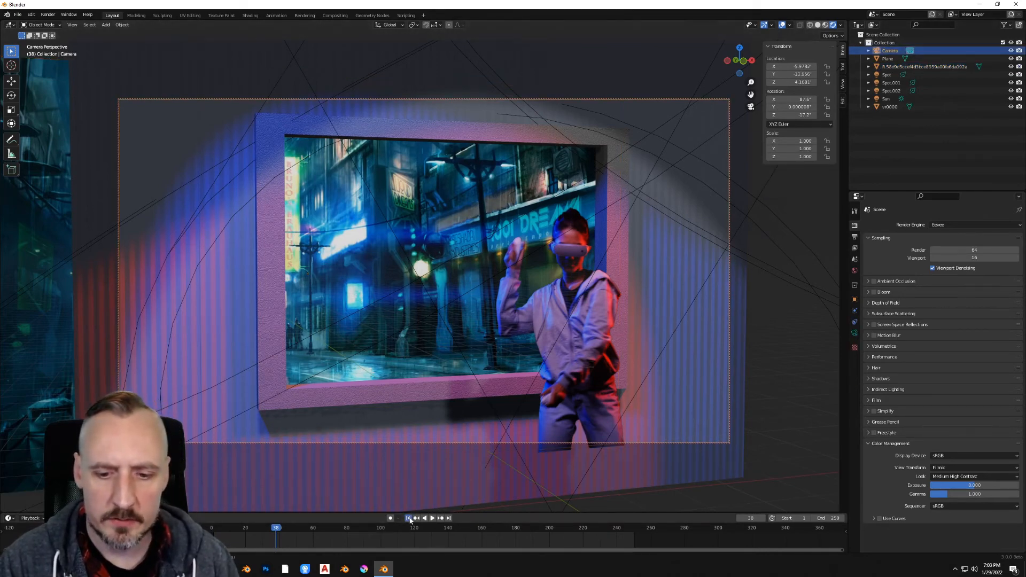
pyautogui.click(407, 517)
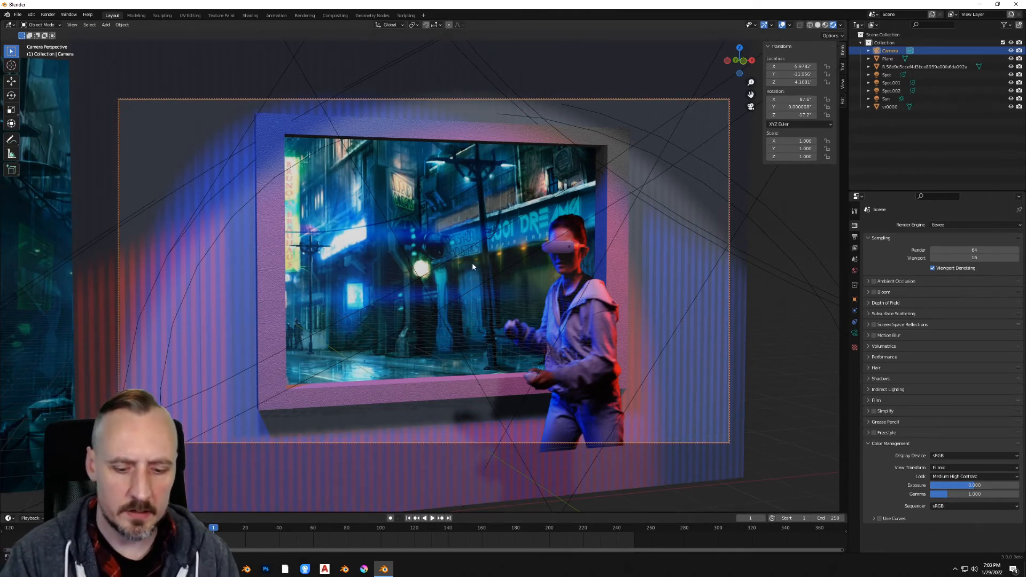
pyautogui.moveTo(447, 278)
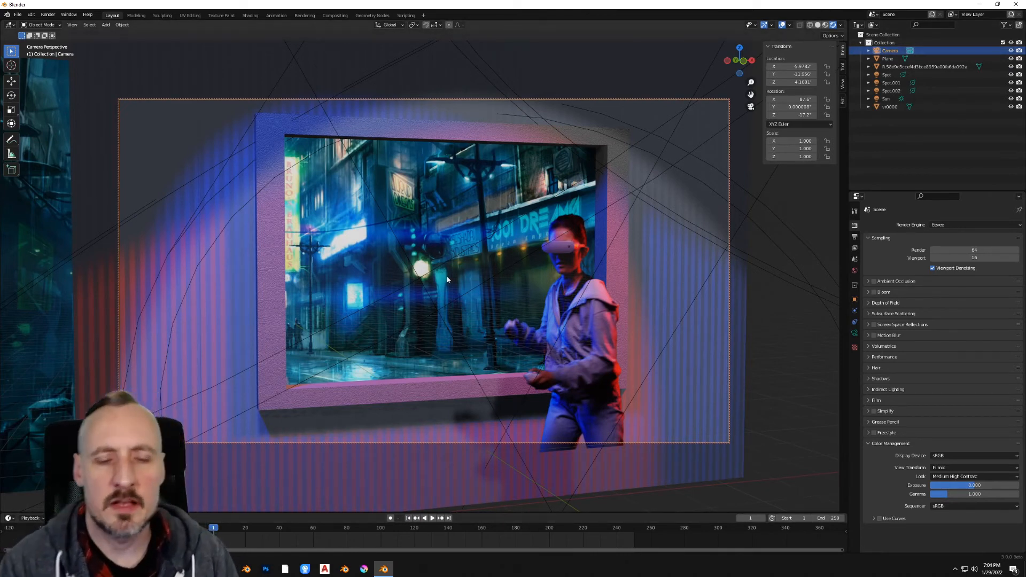
pyautogui.press('i')
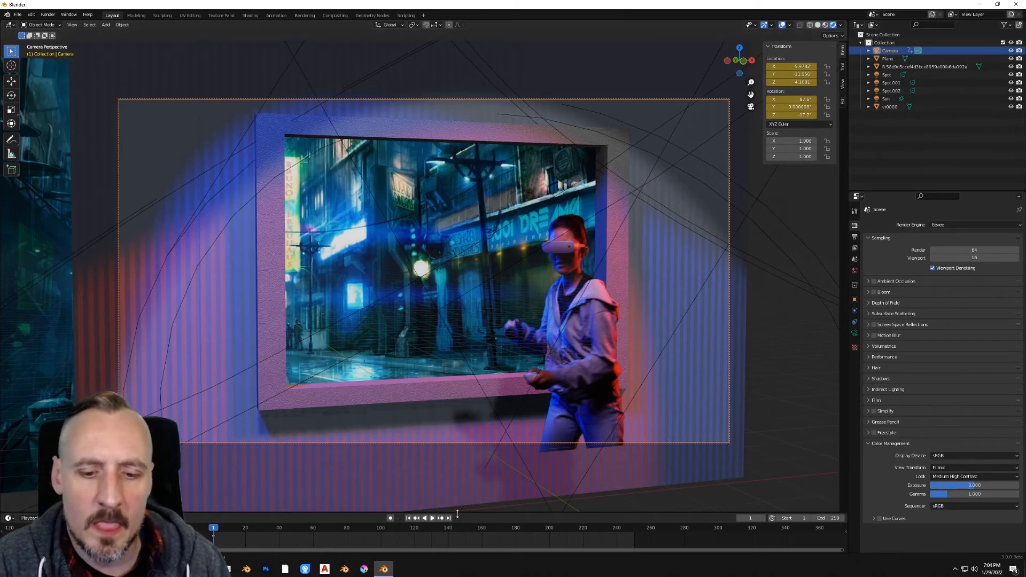
# - Move the camera at frame 250, keyframe it again, and play back the camera move
pyautogui.click(448, 517)
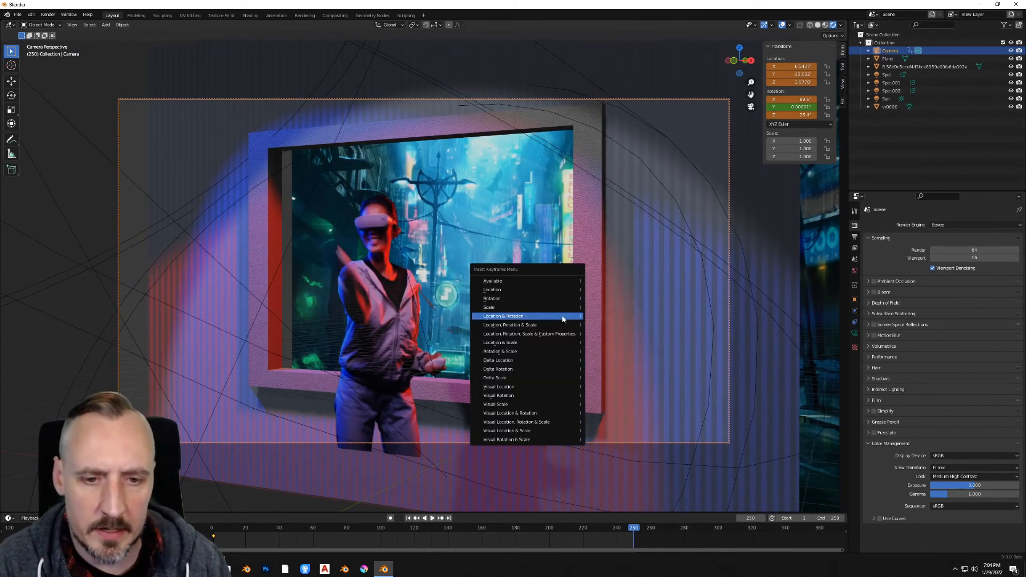
pyautogui.click(502, 317)
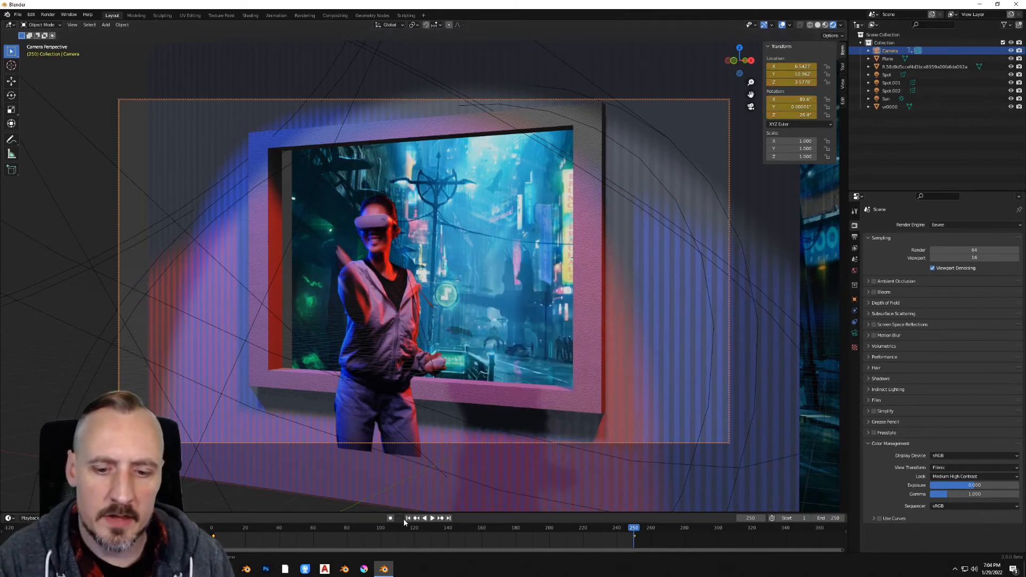
pyautogui.click(423, 518)
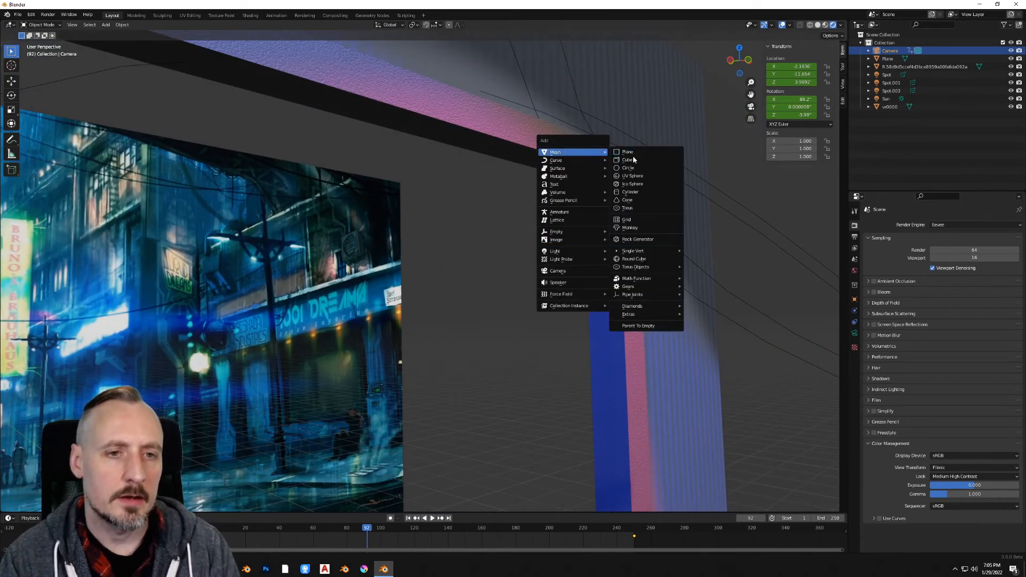
# - Add a cube, scale it into a thin short bar and settle it slanted across the window corner
pyautogui.click(626, 159)
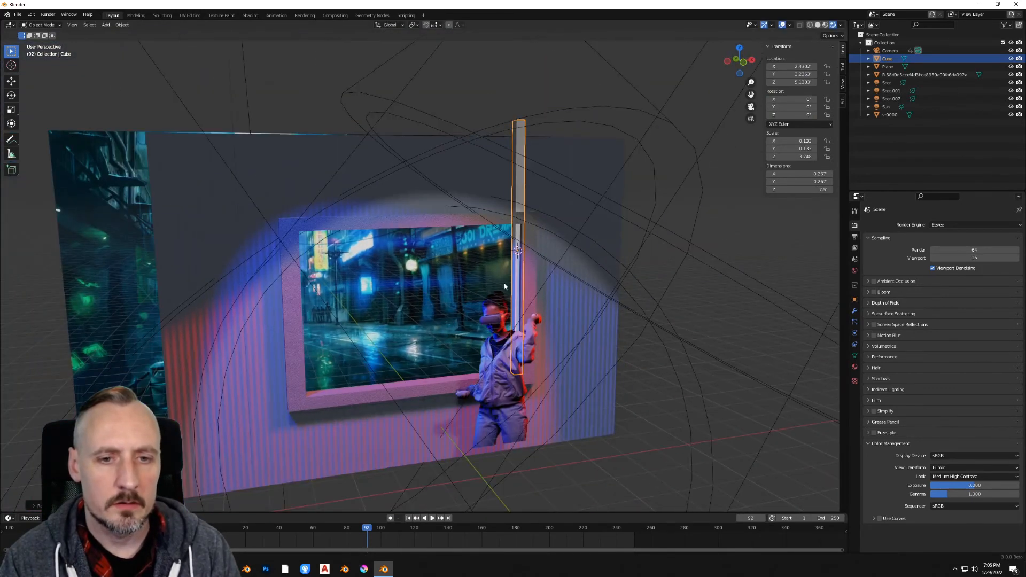
pyautogui.press('s')
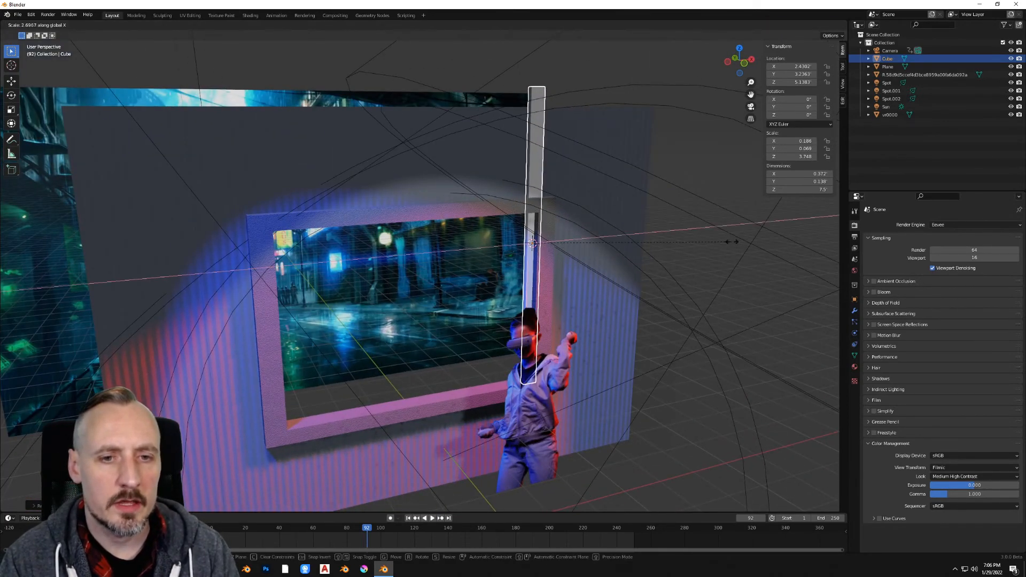
pyautogui.moveTo(534, 243)
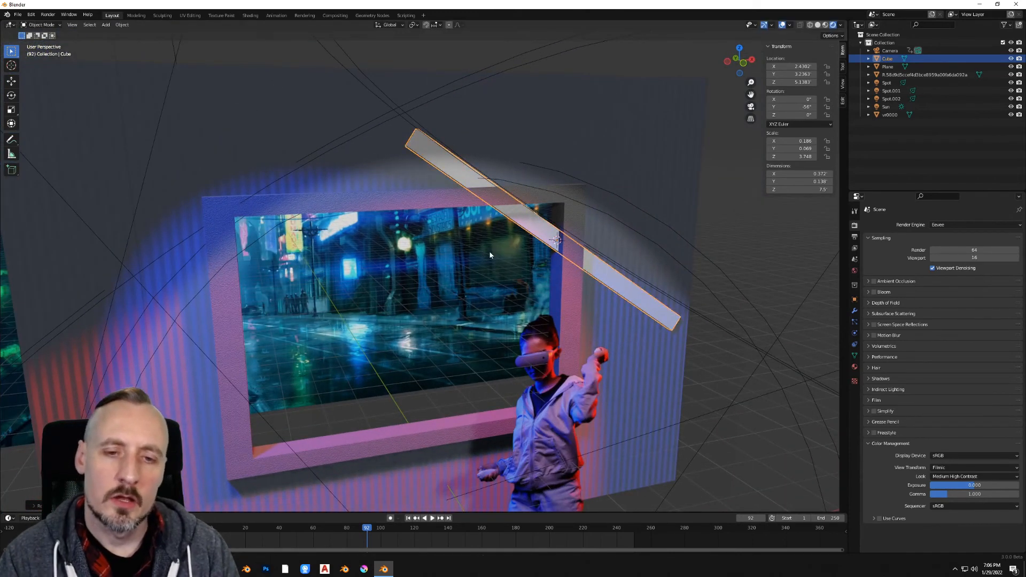
pyautogui.press('s')
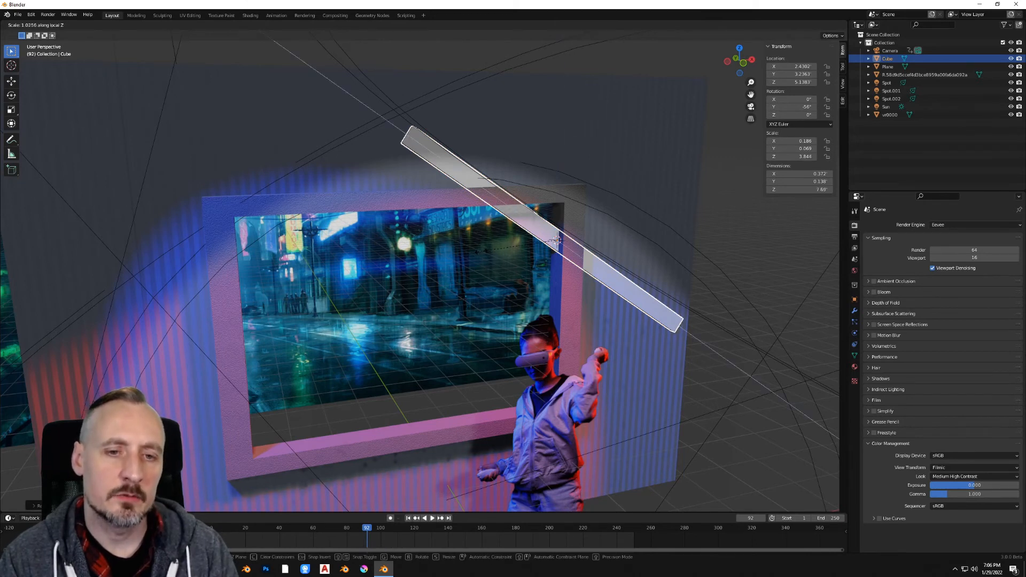
pyautogui.moveTo(559, 238)
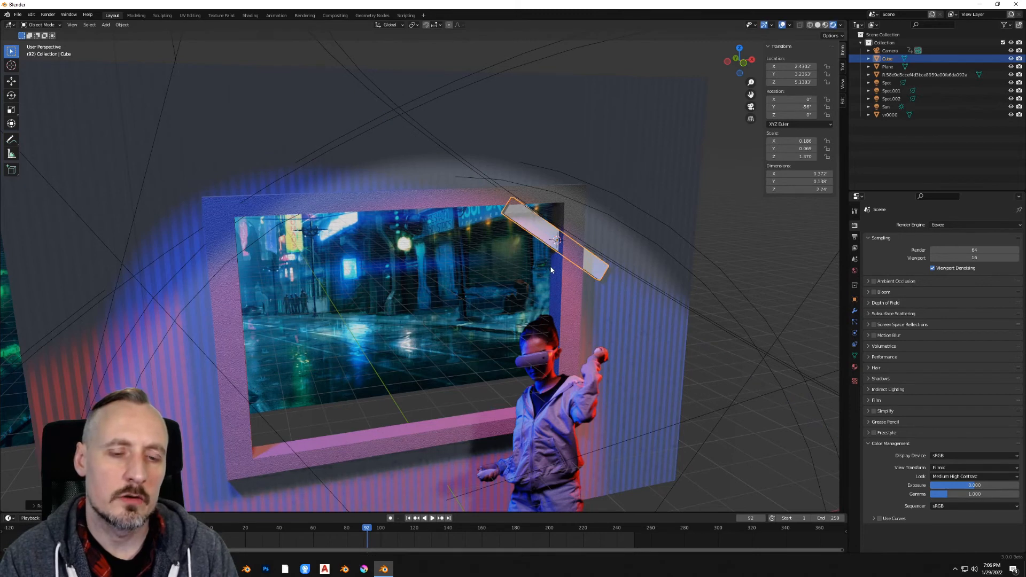
pyautogui.press('g')
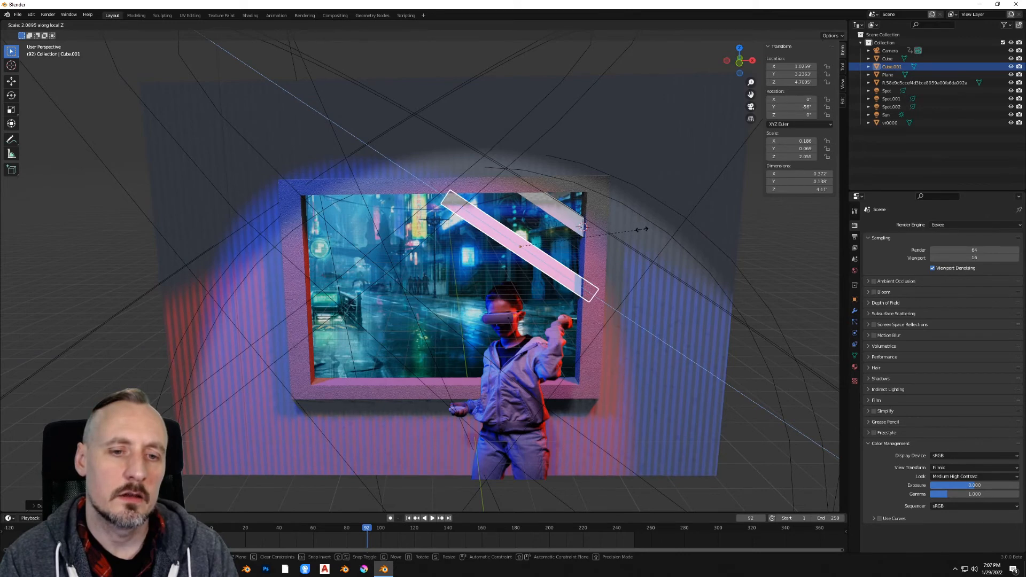
pyautogui.moveTo(645, 229)
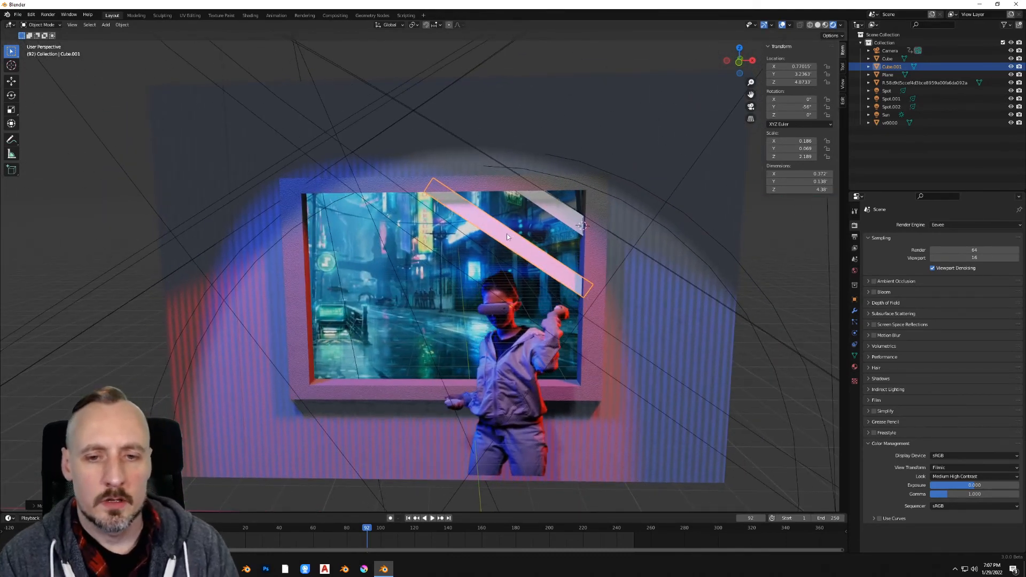
pyautogui.moveTo(558, 214)
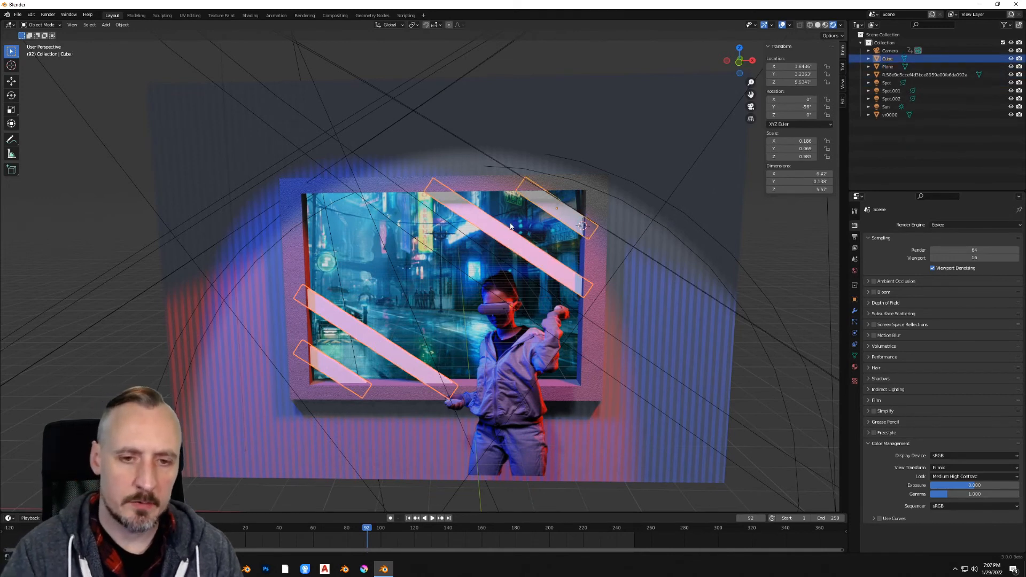
# - Duplicate and resize the bar into diagonal slats across both window corners
pyautogui.click(855, 363)
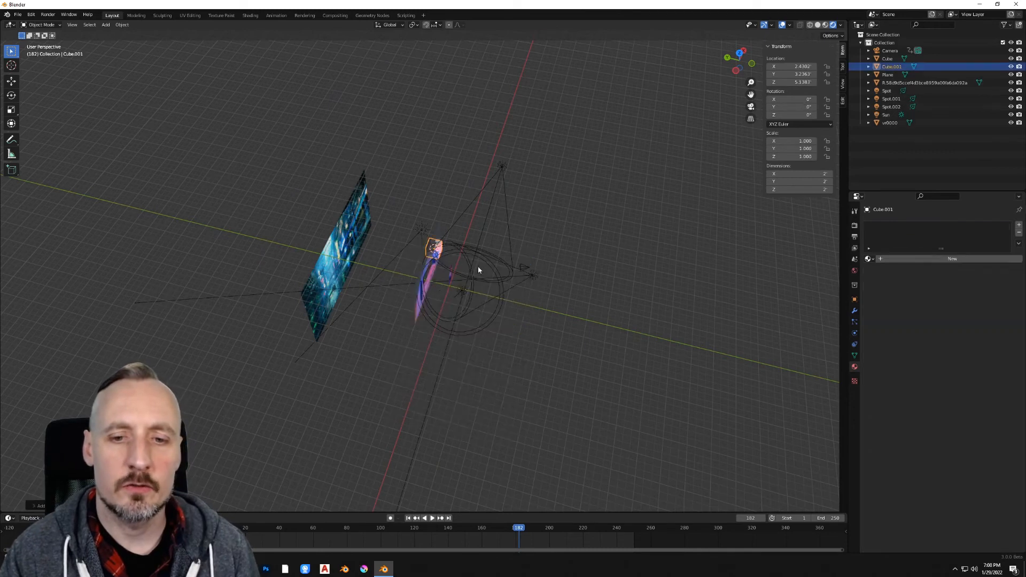
# - Scale the new cube up to about 28 units so it encloses the camera and whole set
pyautogui.press('s')
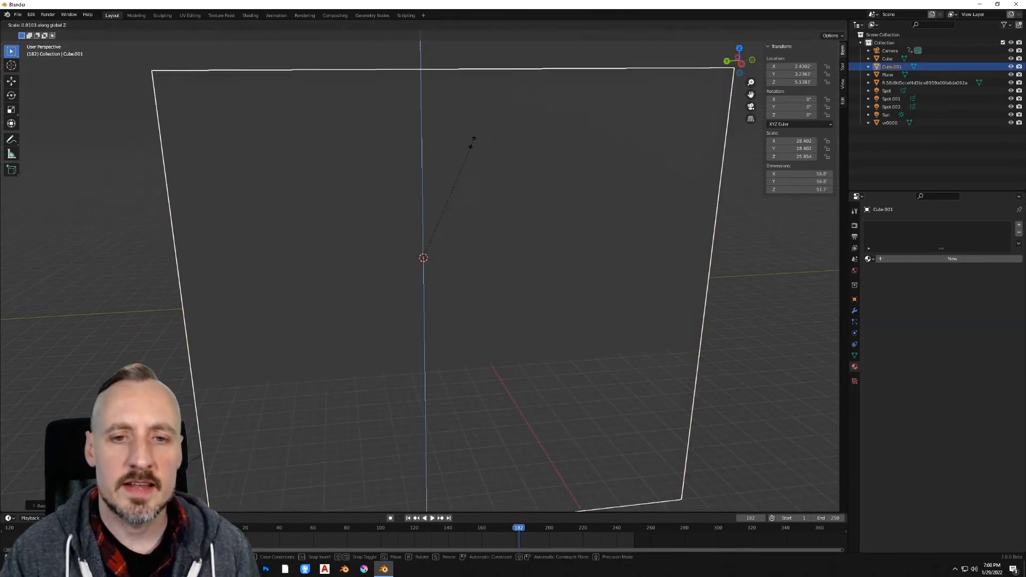
pyautogui.click(497, 276)
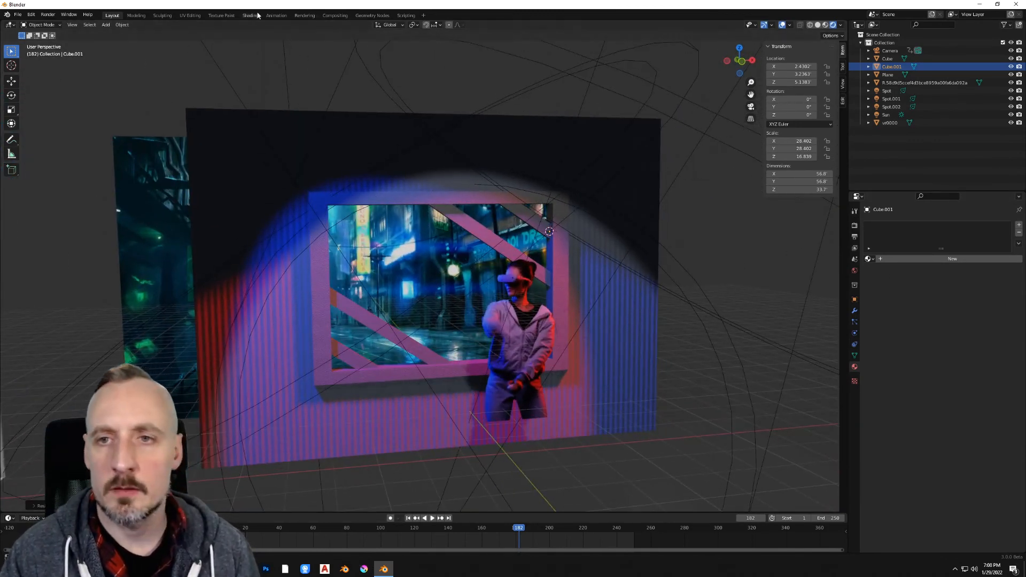
# - Give the box a Volume Scatter material at Density 0.025 and return to Layout
pyautogui.click(250, 15)
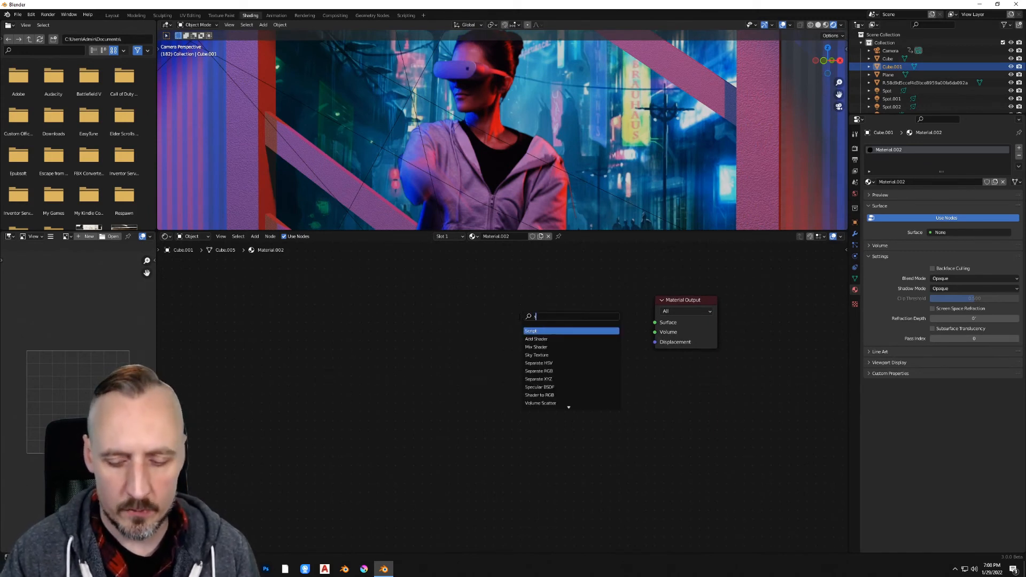
pyautogui.click(541, 403)
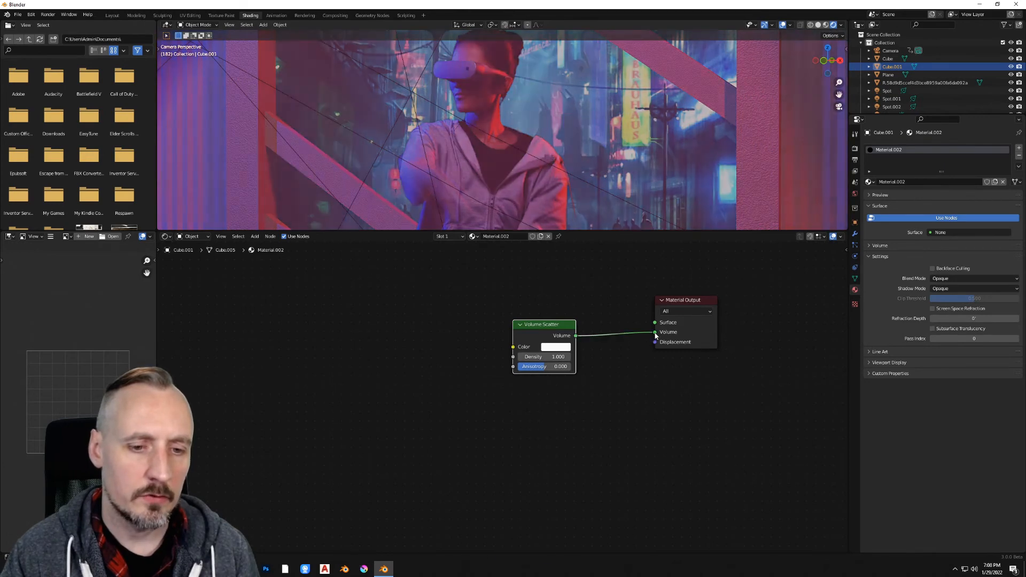
pyautogui.click(541, 357)
pyautogui.write('0.020')
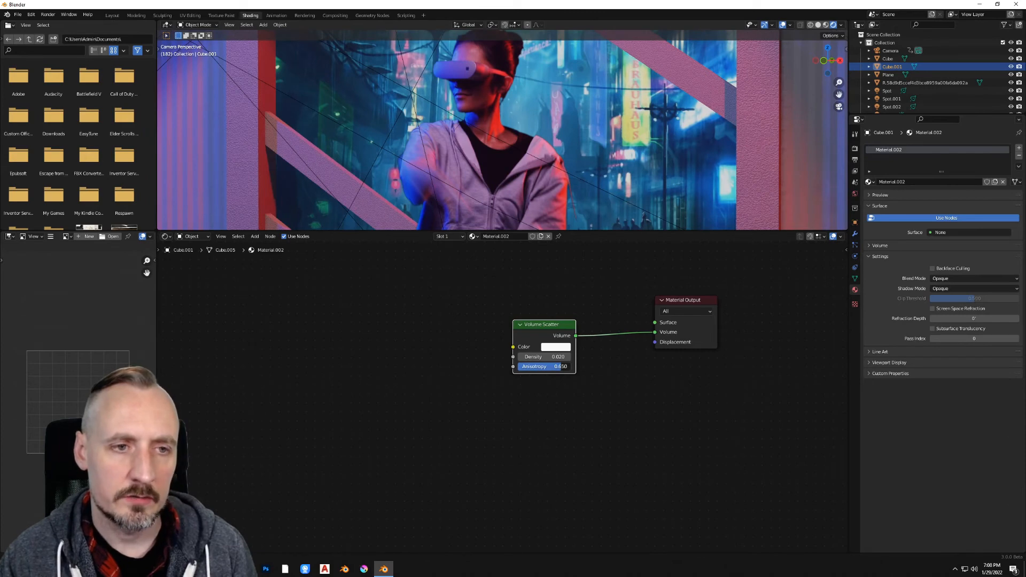
pyautogui.click(111, 15)
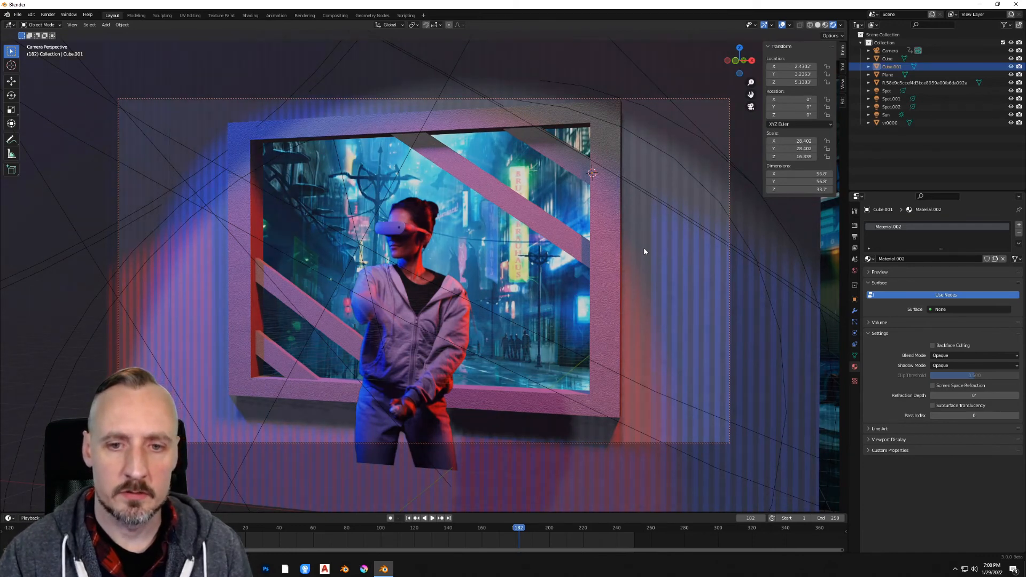
pyautogui.moveTo(712, 181)
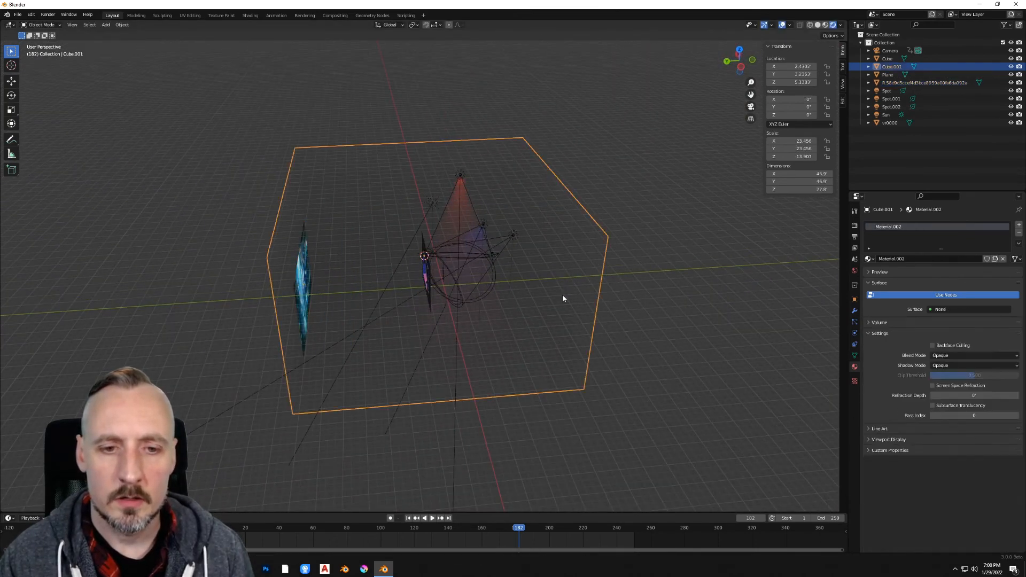
# - Adjust the fog box and play back the camera move through the hazy lit set
pyautogui.click(303, 287)
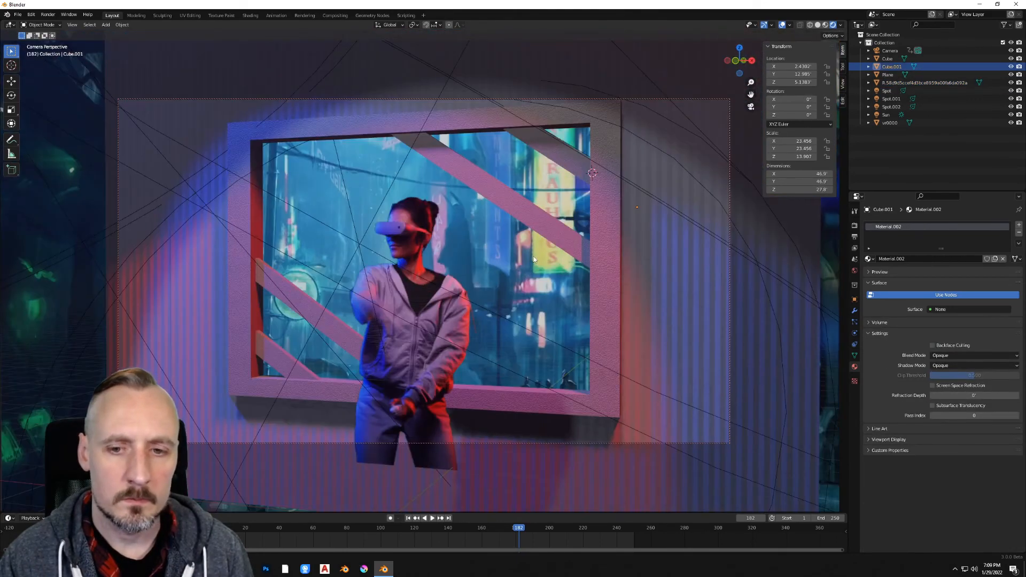
pyautogui.click(430, 517)
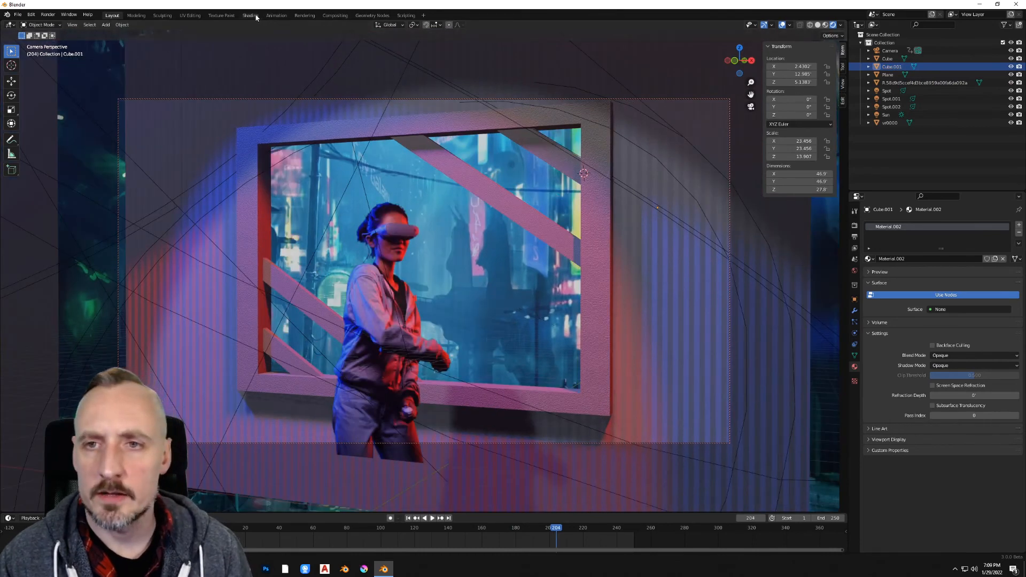
pyautogui.click(250, 15)
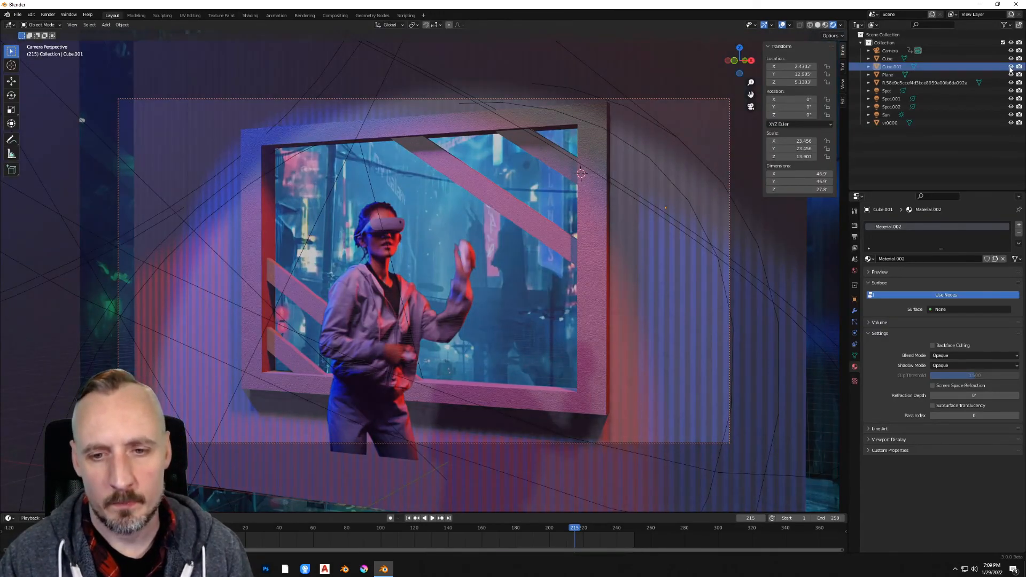
pyautogui.click(432, 517)
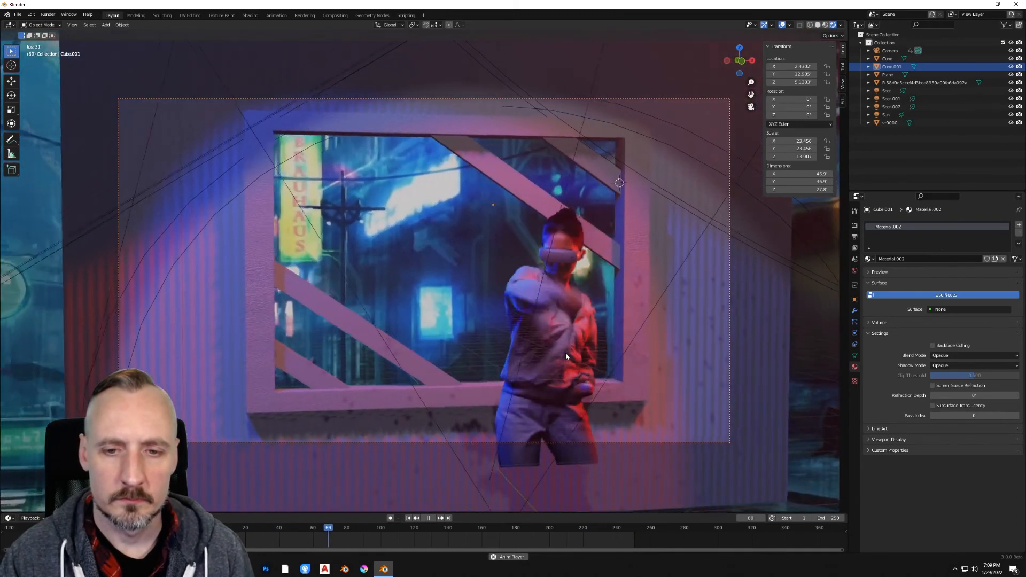
pyautogui.click(430, 518)
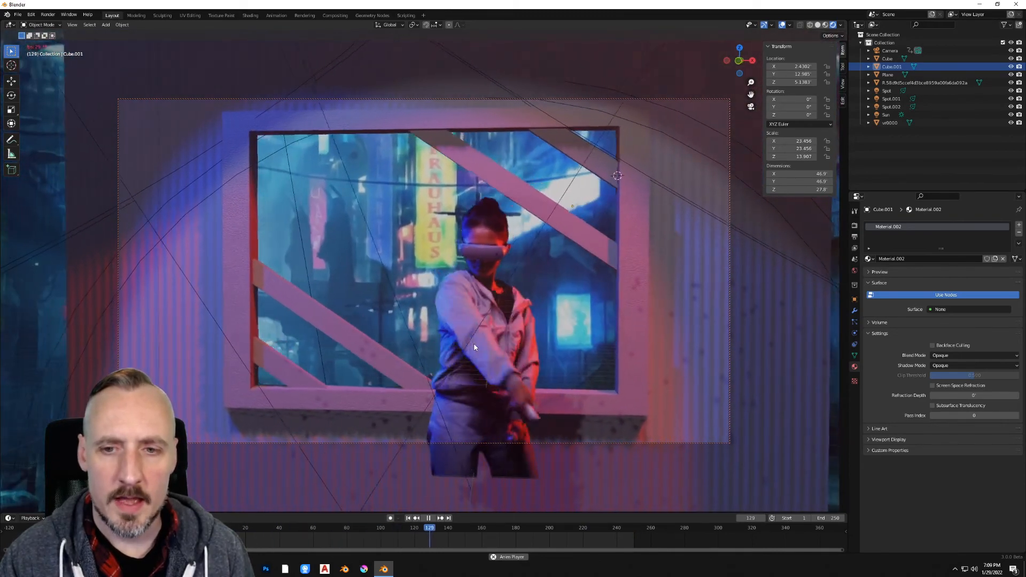
pyautogui.click(430, 517)
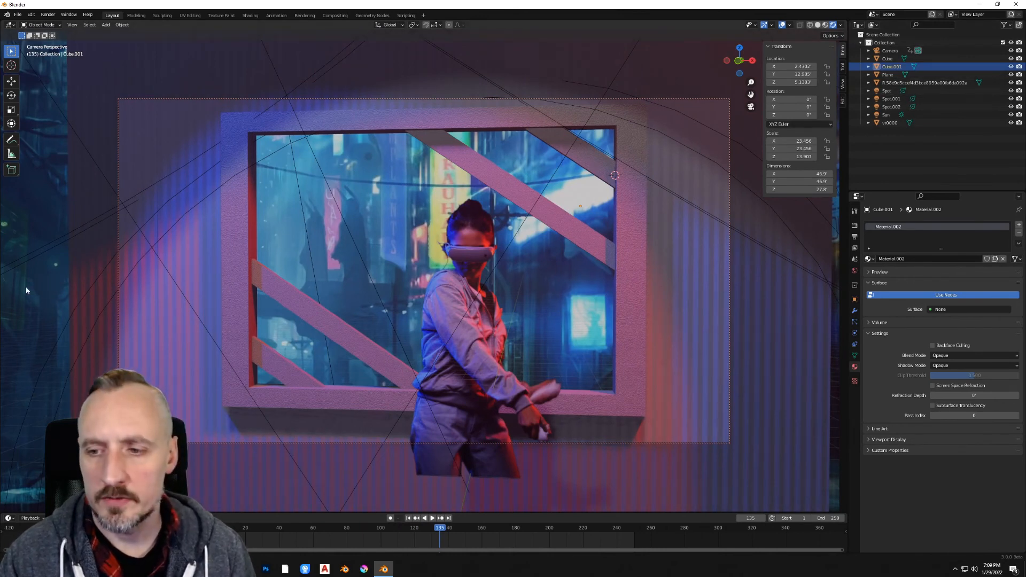
pyautogui.moveTo(29, 303)
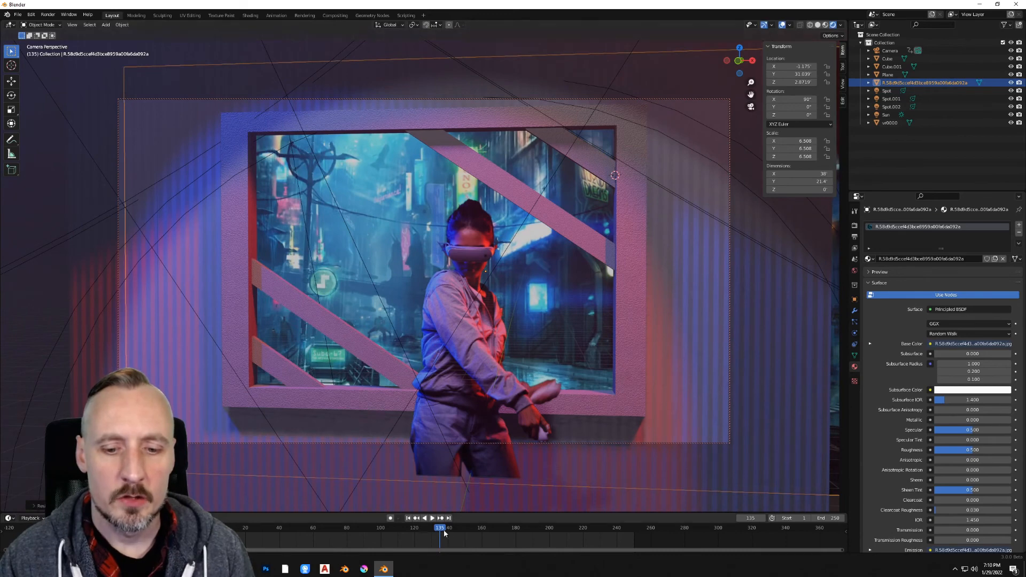
# - Play the shot from the end frame, stop partway, and show the render output settings
pyautogui.click(632, 527)
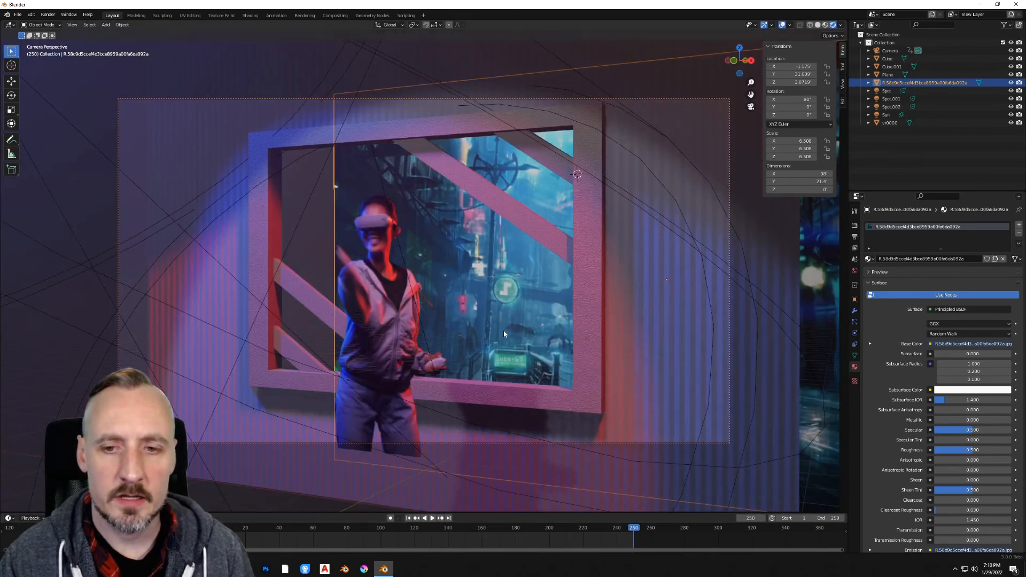
pyautogui.press('s')
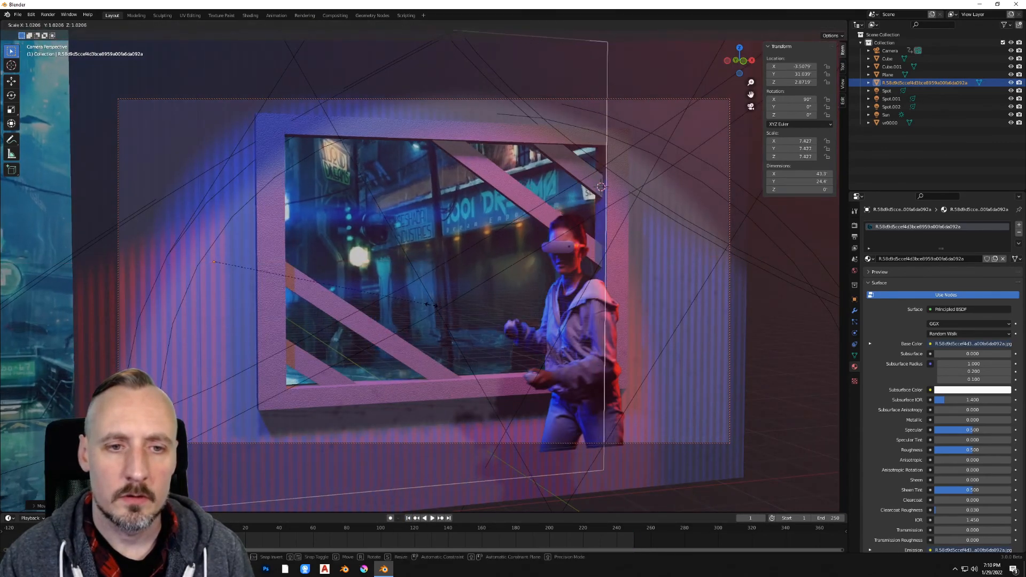
pyautogui.click(449, 518)
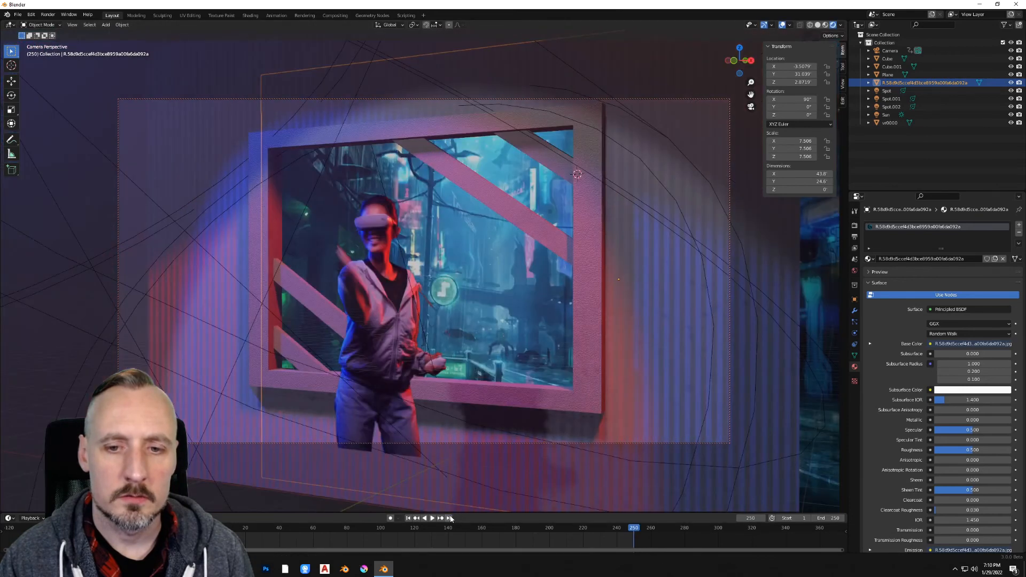
pyautogui.click(431, 517)
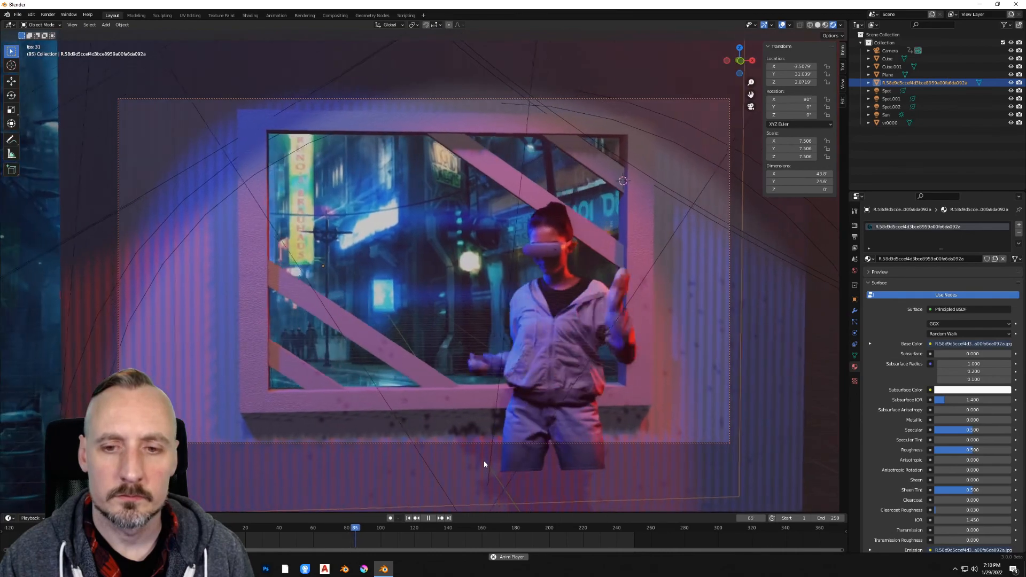
pyautogui.click(430, 517)
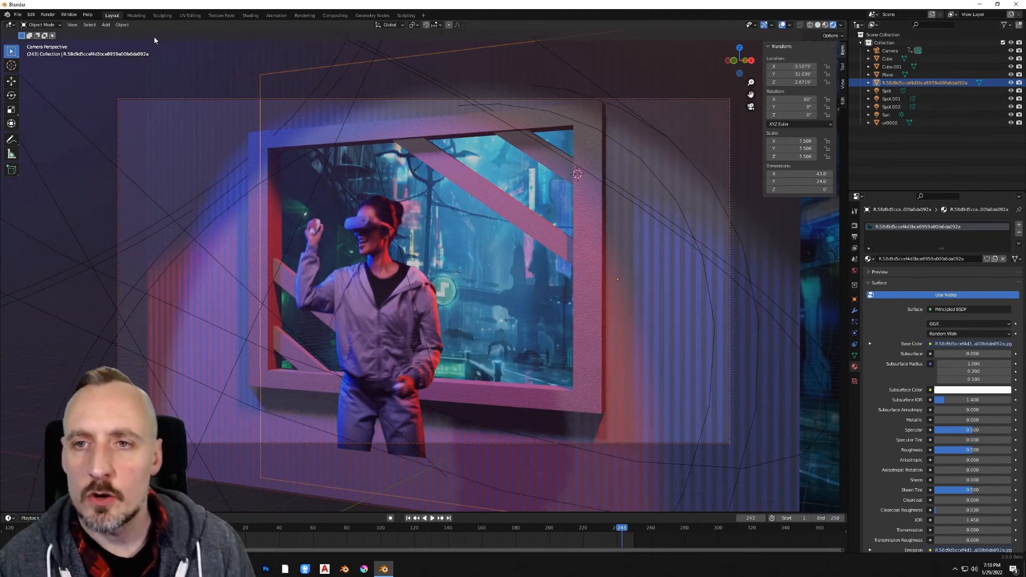
pyautogui.click(855, 237)
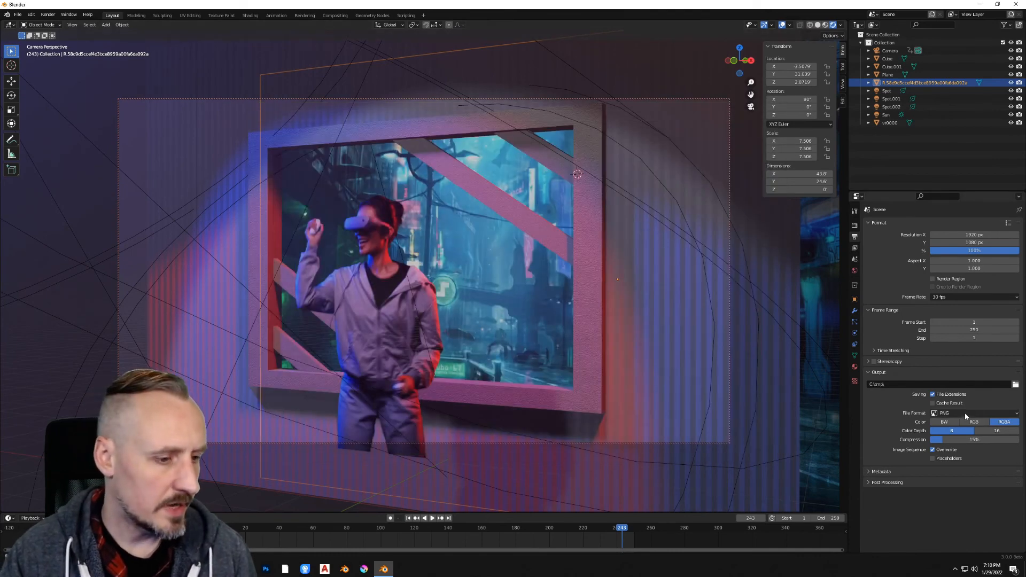
pyautogui.moveTo(972, 413)
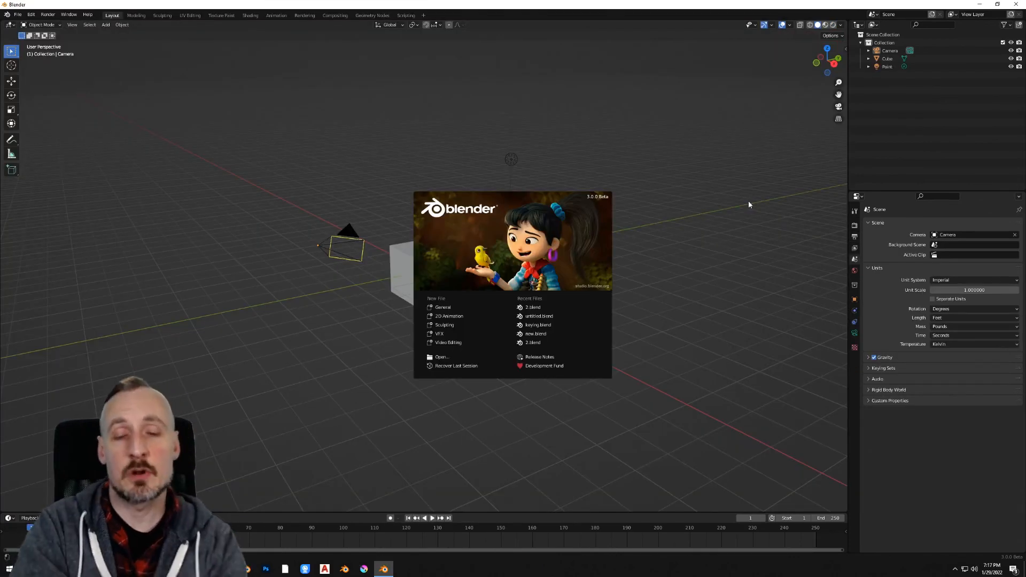
pyautogui.moveTo(754, 182)
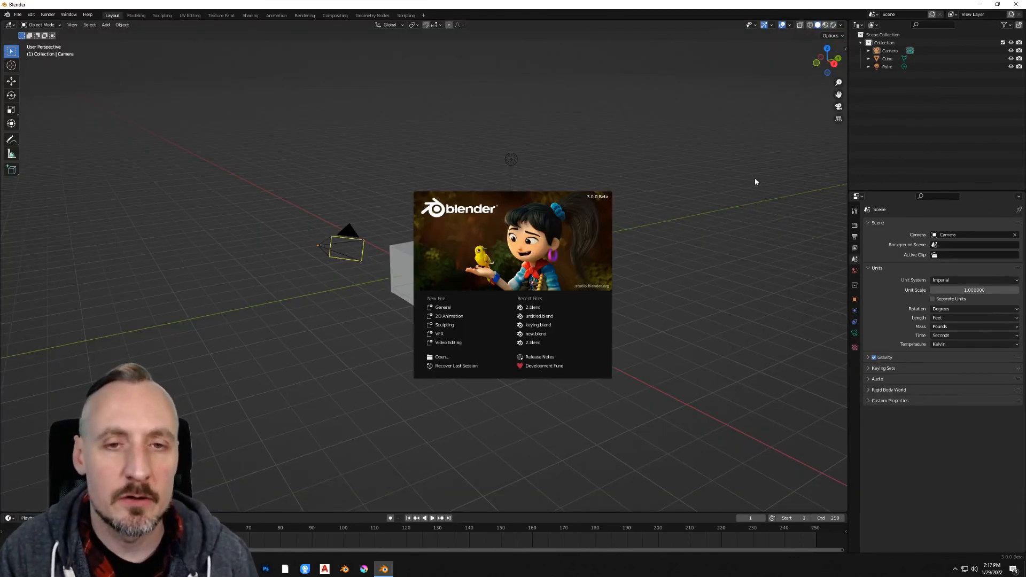
pyautogui.moveTo(441, 357)
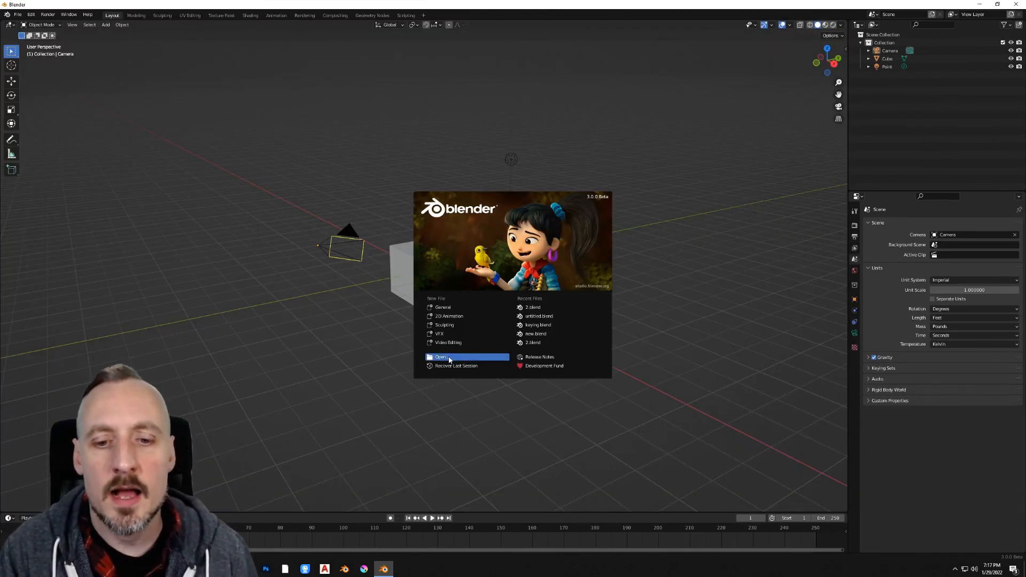
# - Start a new Video Editing project from the splash screen, leaving the File menu unused
pyautogui.click(440, 357)
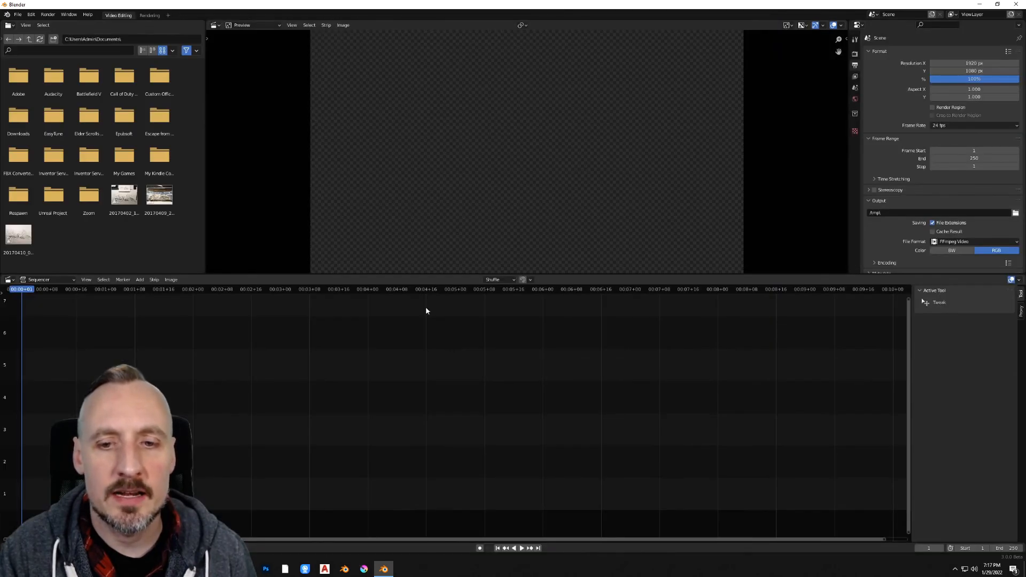
pyautogui.click(18, 14)
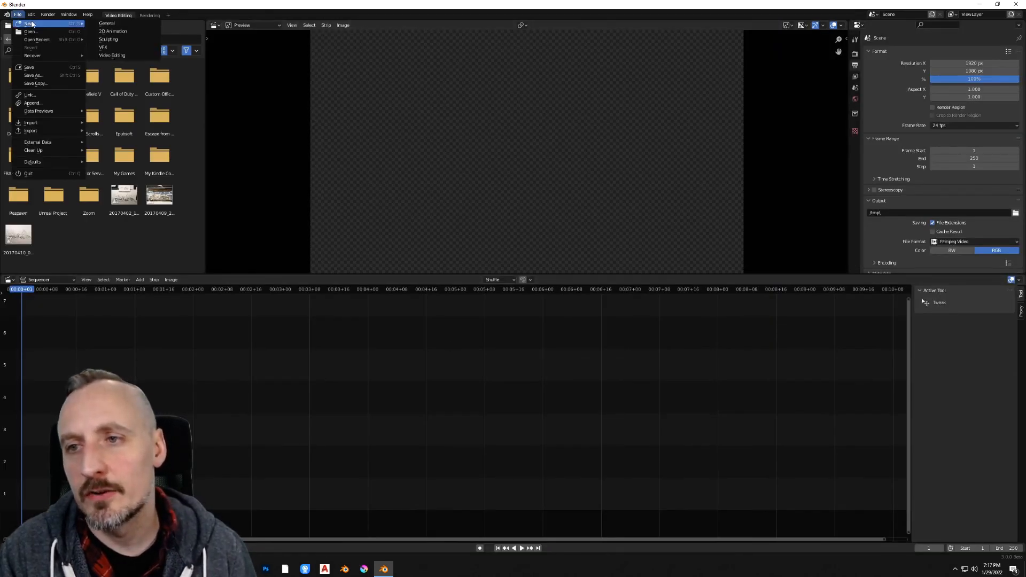
pyautogui.click(31, 31)
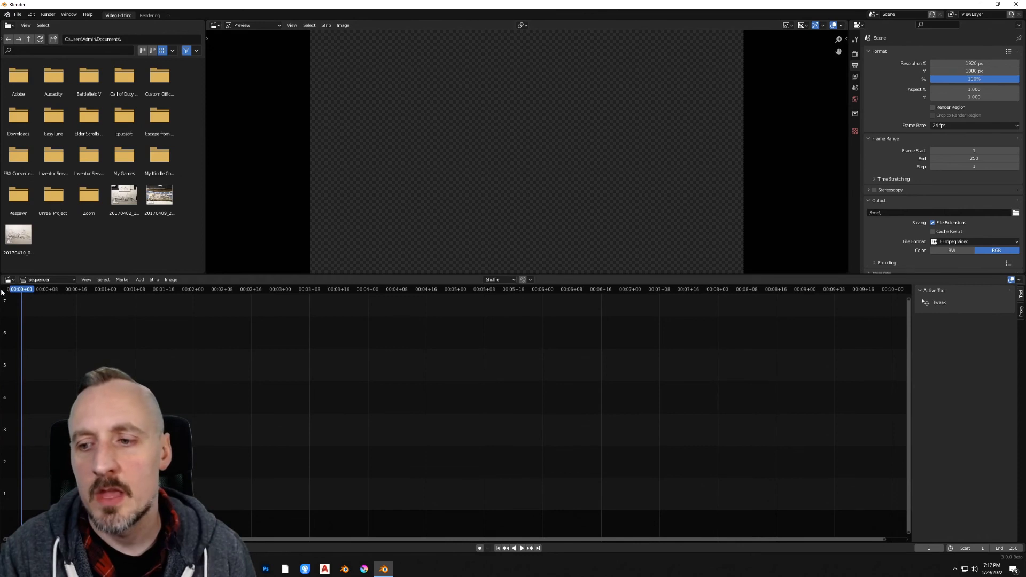
pyautogui.moveTo(74, 307)
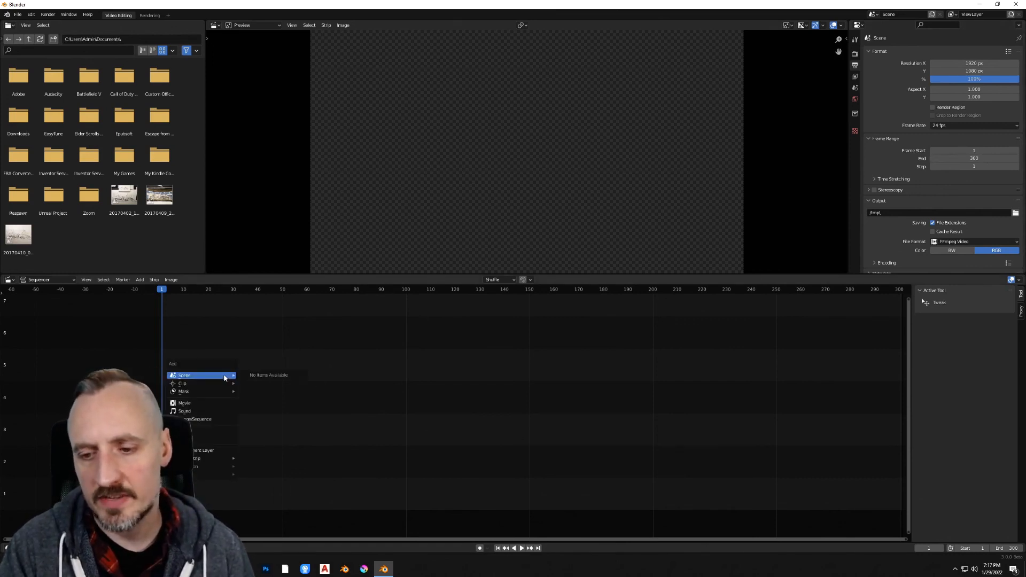
pyautogui.moveTo(203, 419)
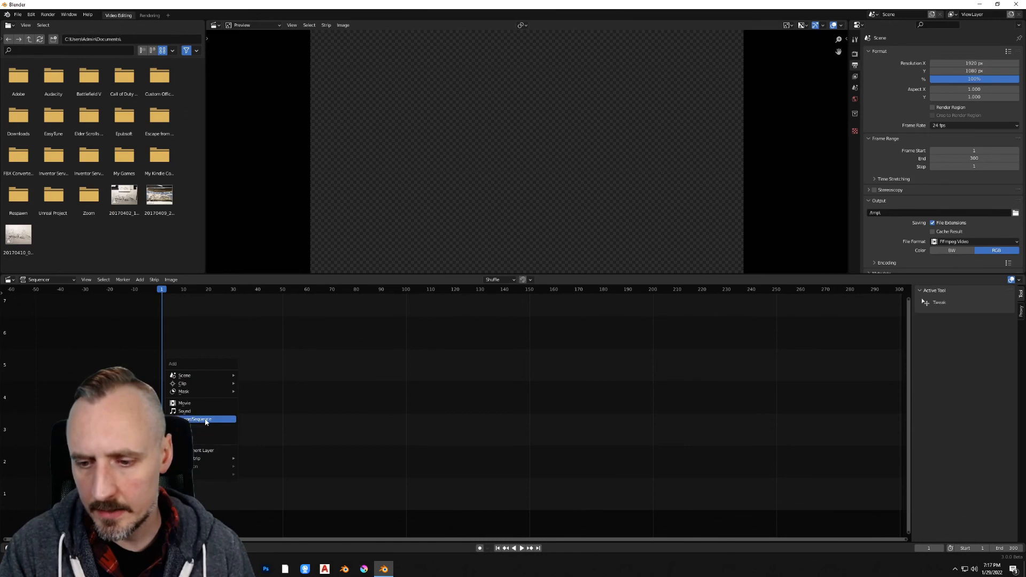
# - Add the rendered PNG frames from C:\tmp\ as one image sequence strip
pyautogui.click(200, 418)
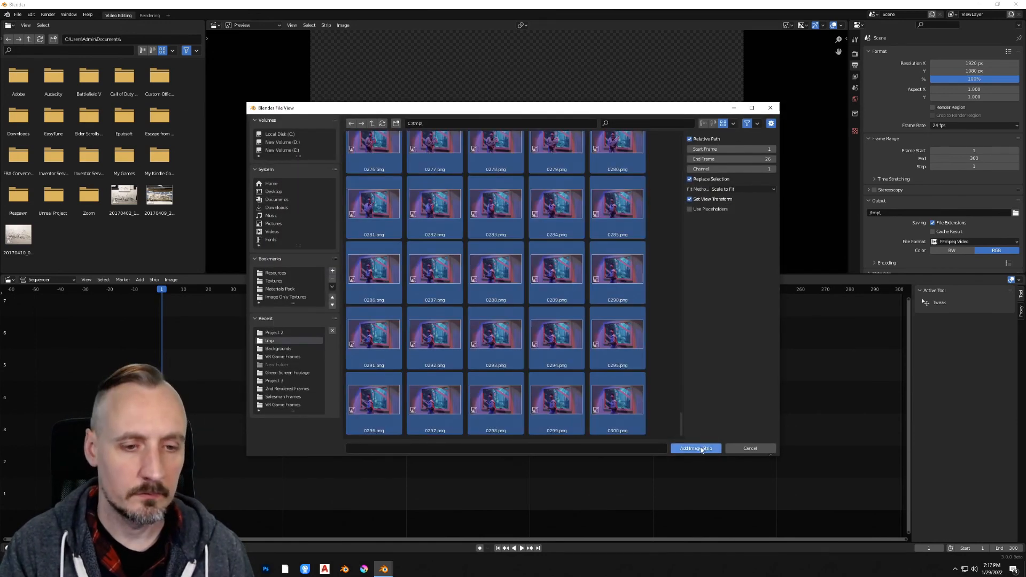
pyautogui.click(695, 448)
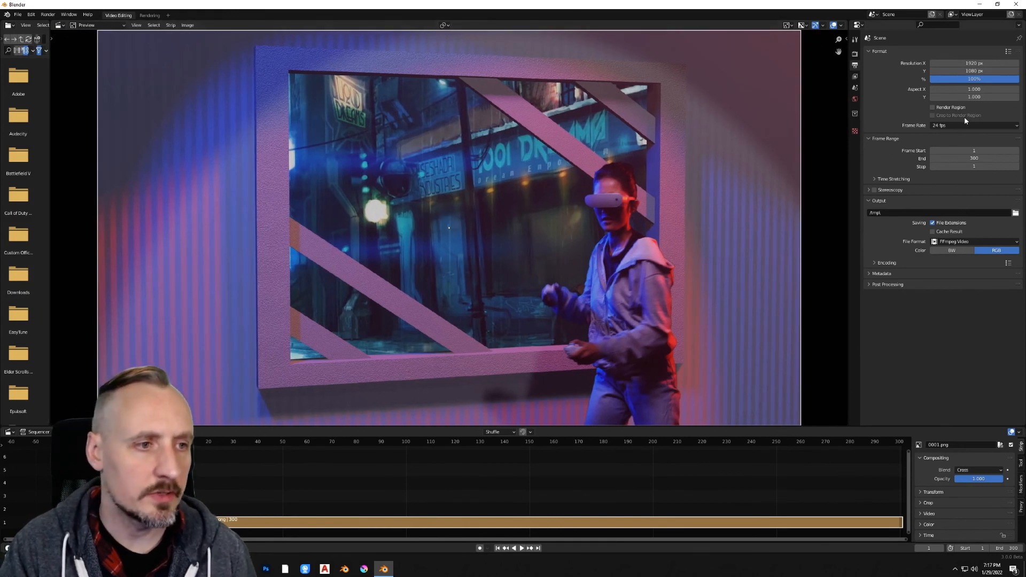
# - Change the scene frame rate from 24 to 30 fps and scrub to a later frame
pyautogui.click(972, 125)
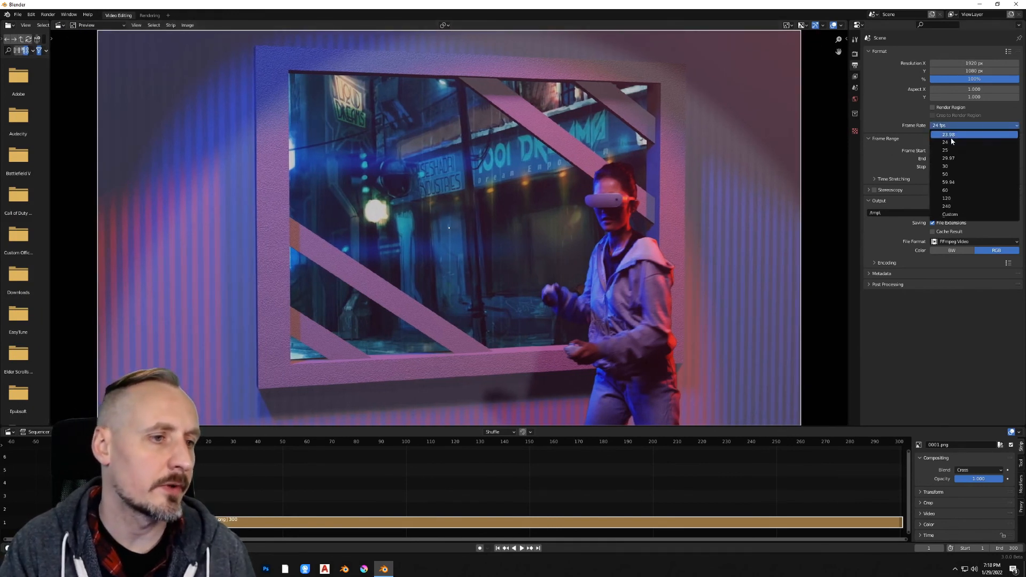
pyautogui.click(945, 166)
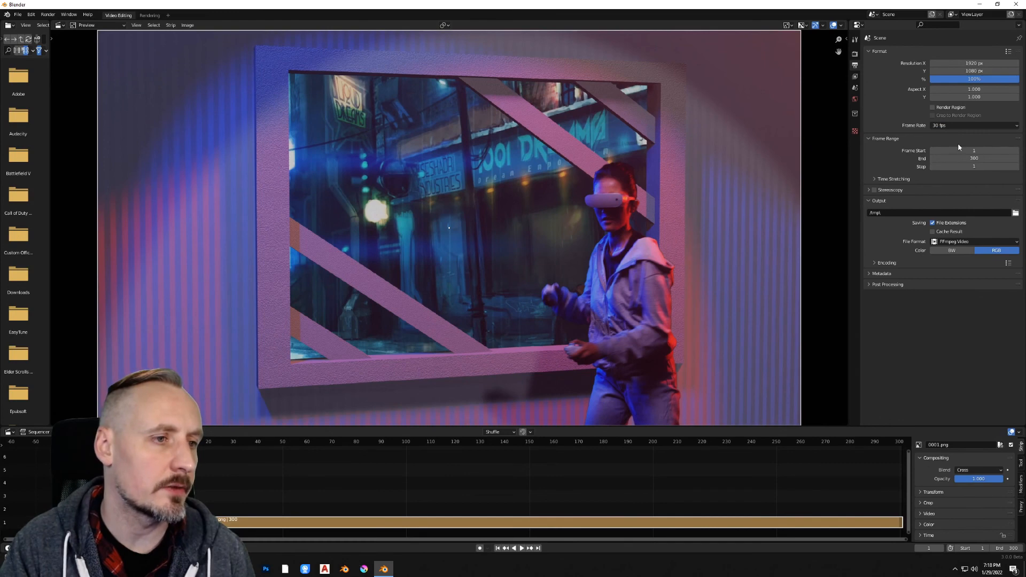
pyautogui.moveTo(448, 258)
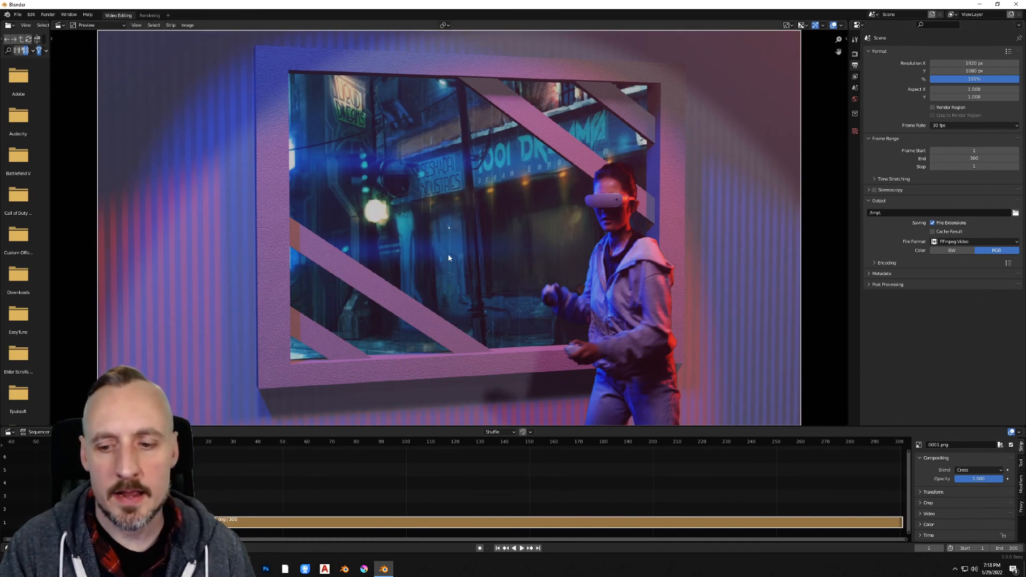
pyautogui.click(513, 547)
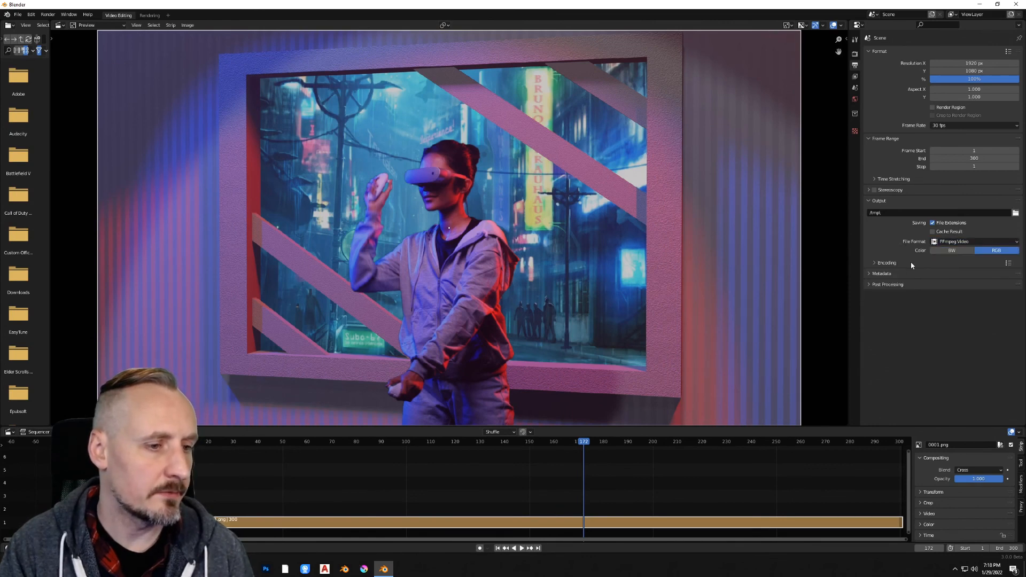
# - Expand Encoding and set Output Quality to High Quality for the MPEG-4 H.264 export
pyautogui.click(974, 319)
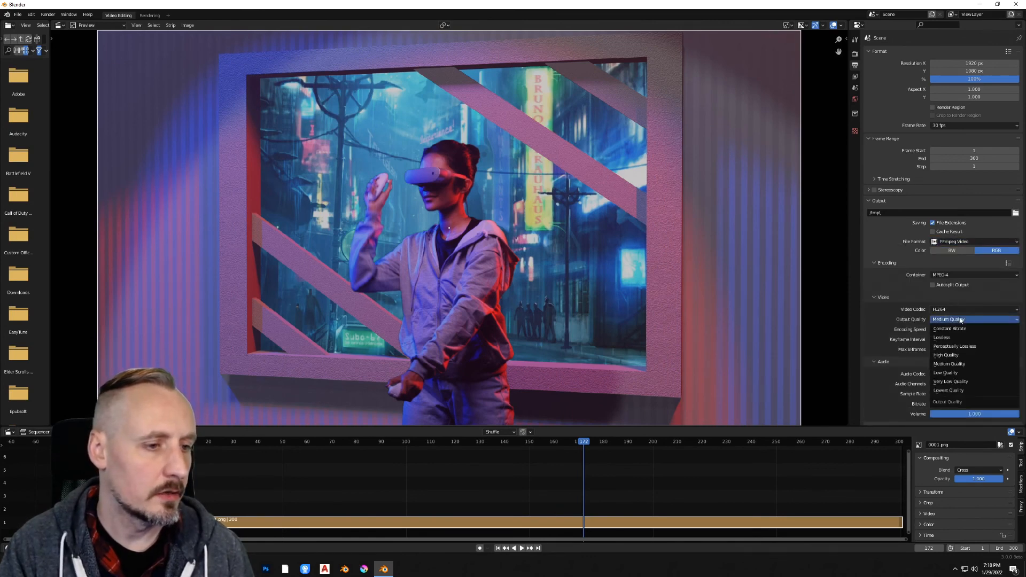
pyautogui.click(948, 363)
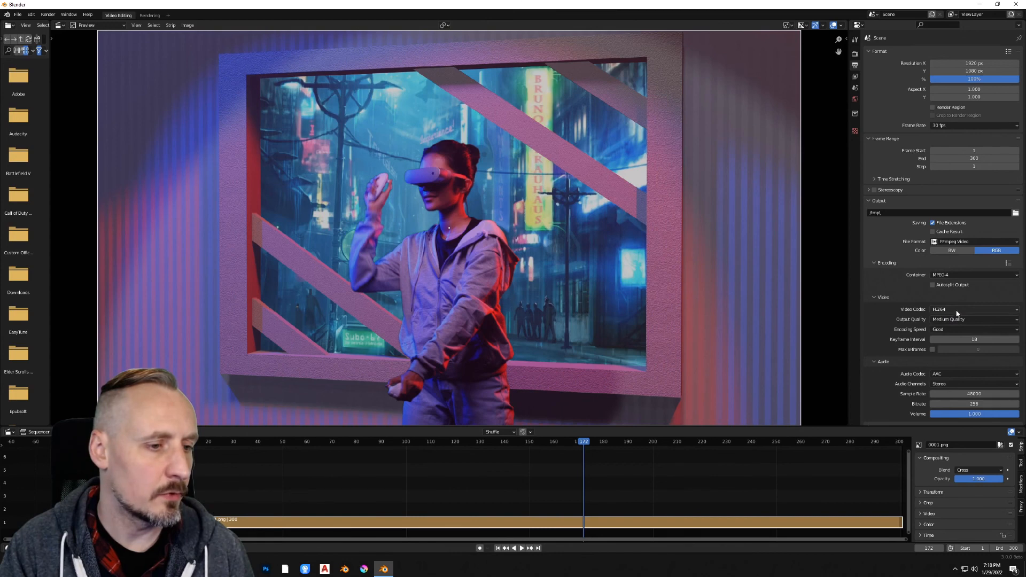
pyautogui.click(974, 319)
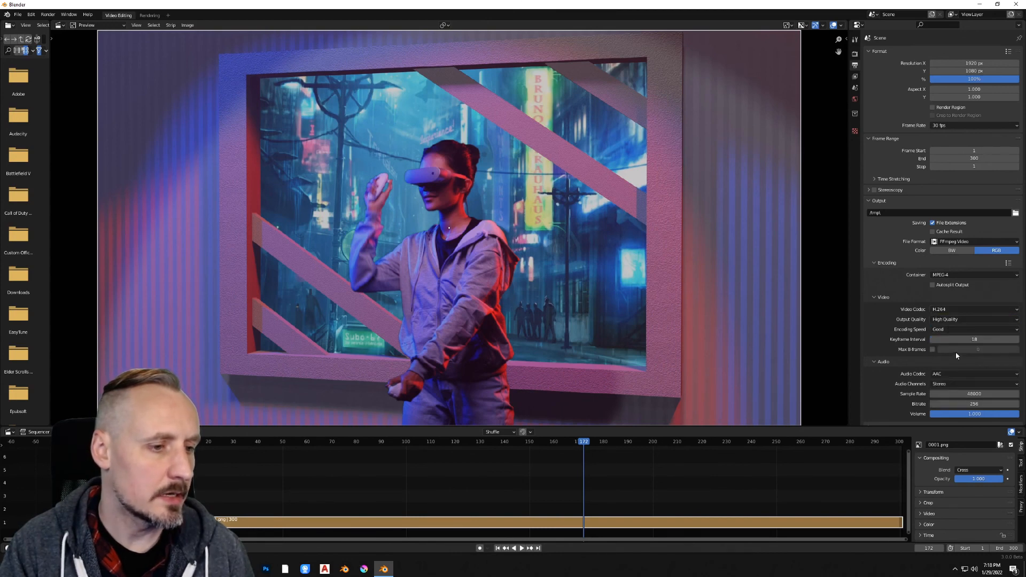
# - Set the Audio Codec to No Audio, briefly trying AAC before reverting to none
pyautogui.click(974, 374)
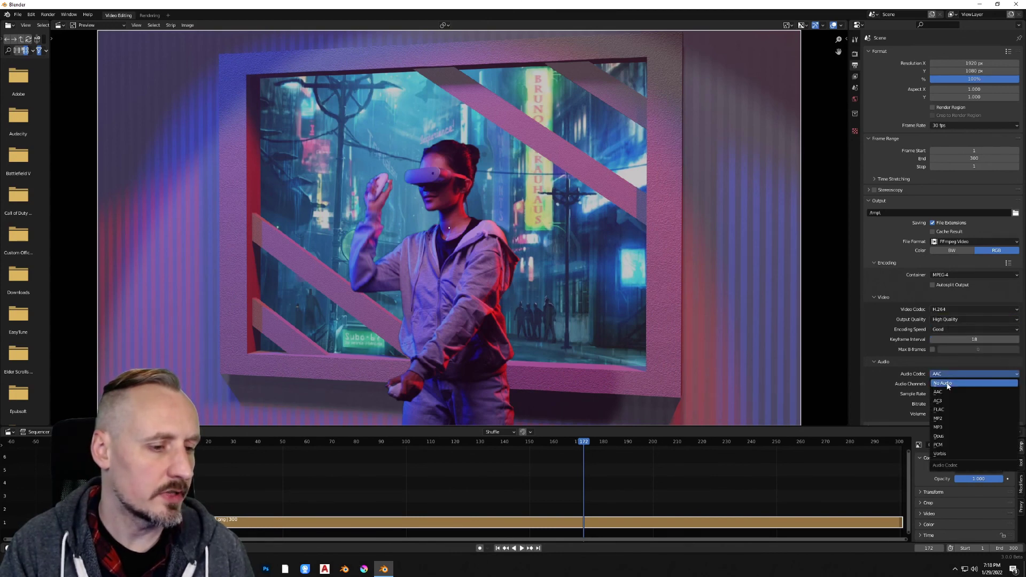
pyautogui.click(943, 383)
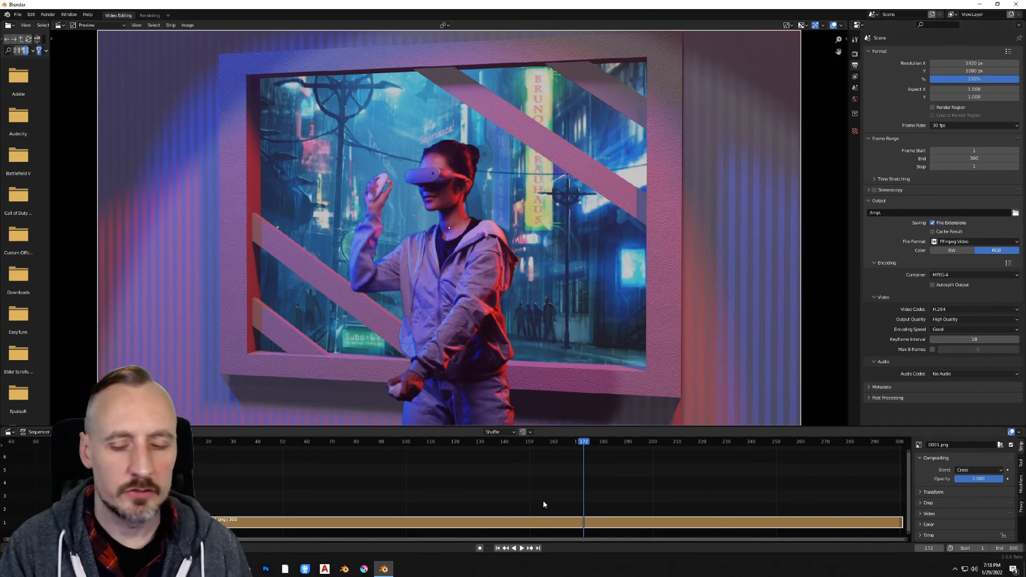
pyautogui.moveTo(242, 495)
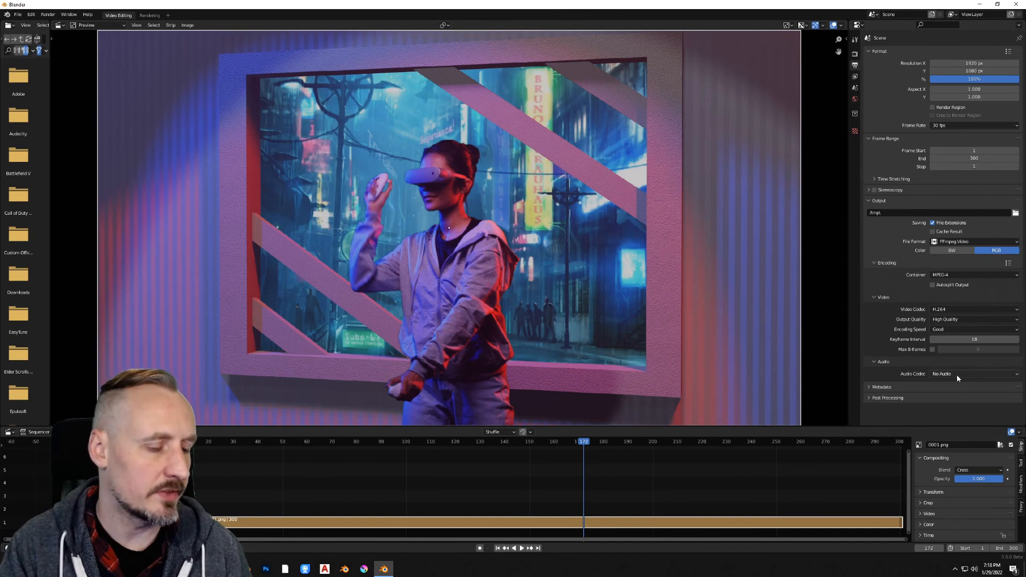
pyautogui.click(974, 374)
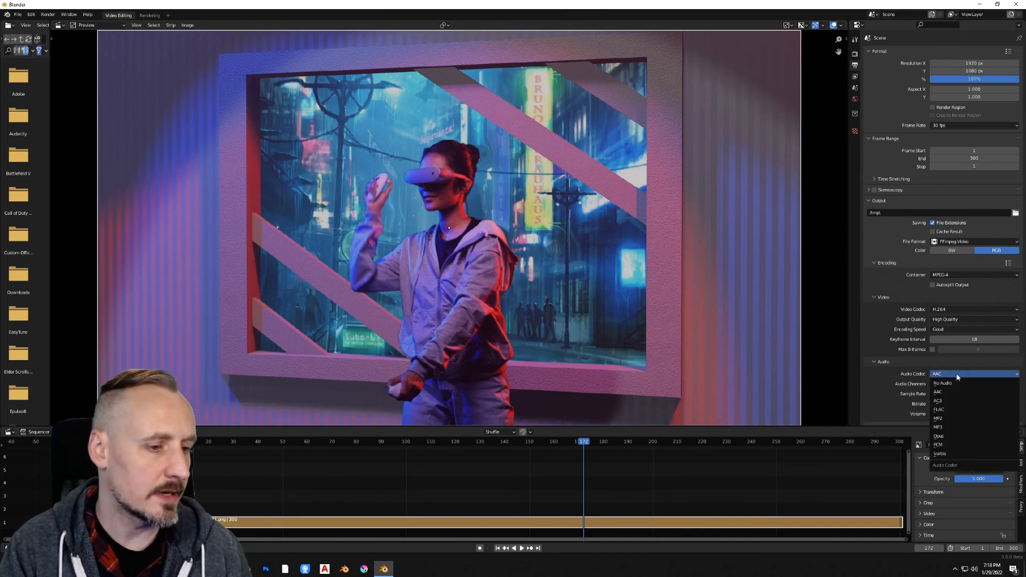
pyautogui.click(937, 391)
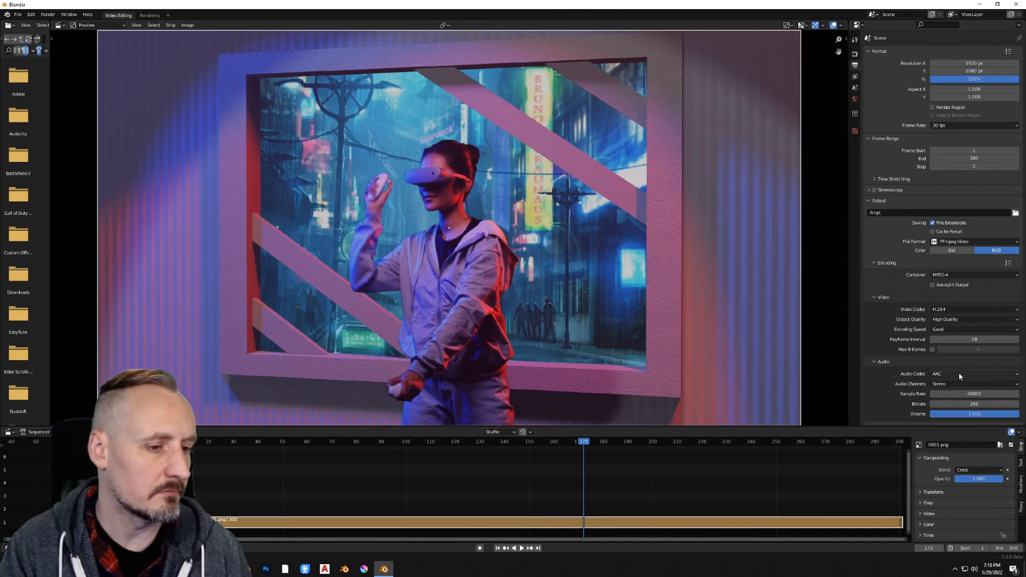
pyautogui.click(973, 374)
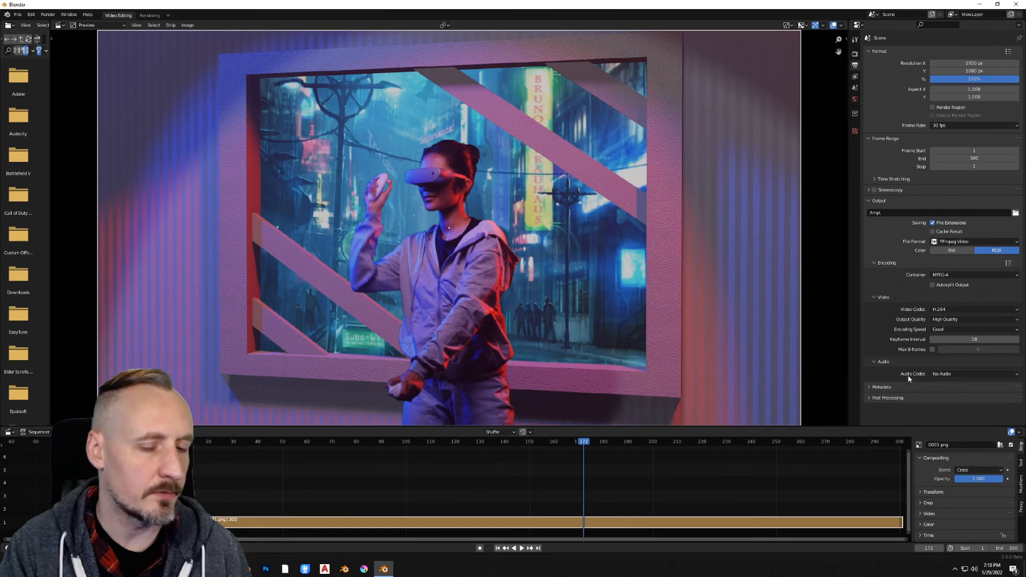